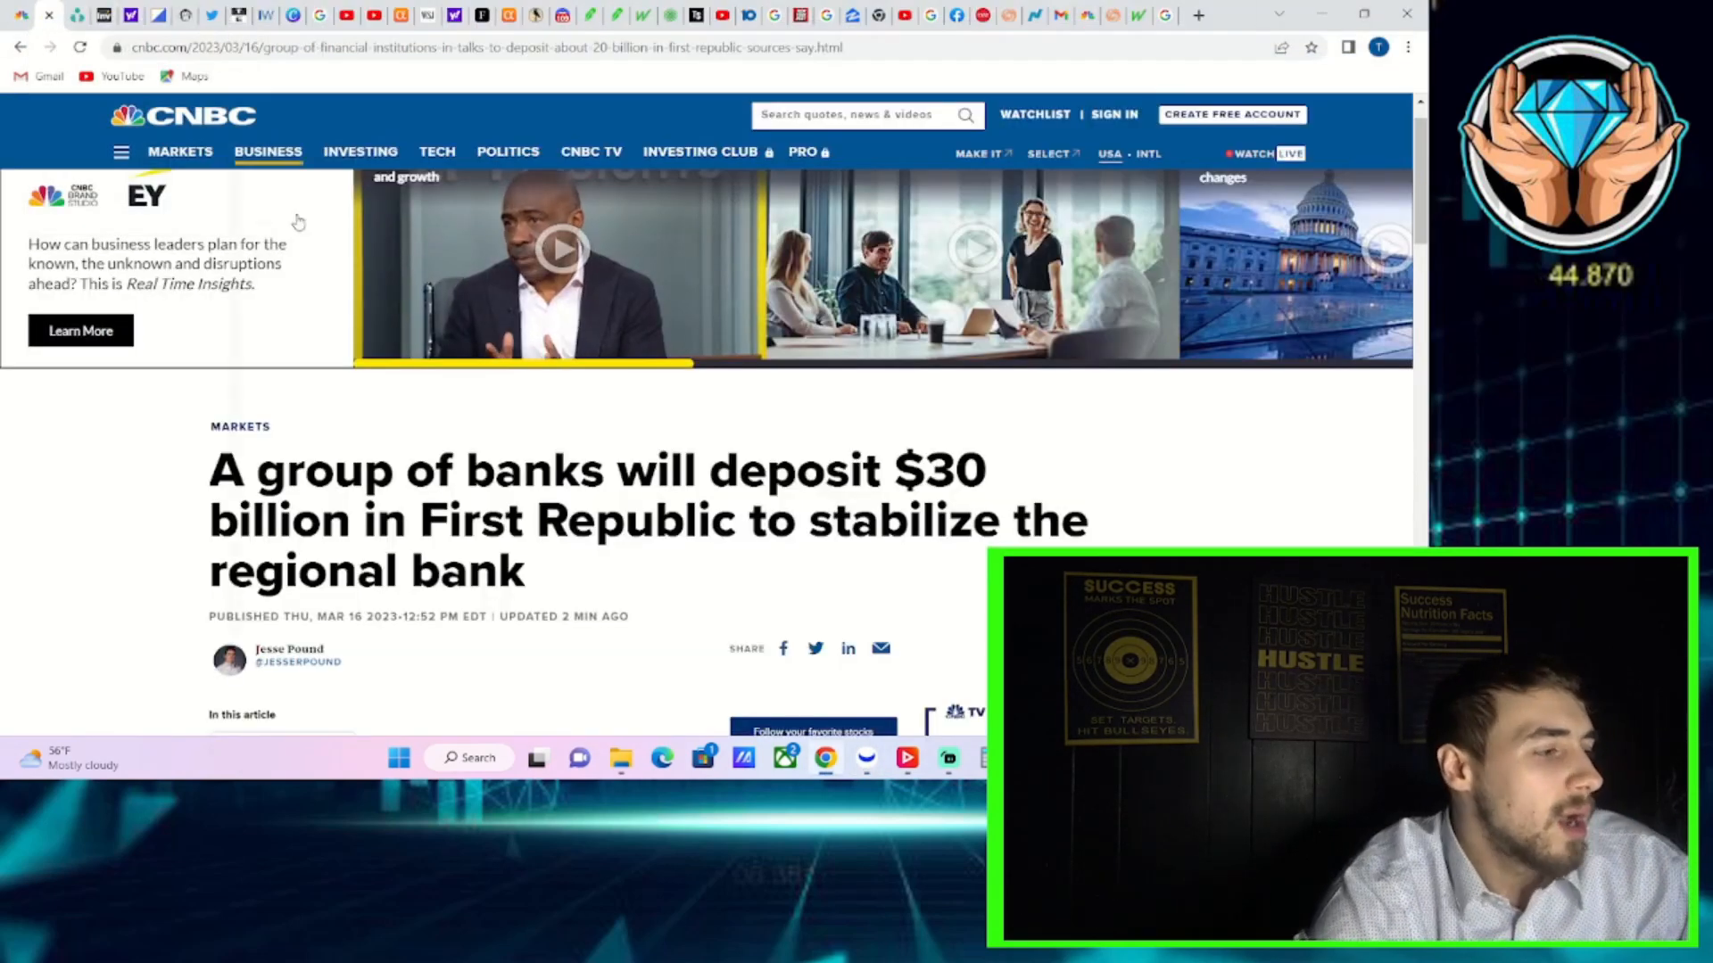
- Scroll the current page, then bring up CNBC's ECB rate-hike article and scroll through it
scroll(down, 3)
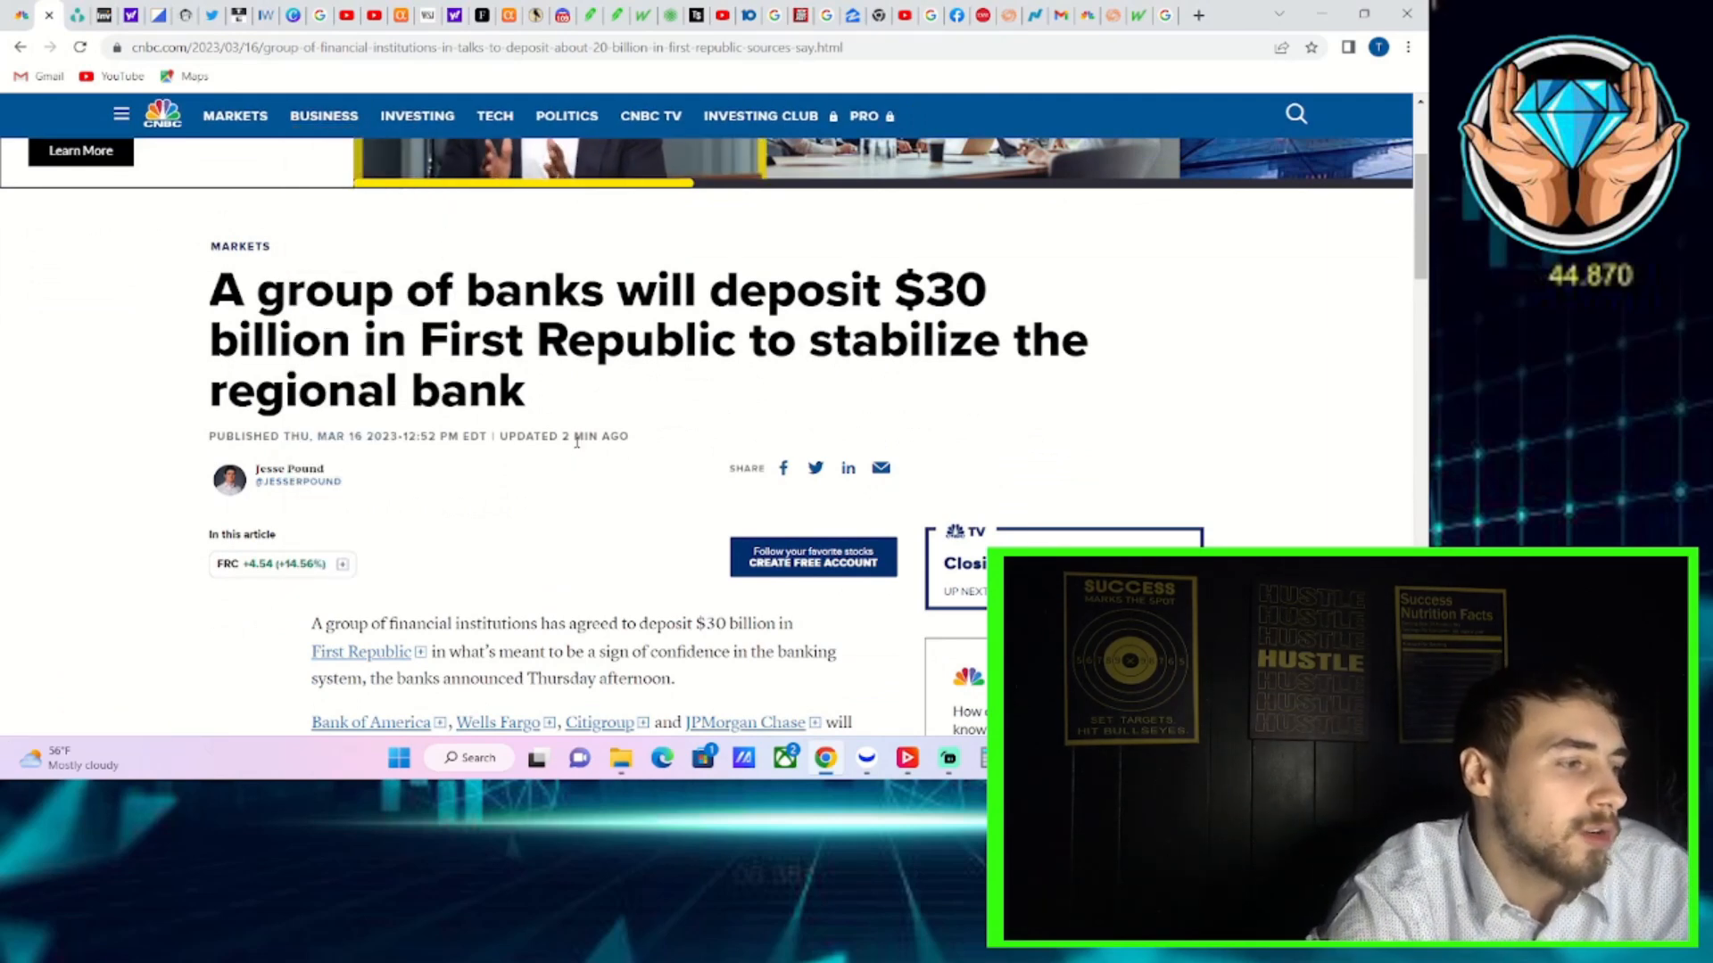
scroll(down, 3)
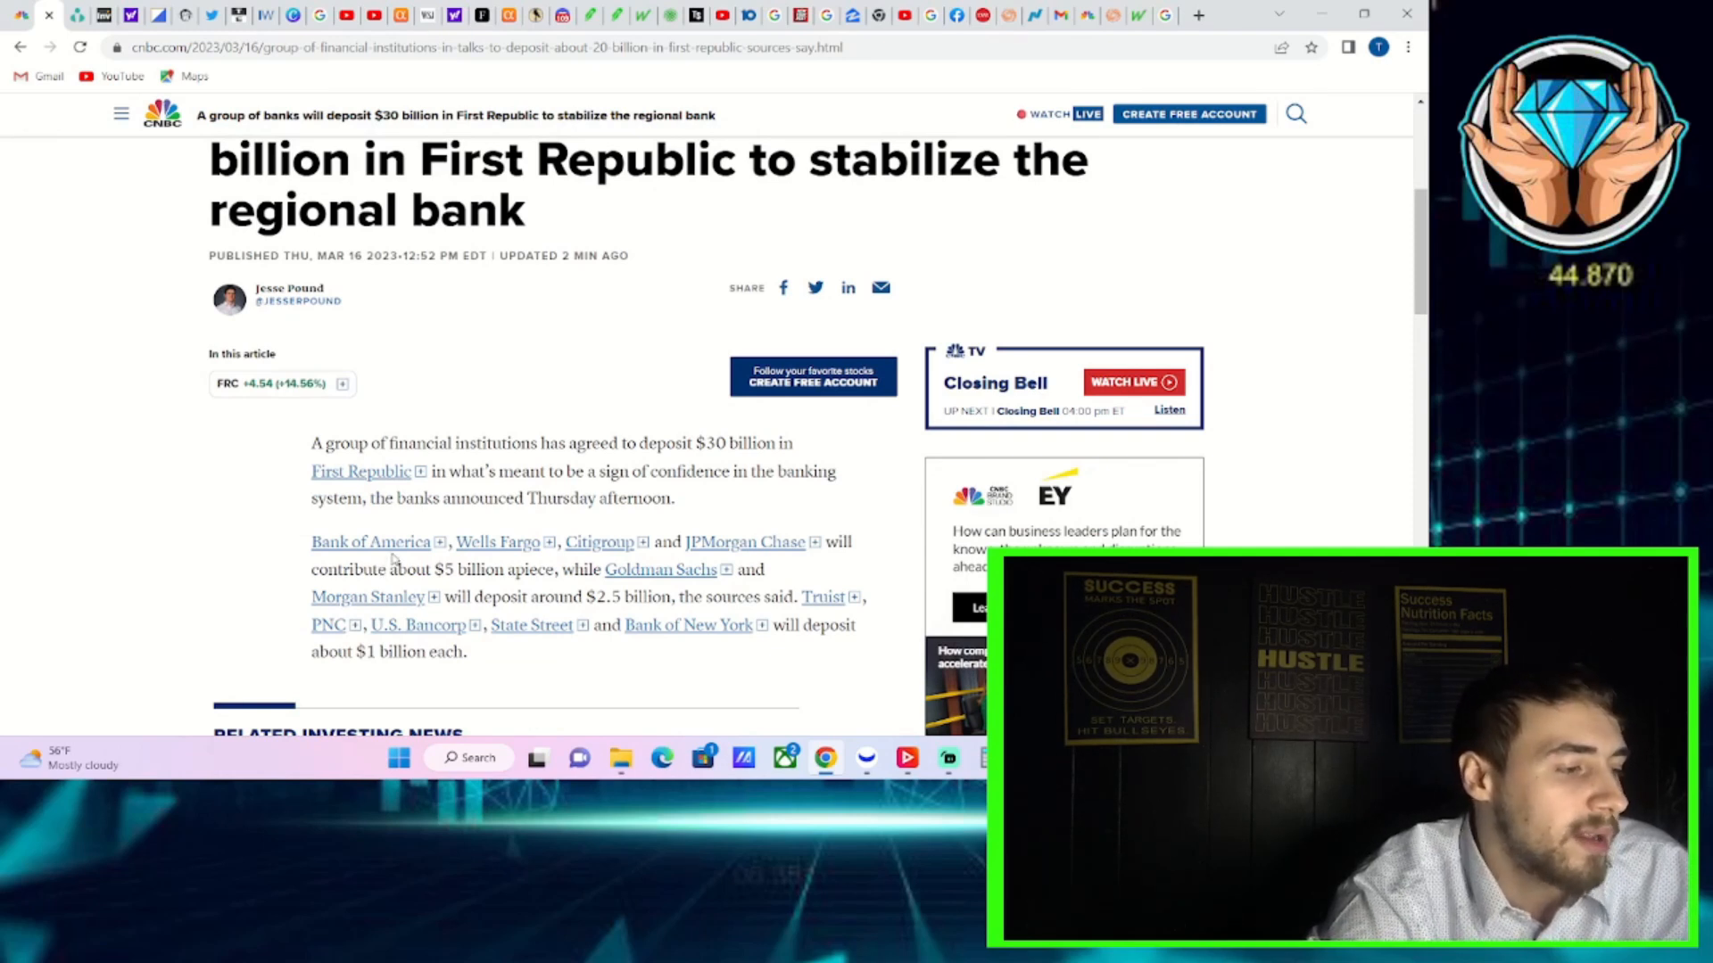
scroll(down, 3)
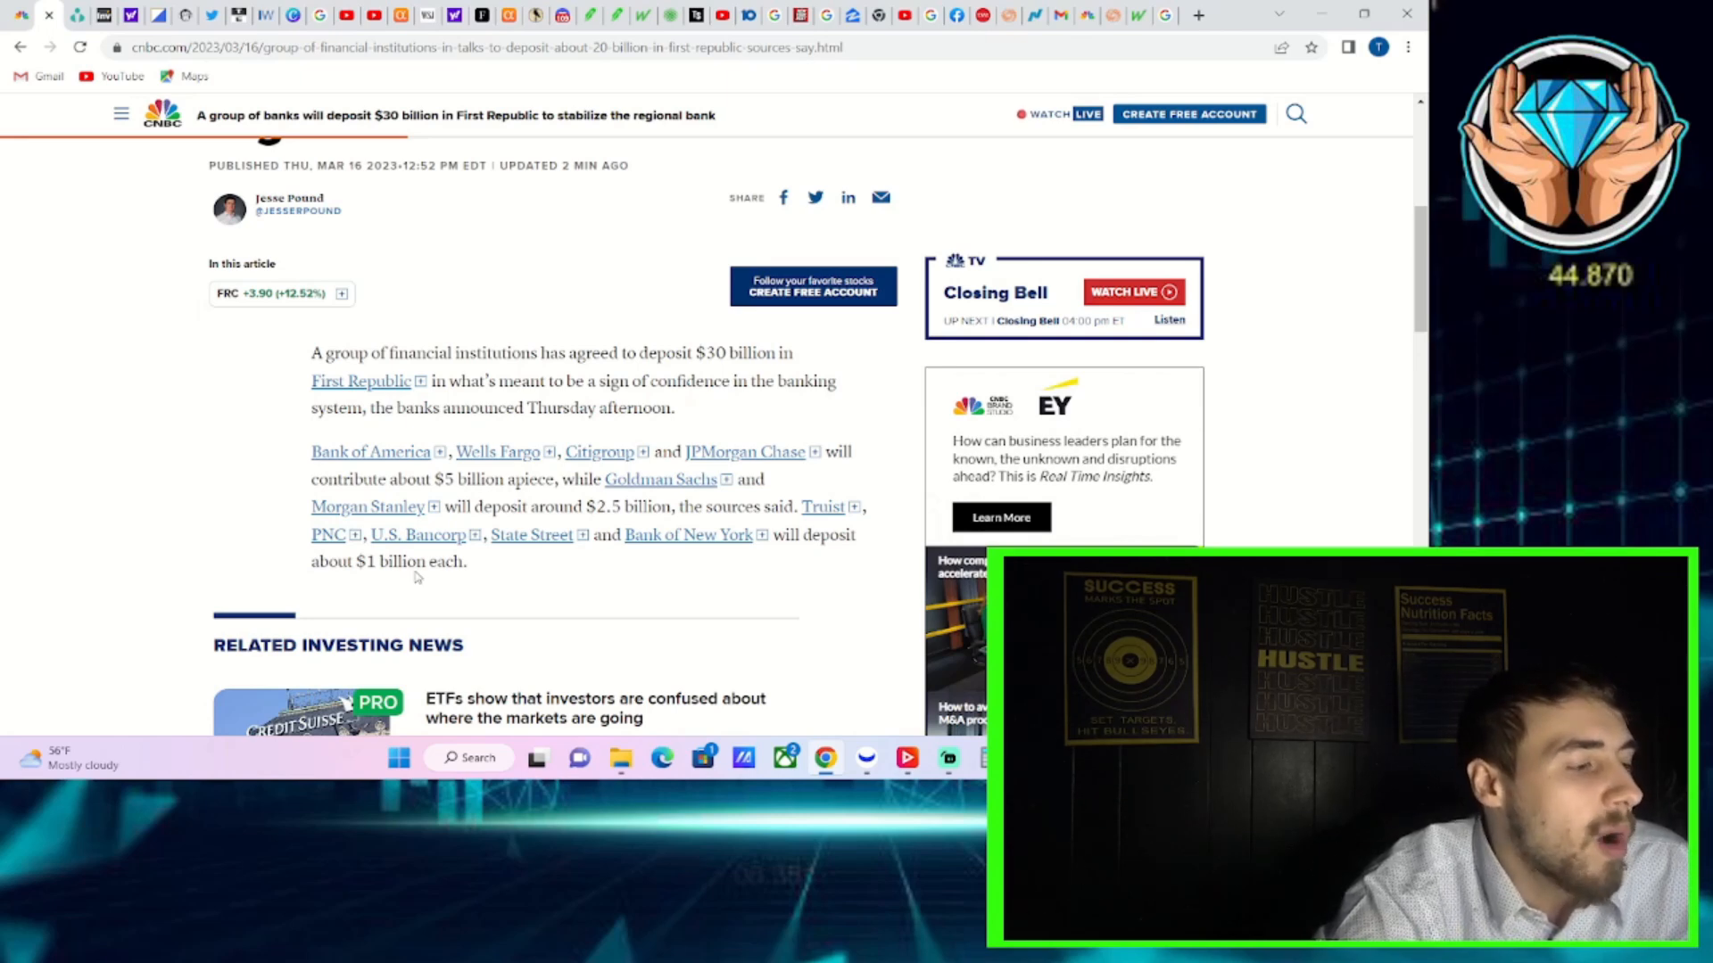
scroll(down, 3)
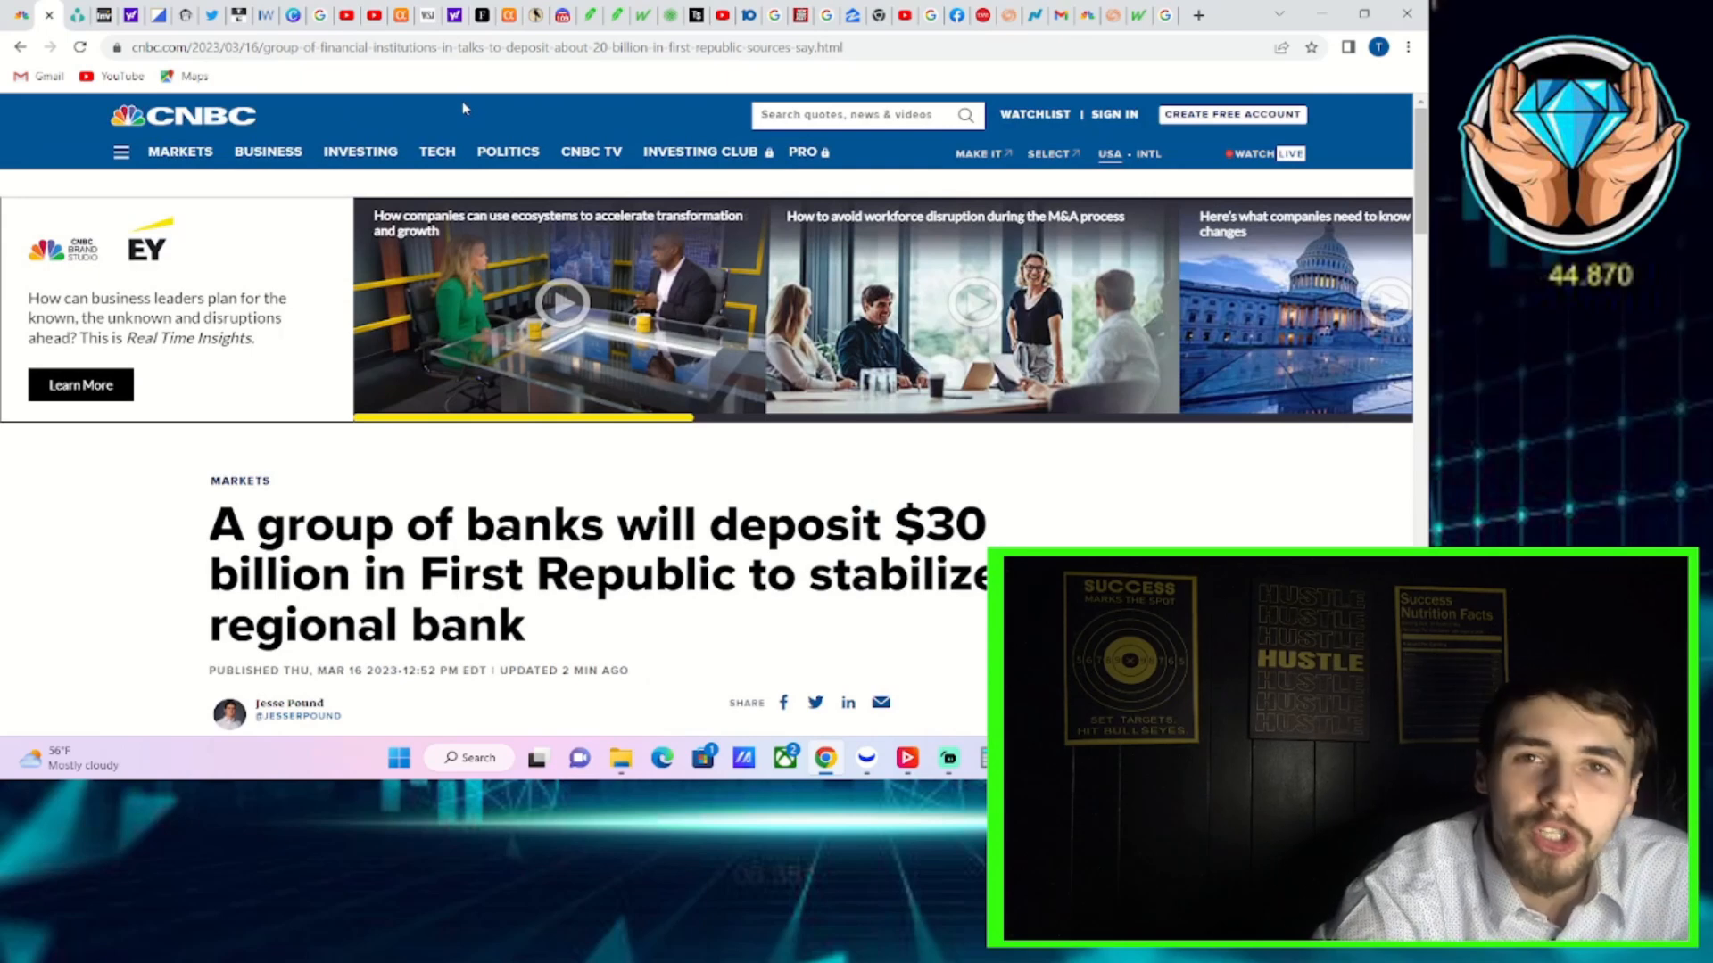
click(506, 152)
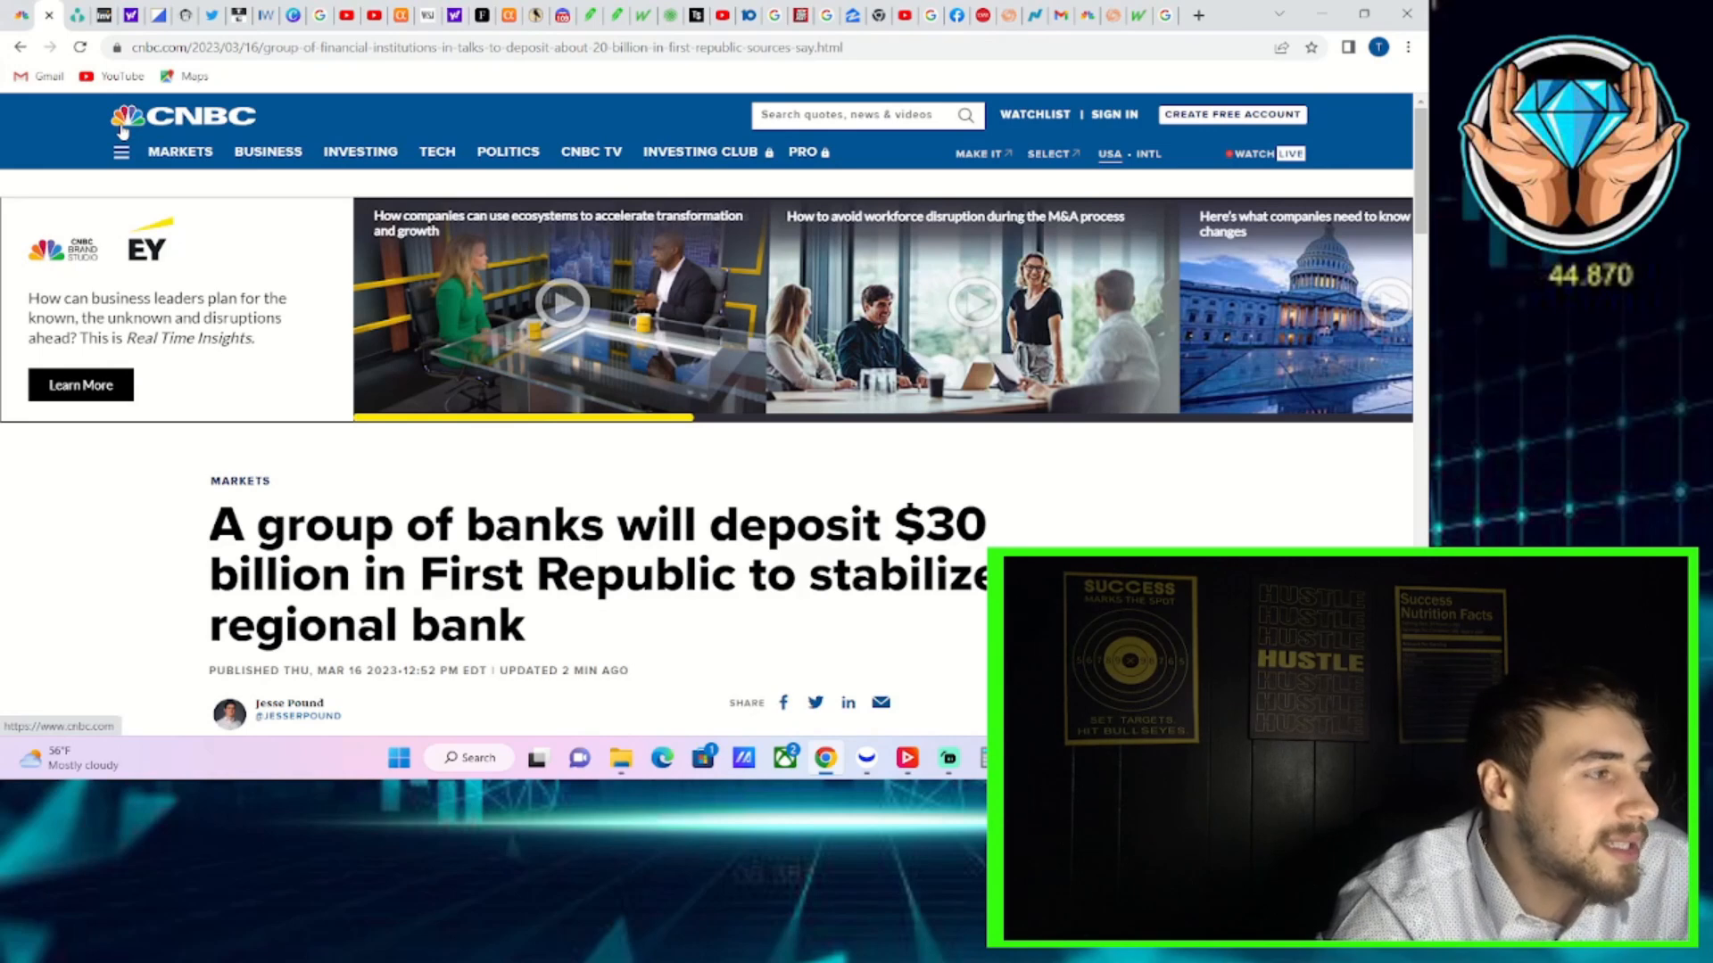
click(180, 152)
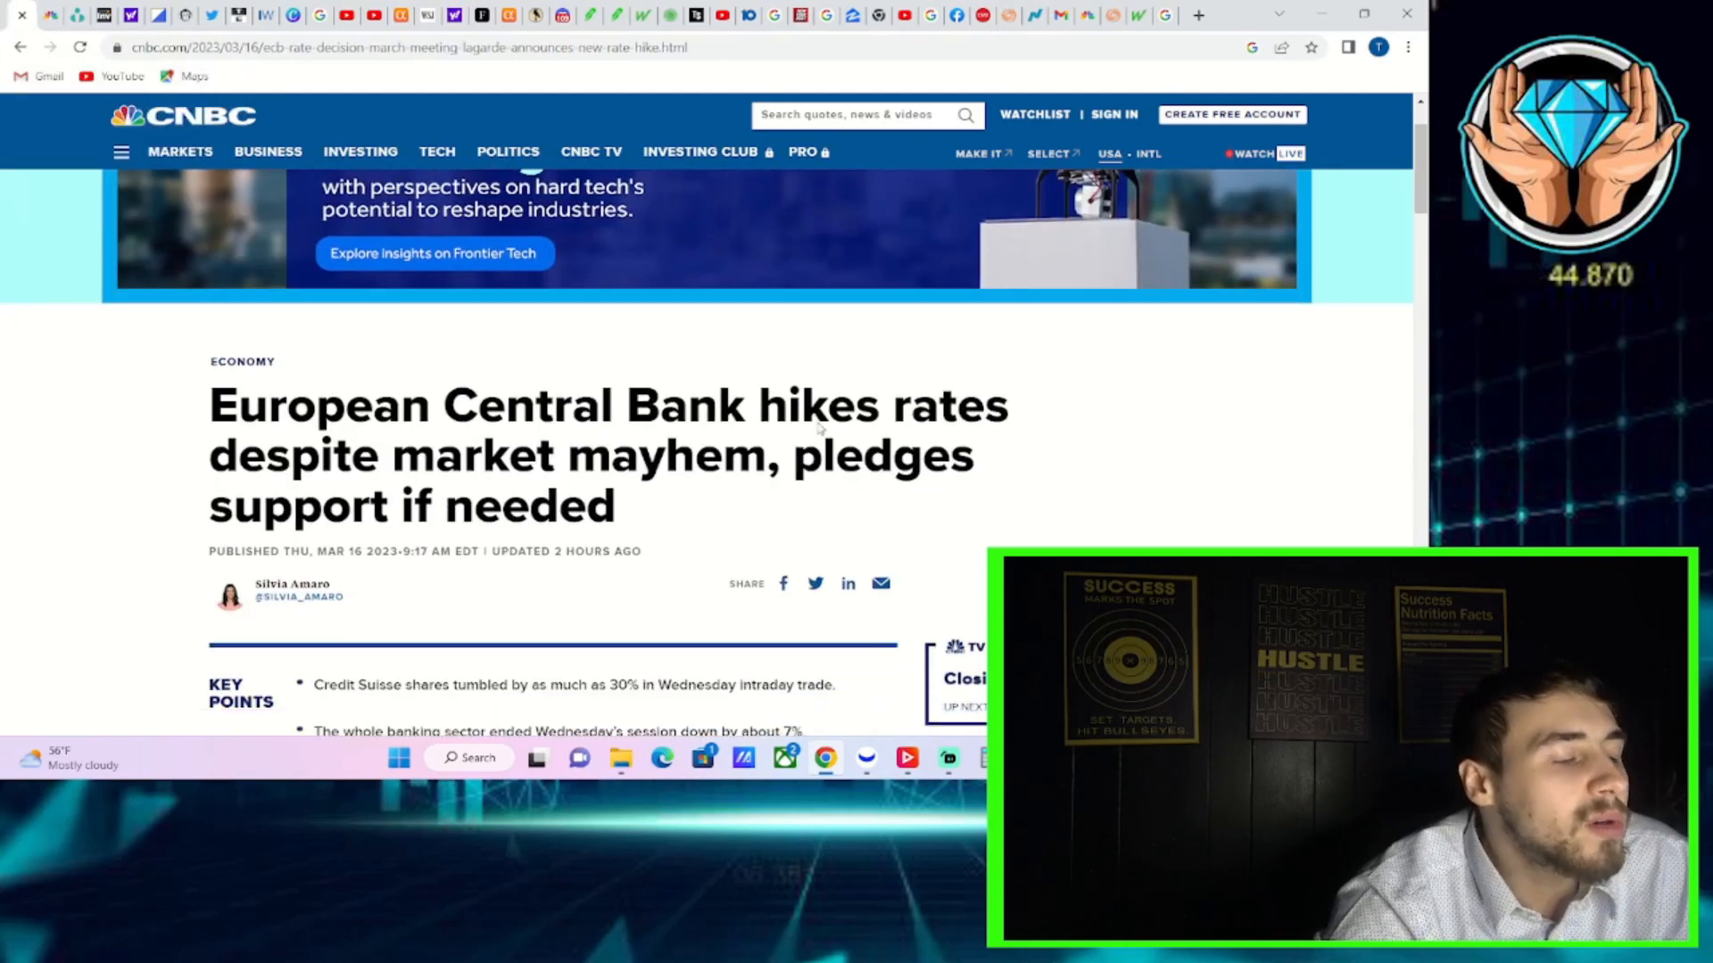
scroll(down, 3)
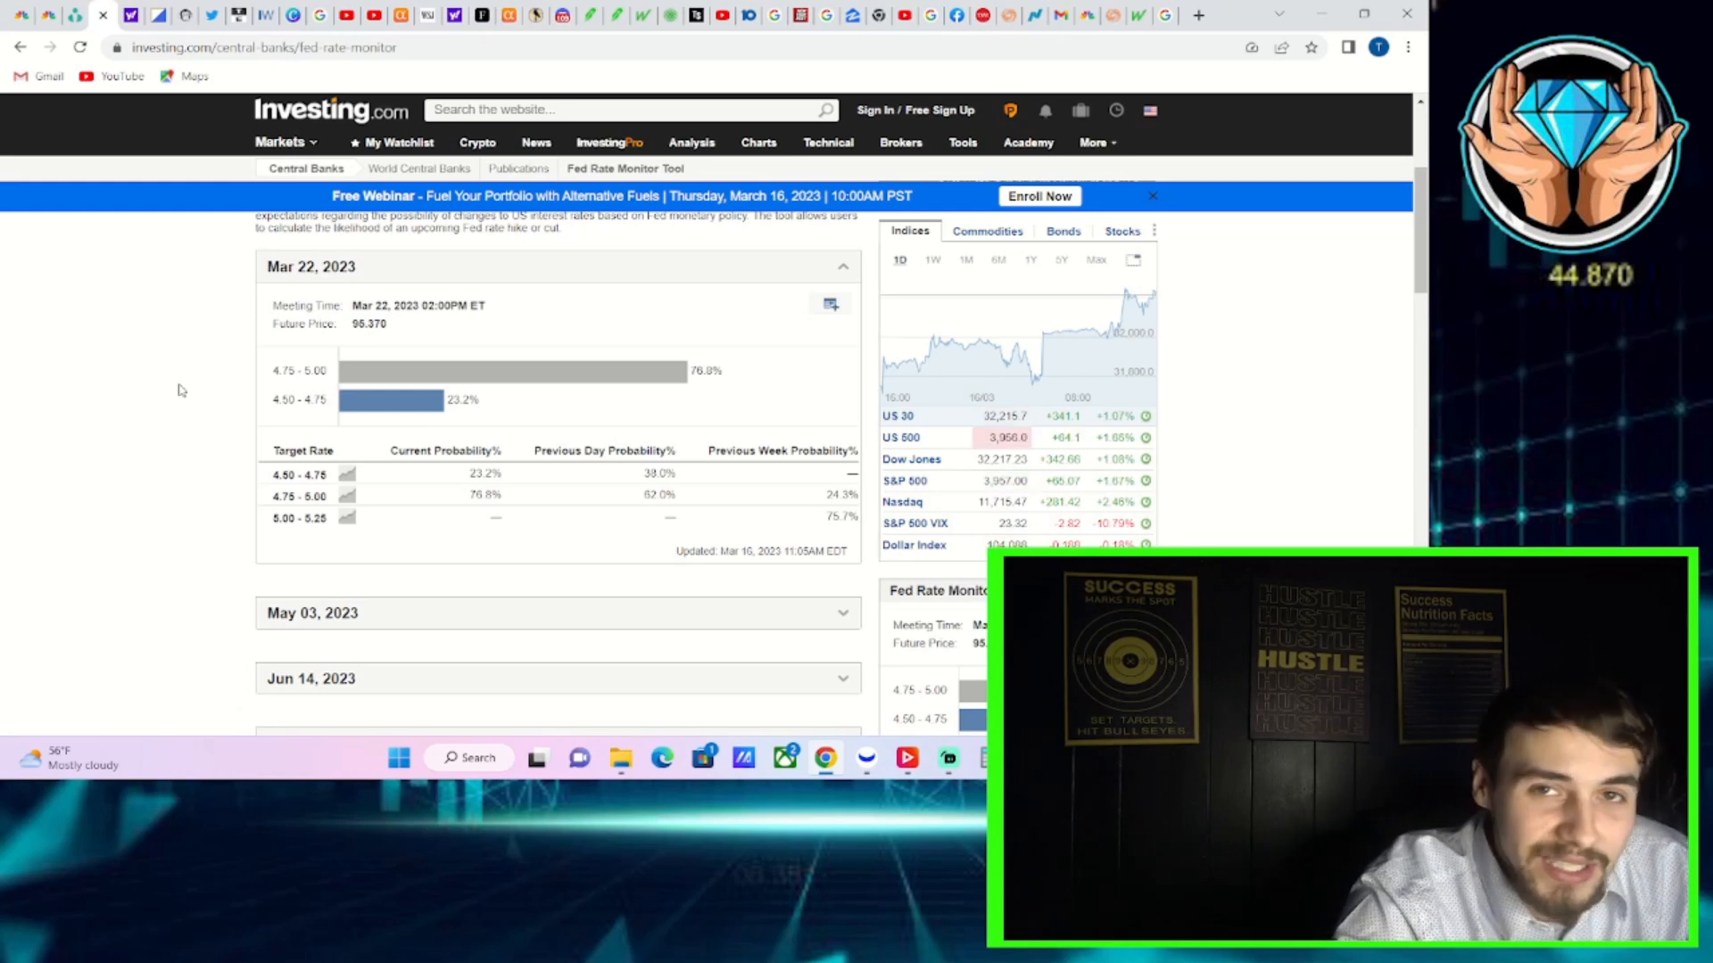
- Show the Reuters article on jobless claims falling to 192,000 at its Summary bullets
click(828, 304)
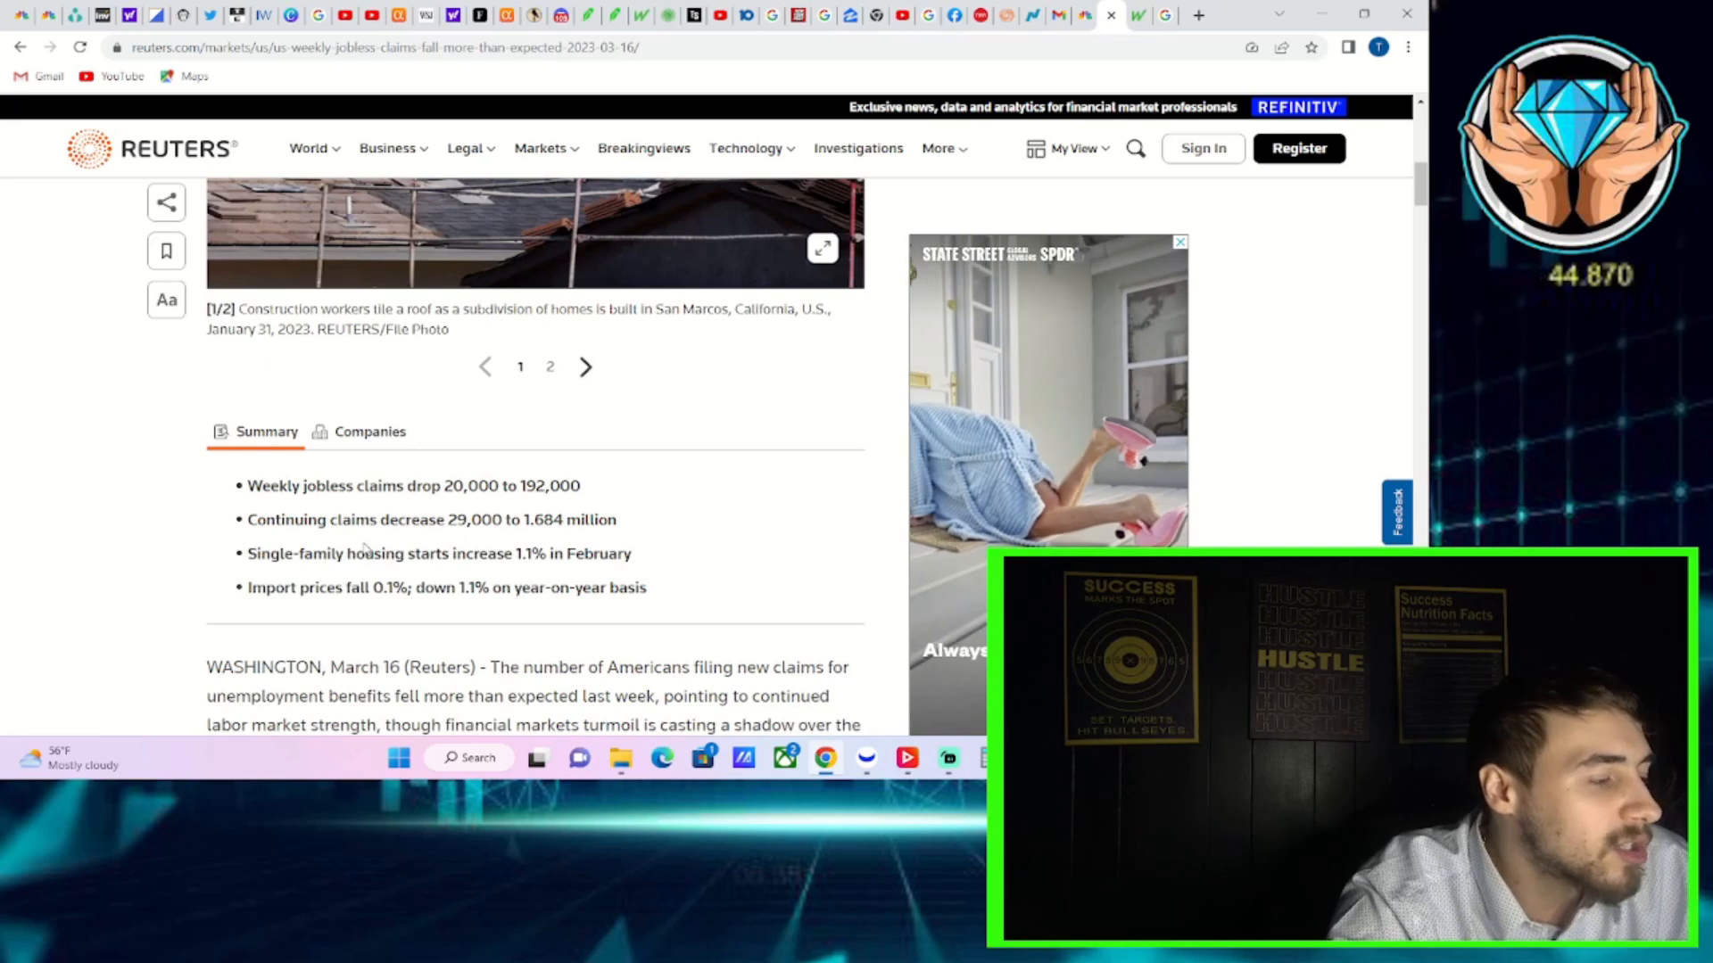
mouse_move(418, 609)
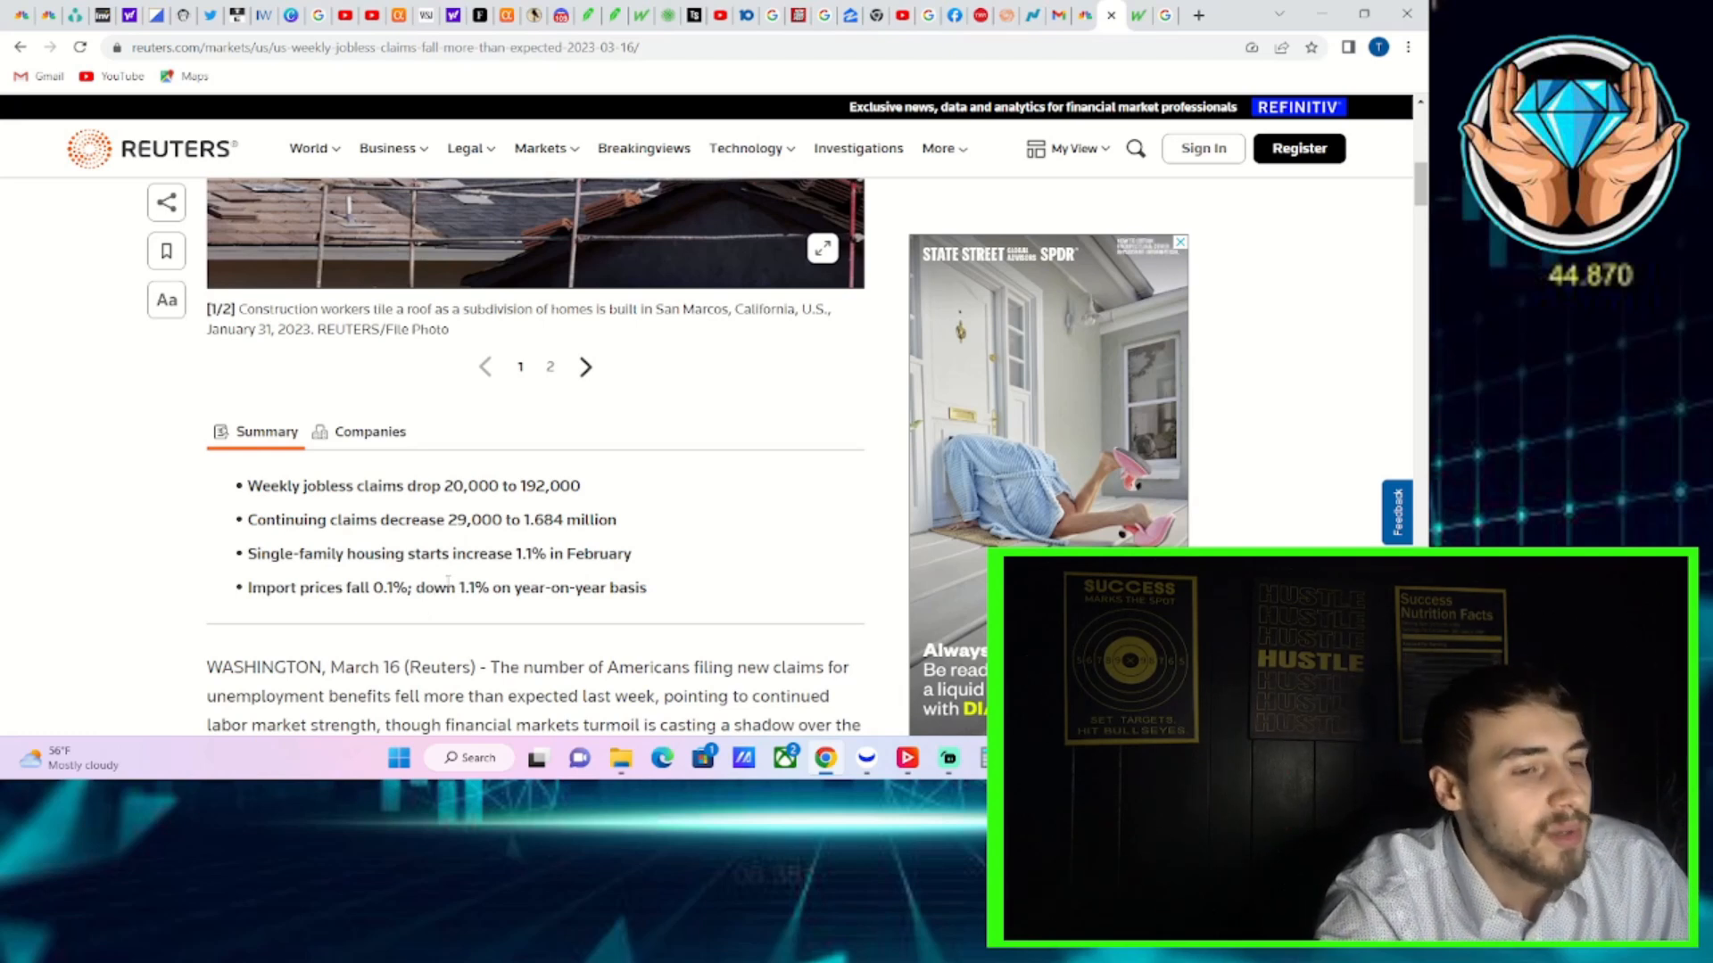
drag(248, 587, 537, 588)
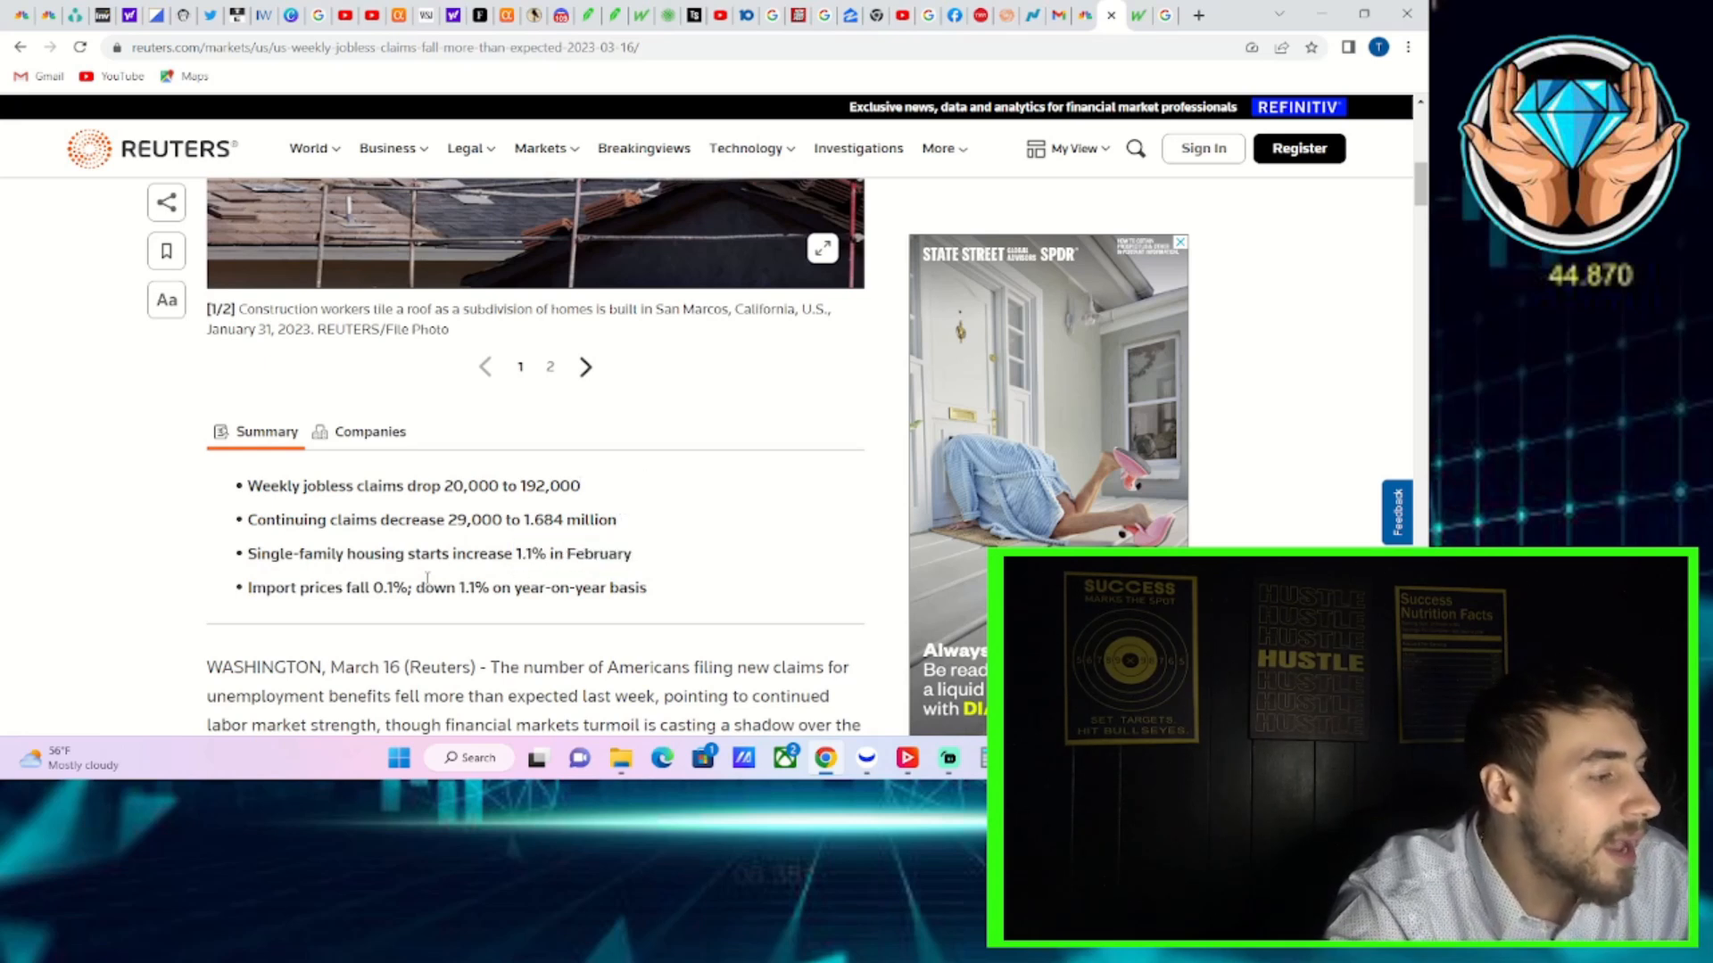
mouse_move(536, 501)
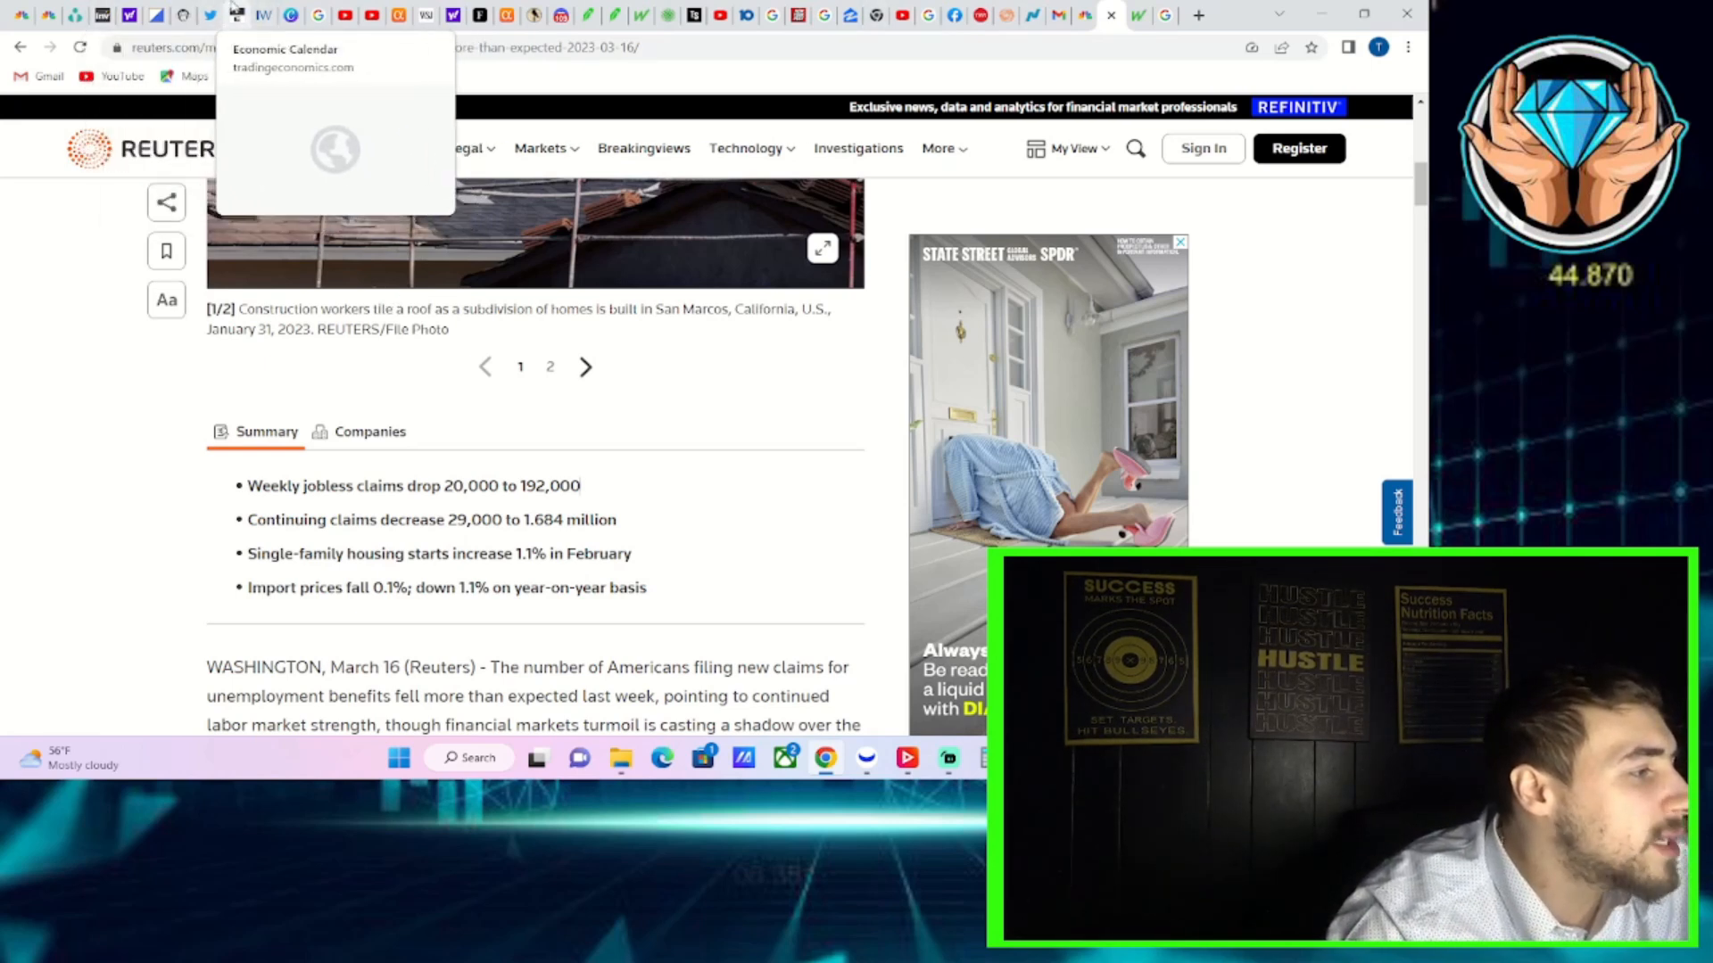
- Show the Trading Economics calendar listing Friday March 17 US releases like Michigan Consumer Sentiment
click(236, 14)
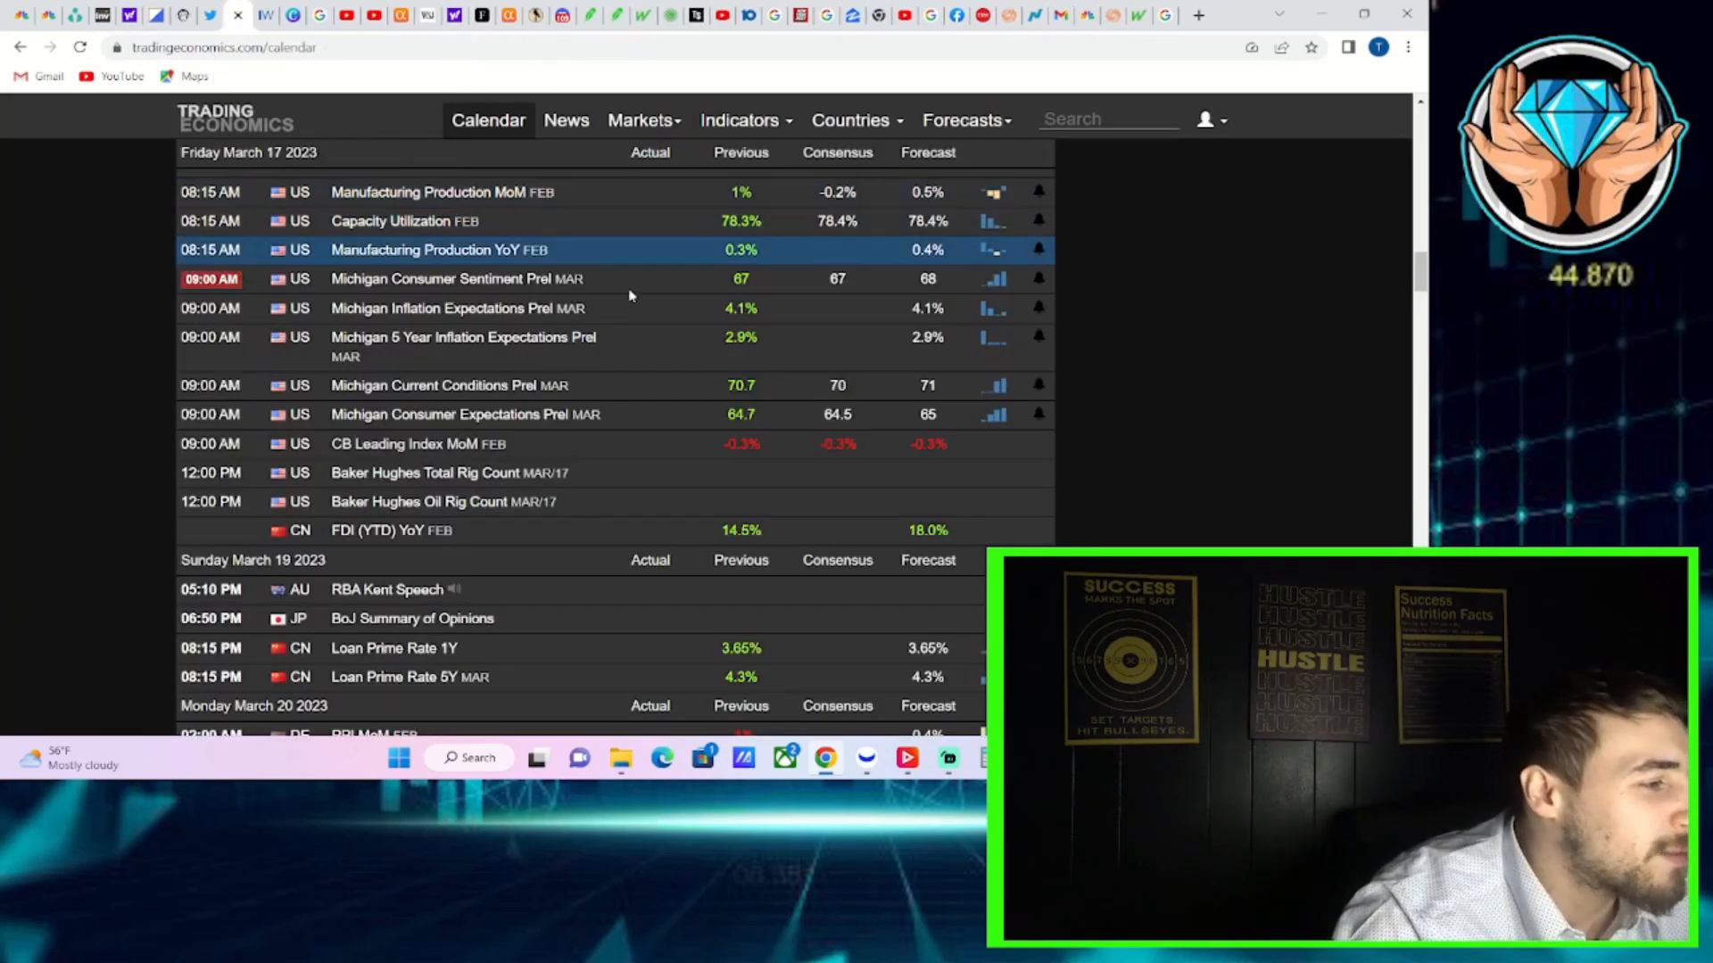
mouse_move(617, 336)
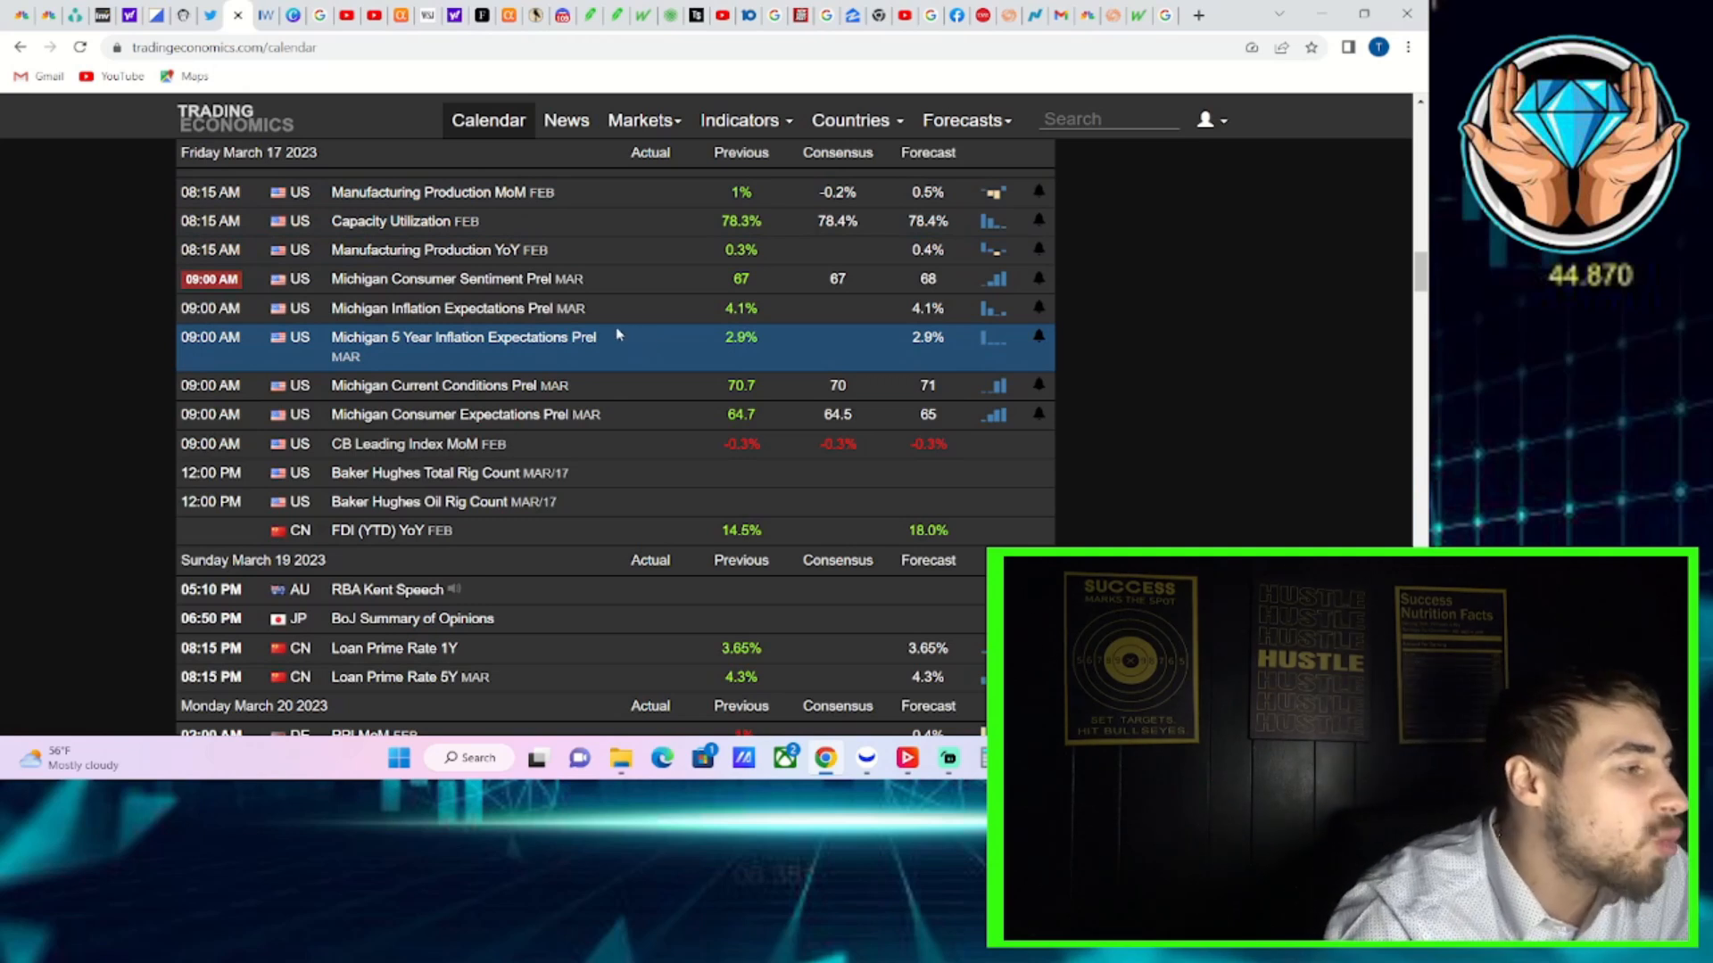
mouse_move(600, 341)
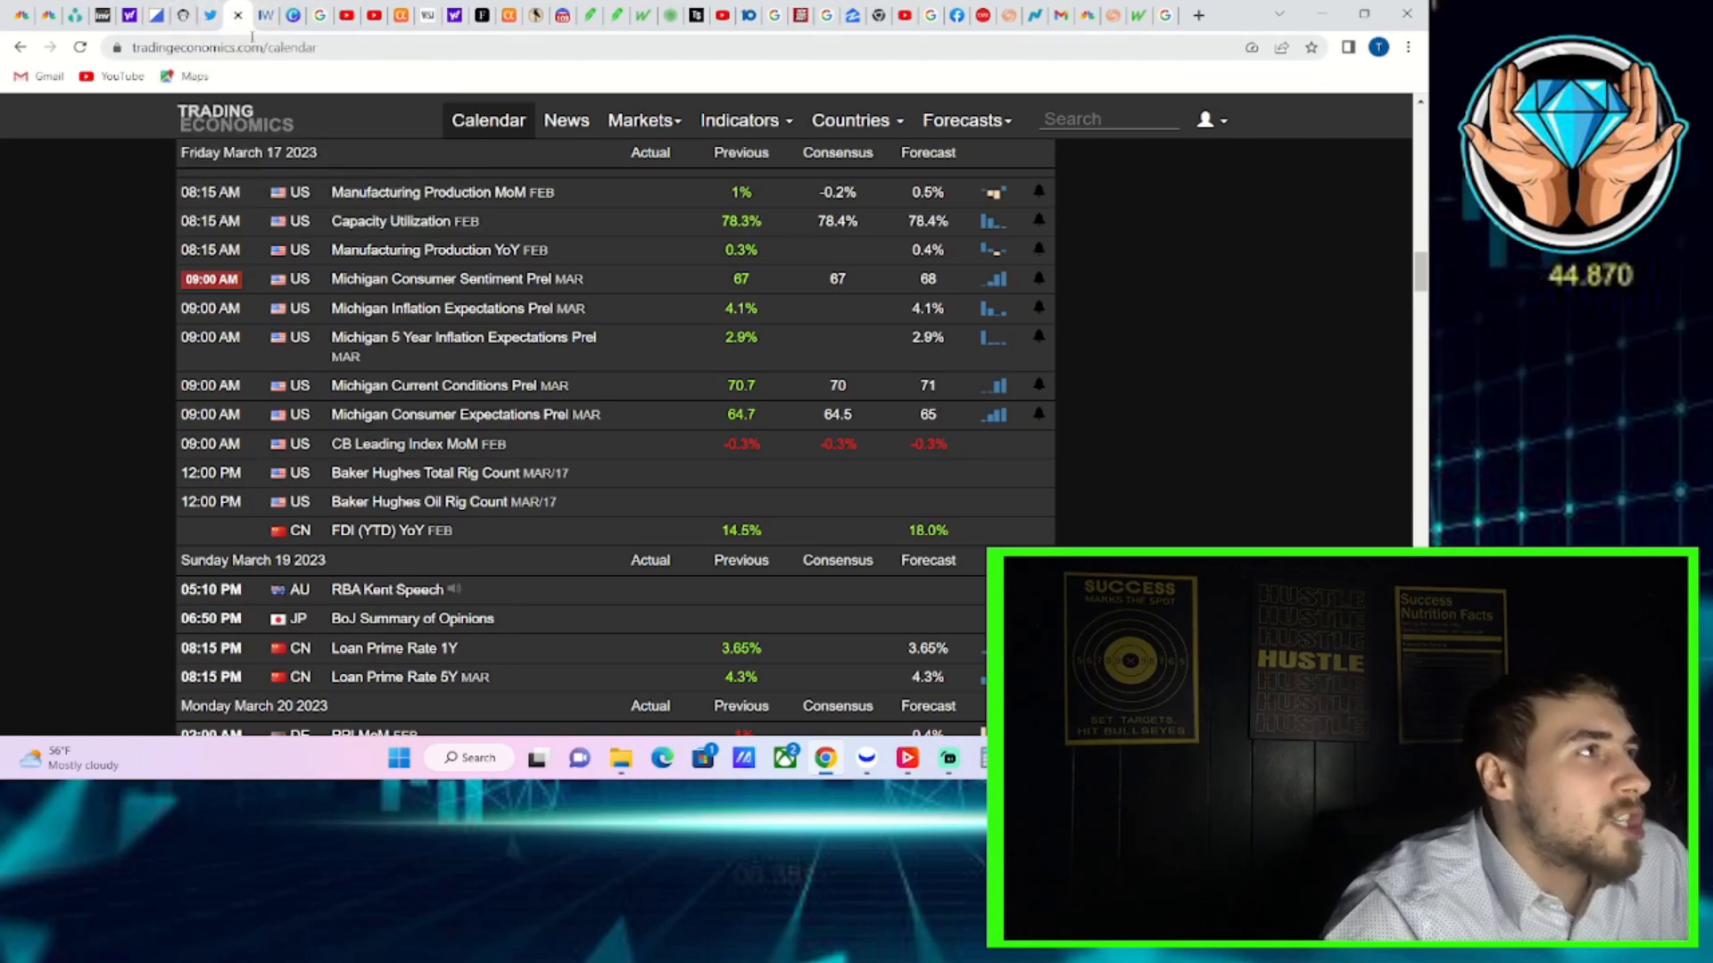
mouse_move(238, 15)
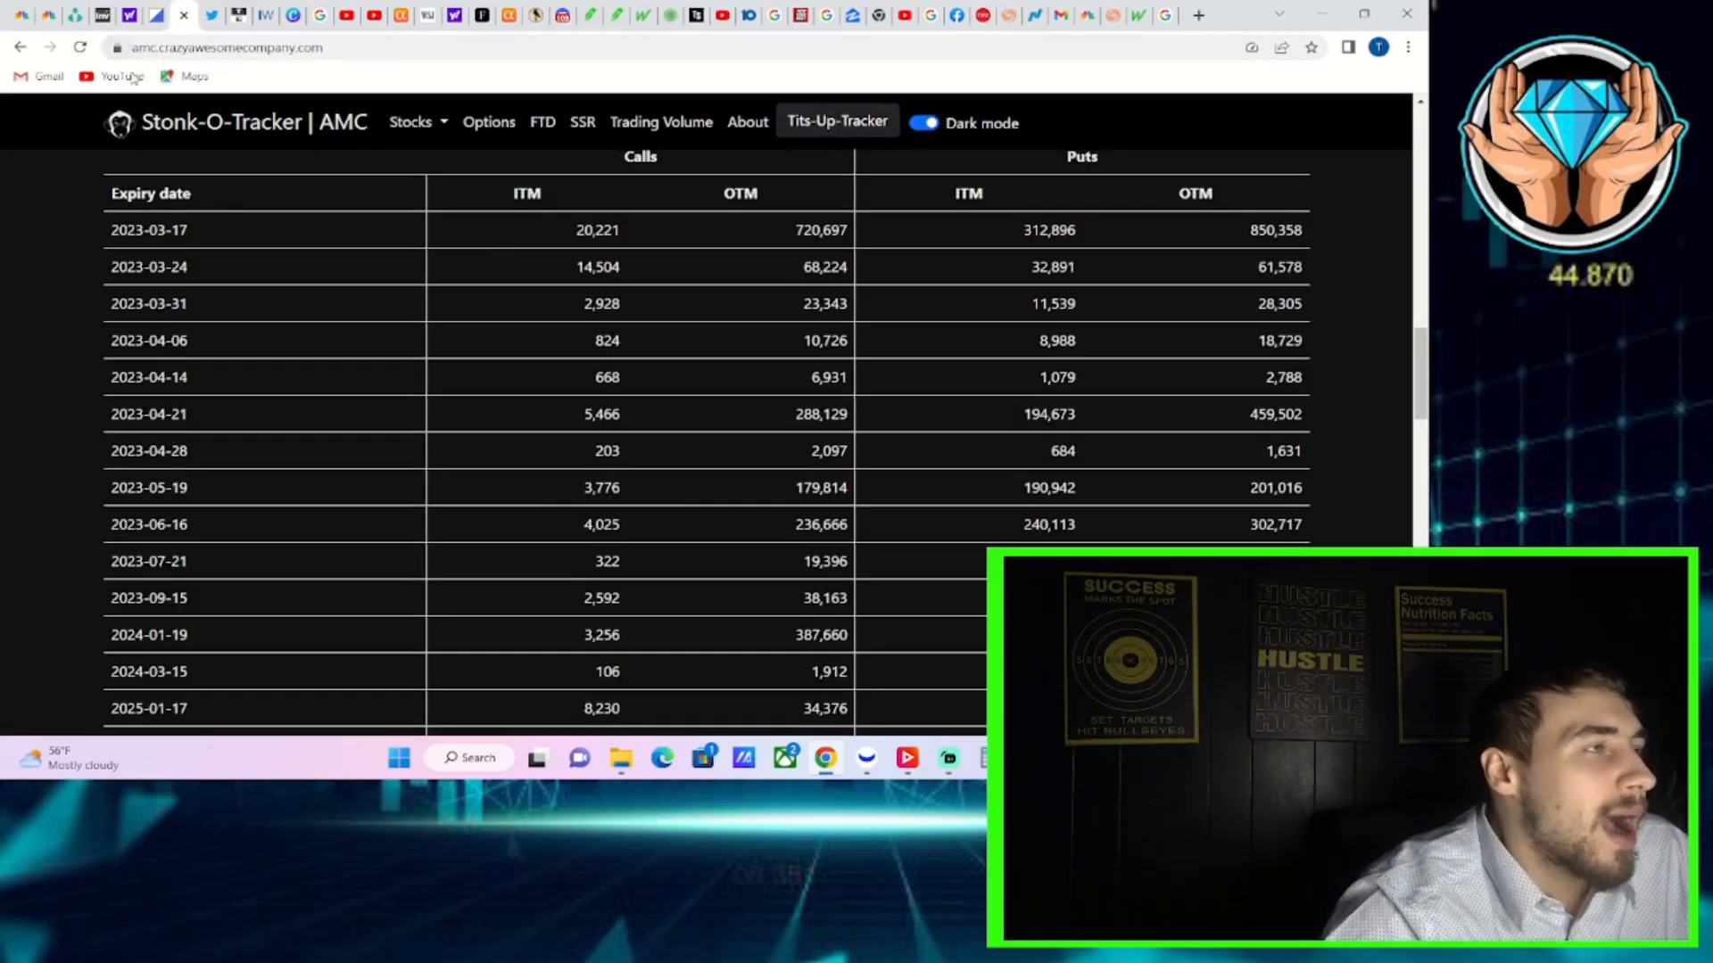
mouse_move(122, 74)
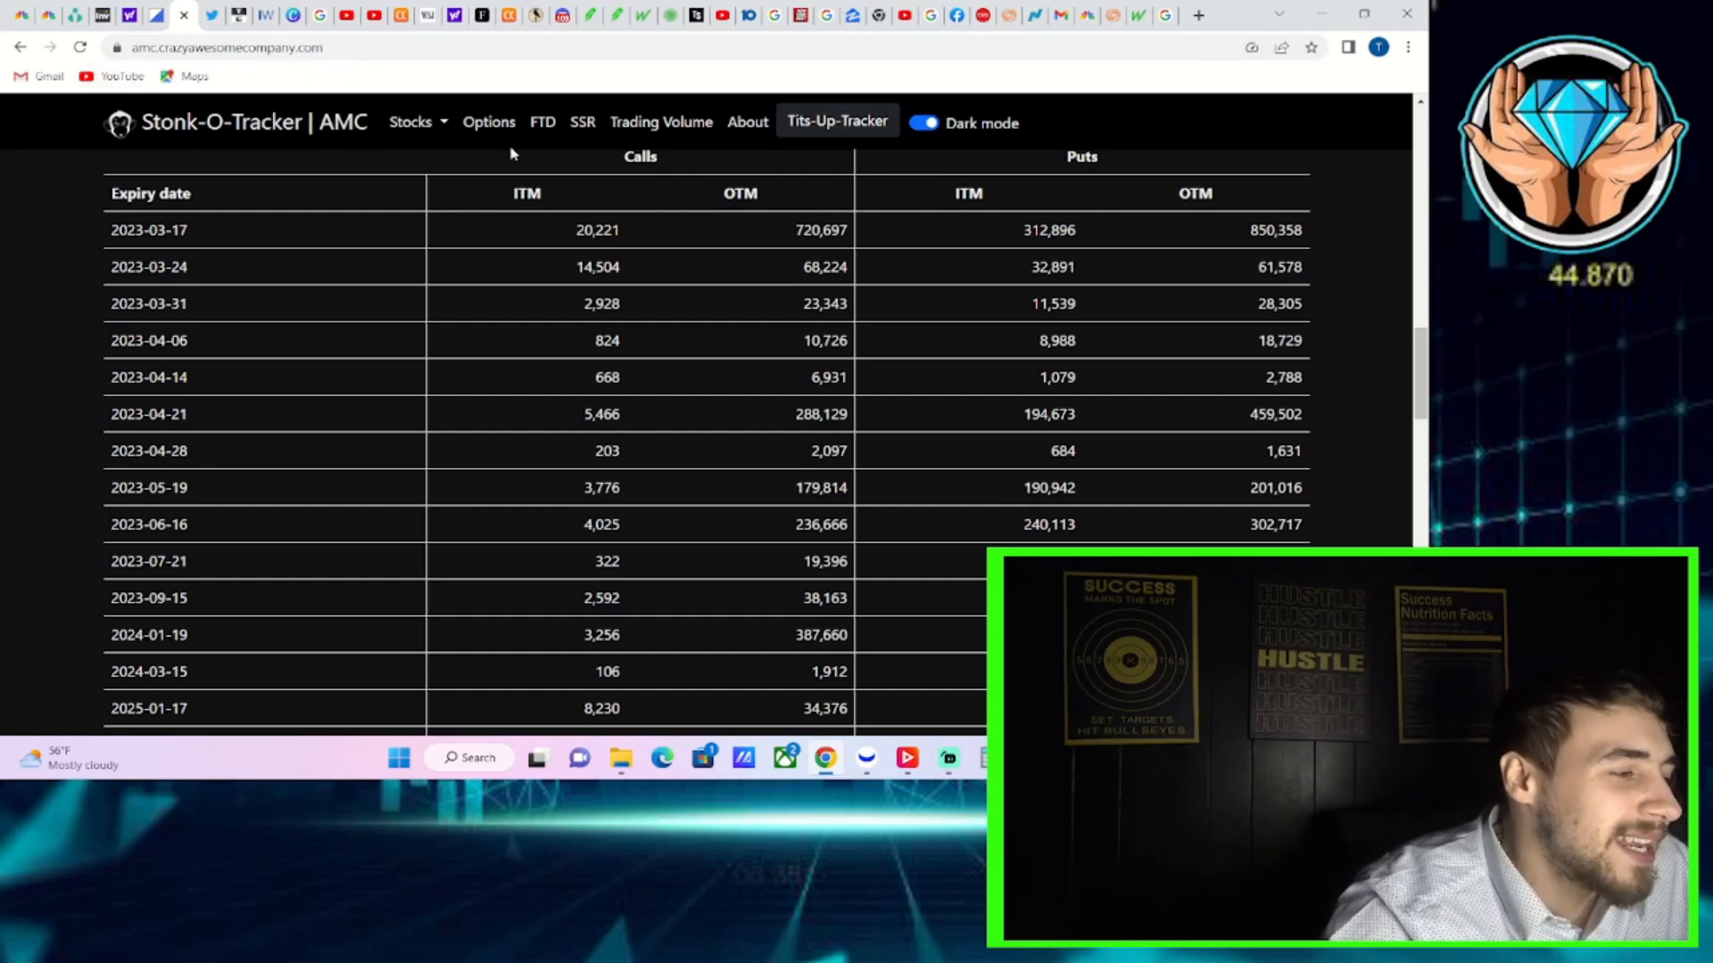
mouse_move(451, 109)
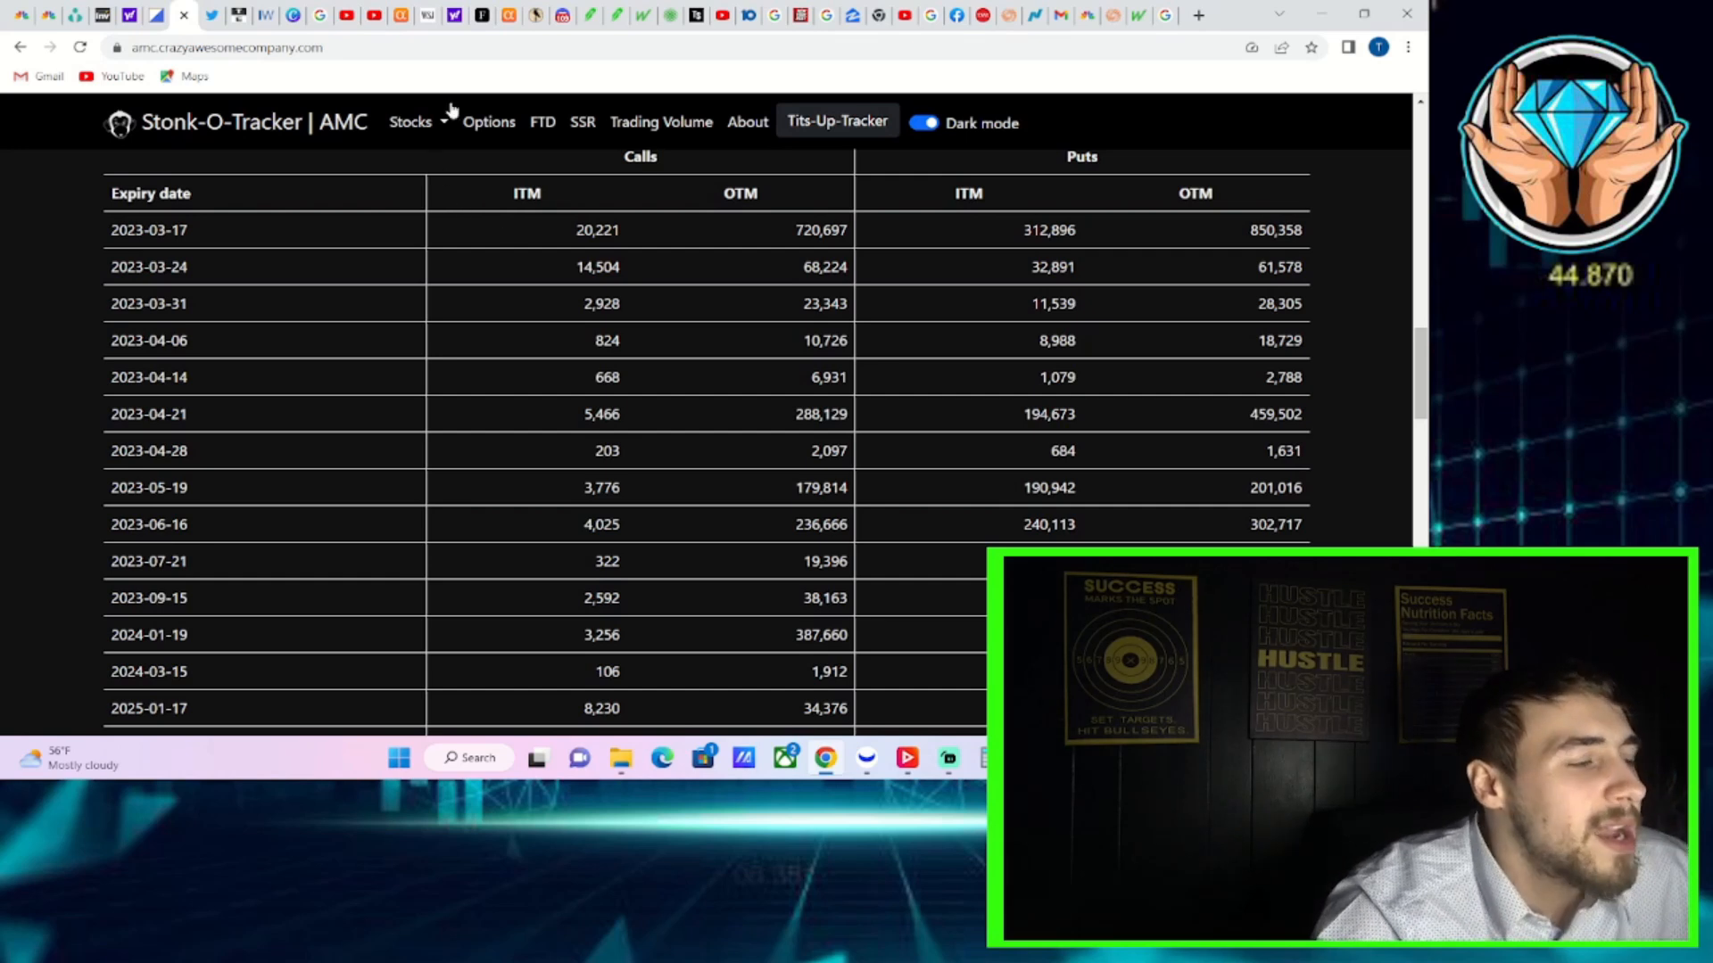
mouse_move(492, 149)
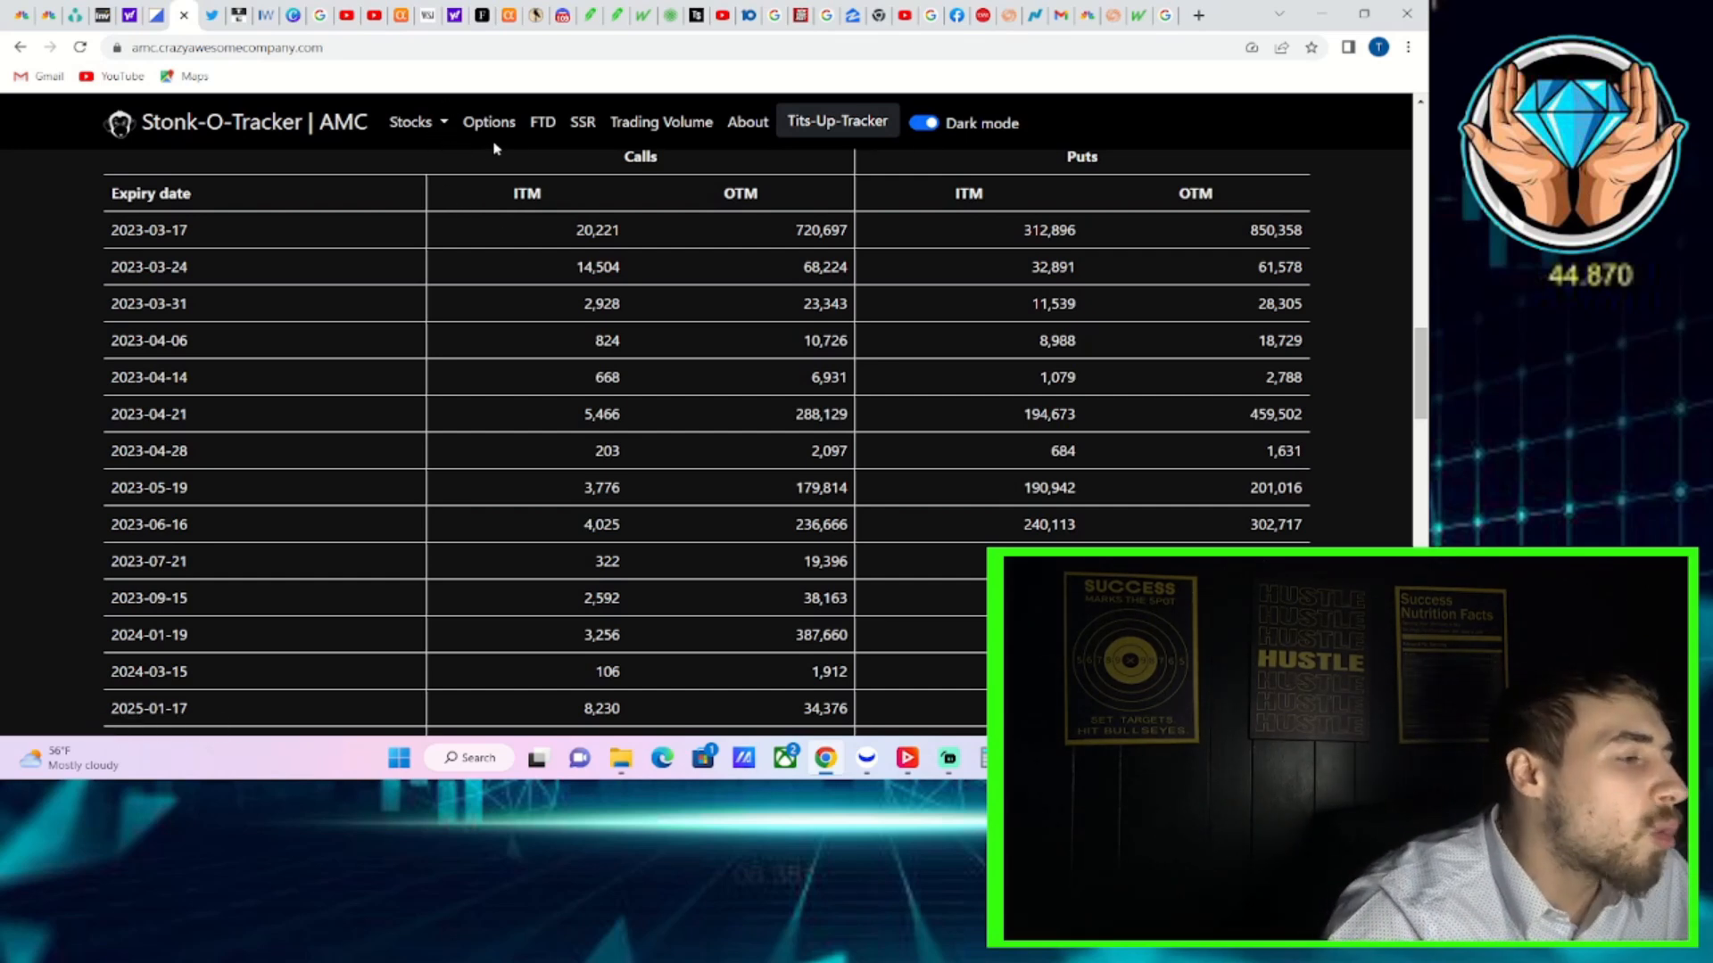
mouse_move(463, 293)
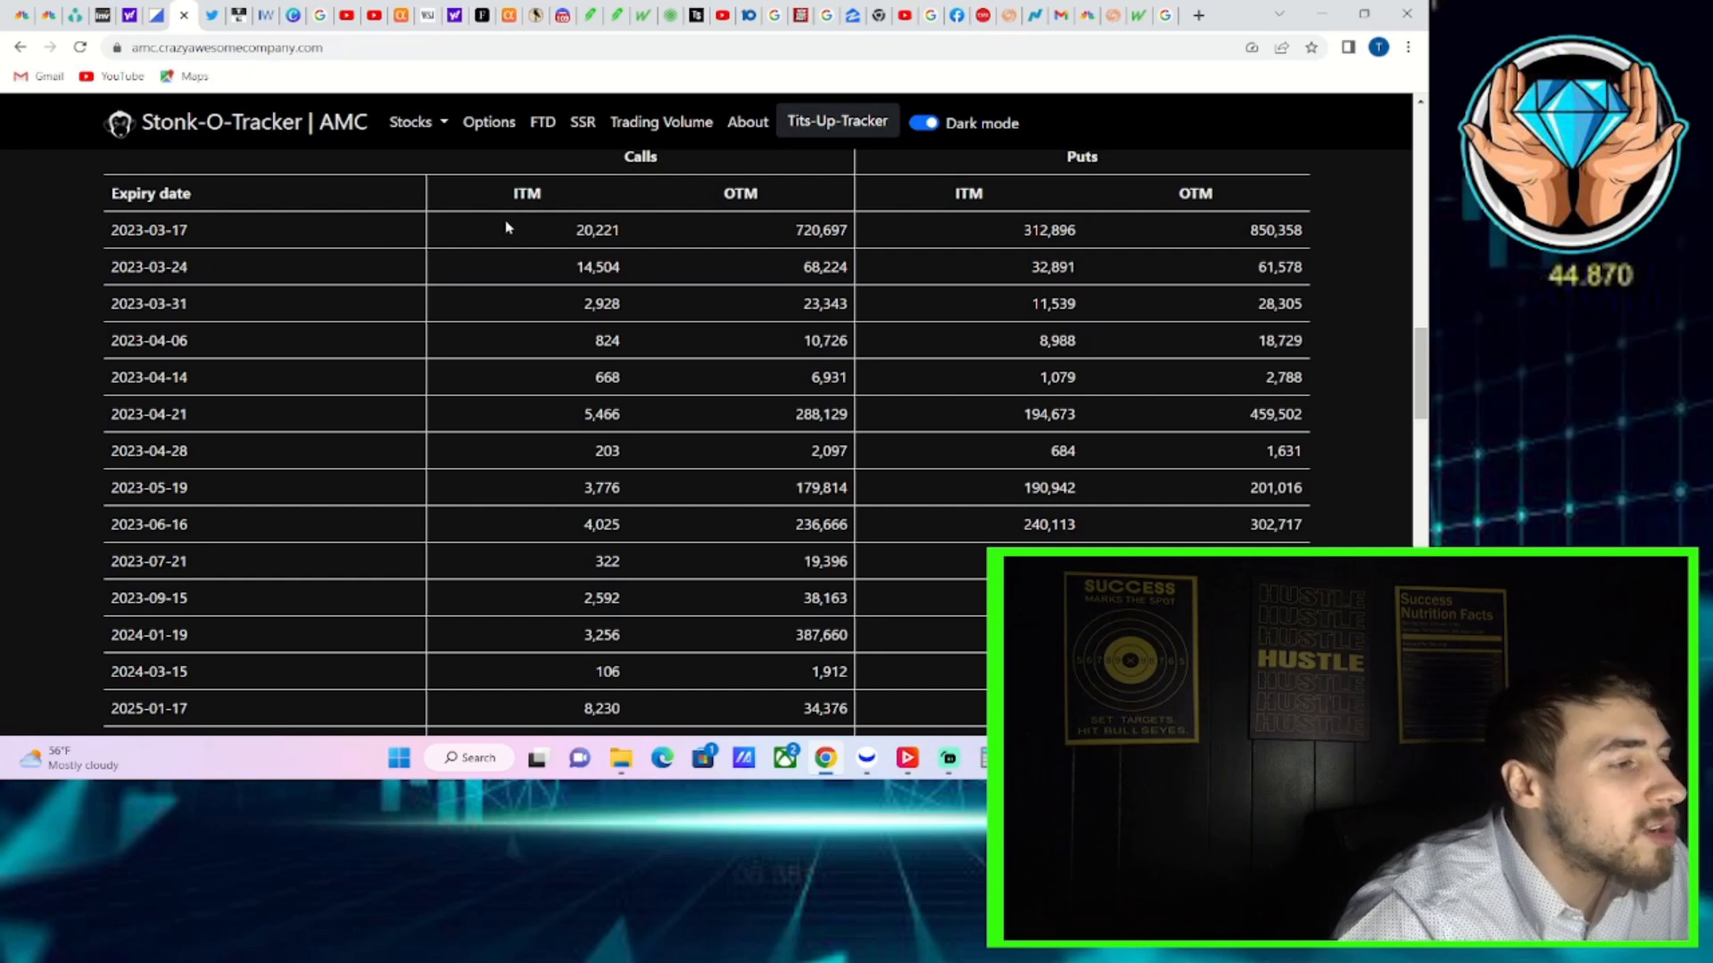
mouse_move(503, 193)
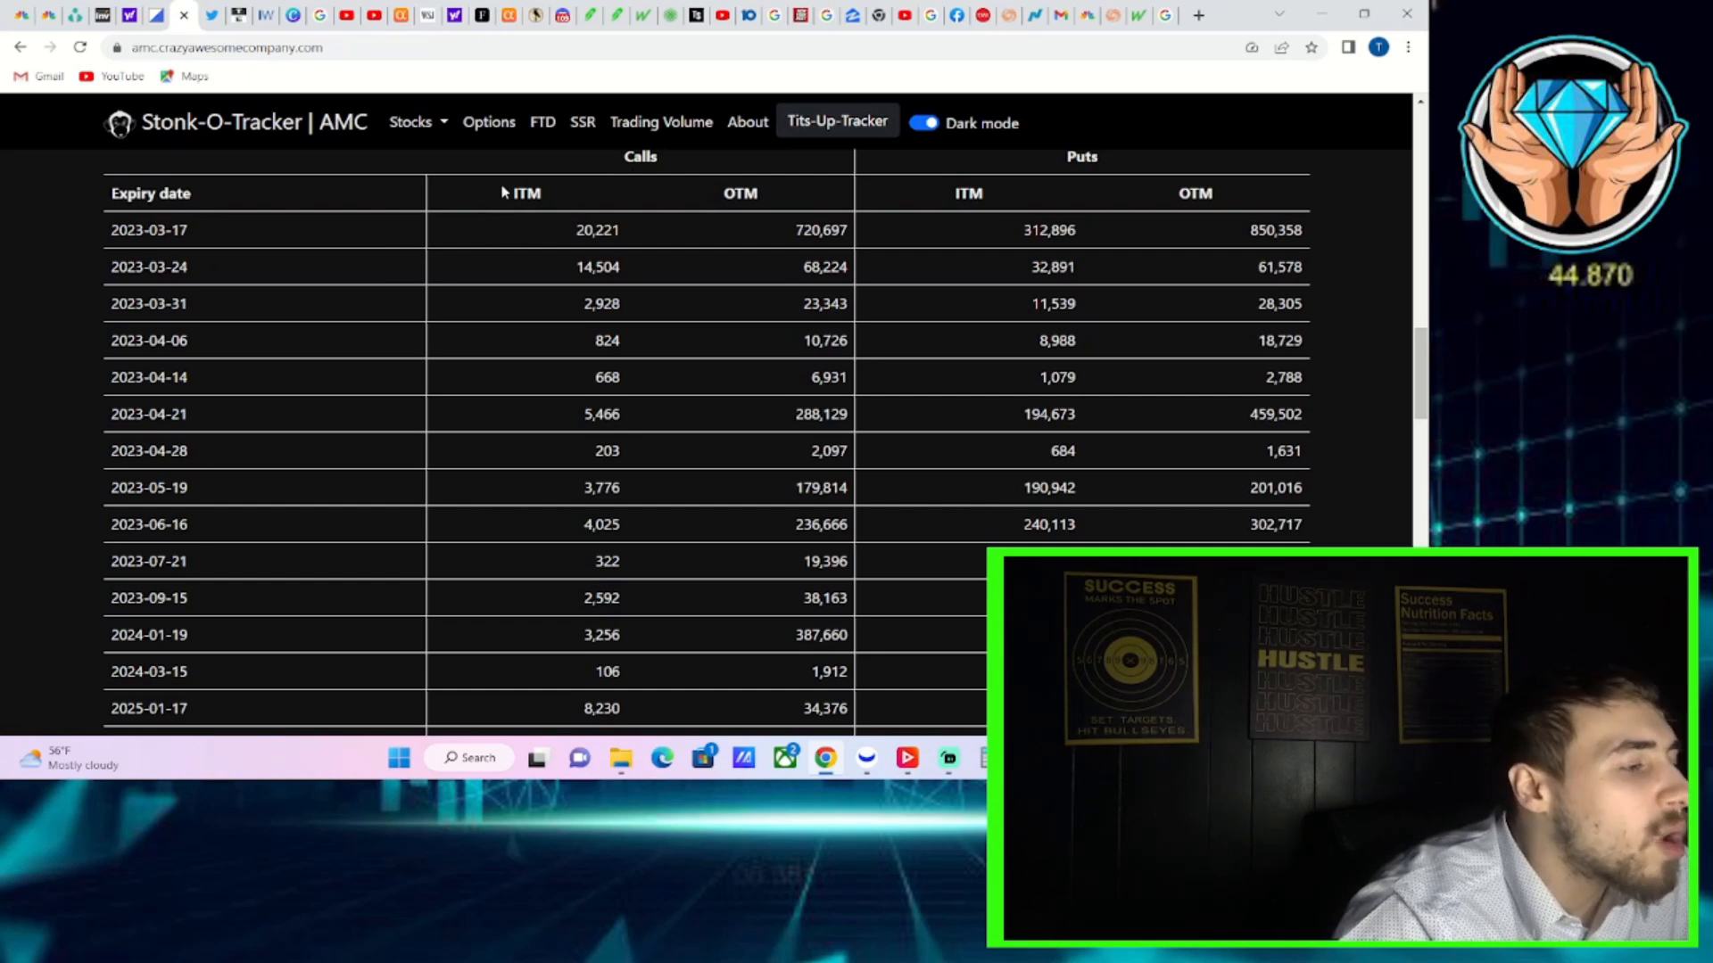
mouse_move(775, 240)
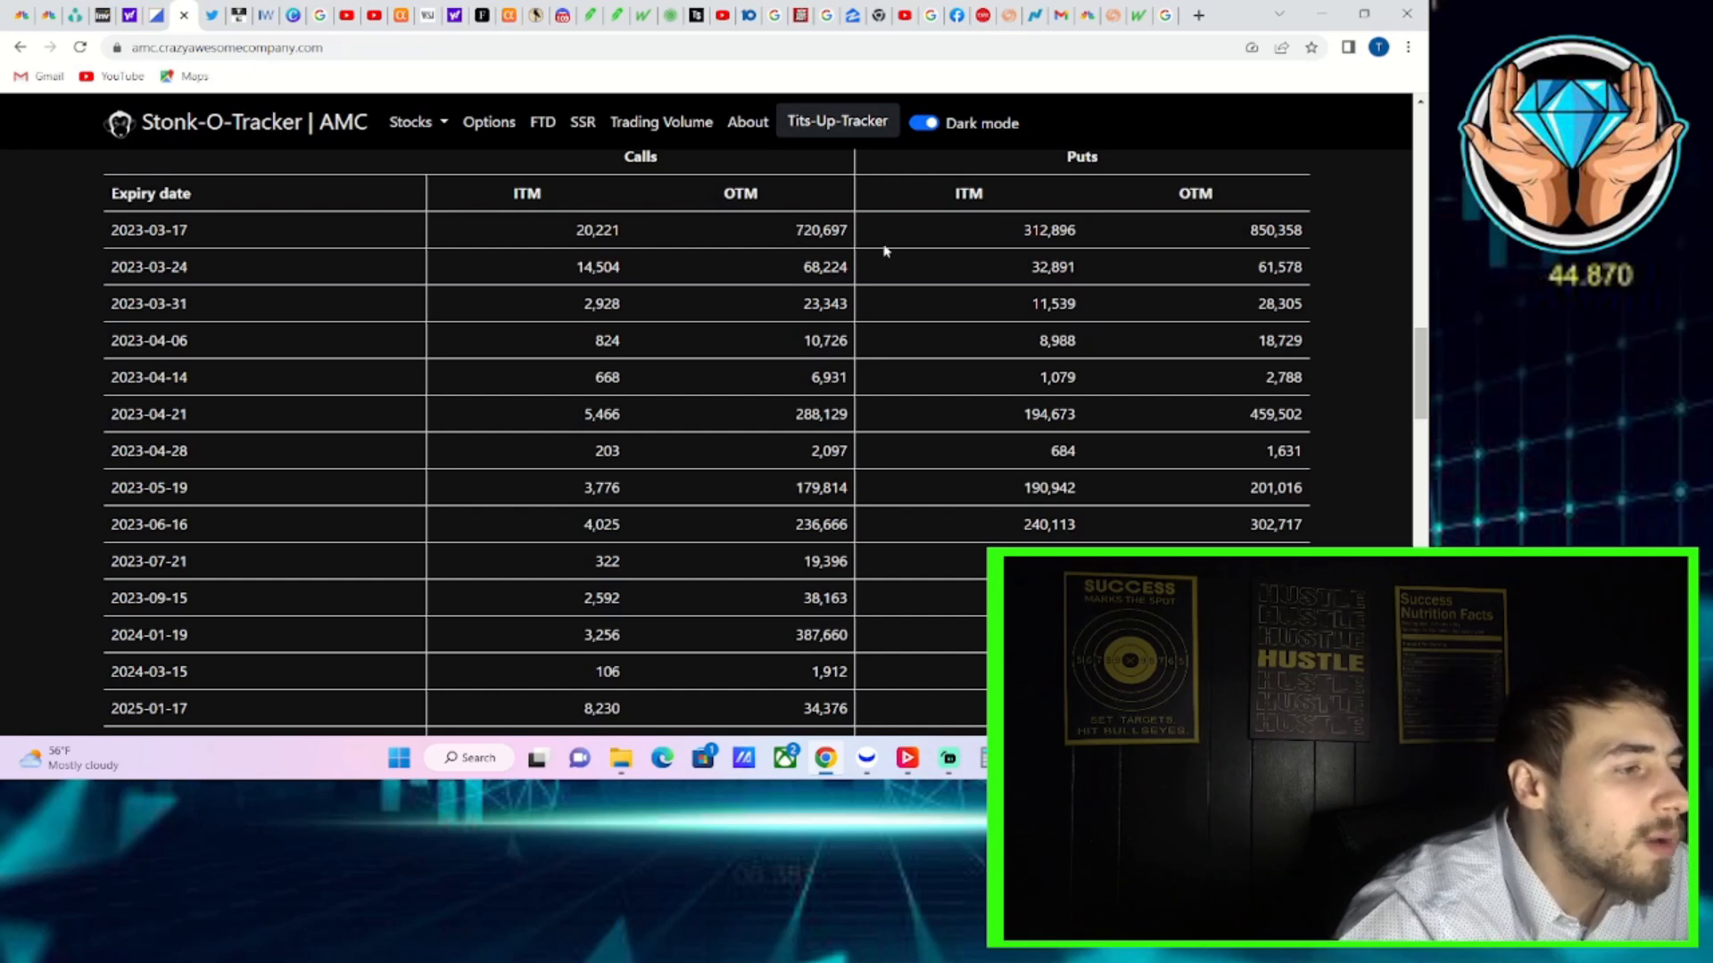
mouse_move(1058, 248)
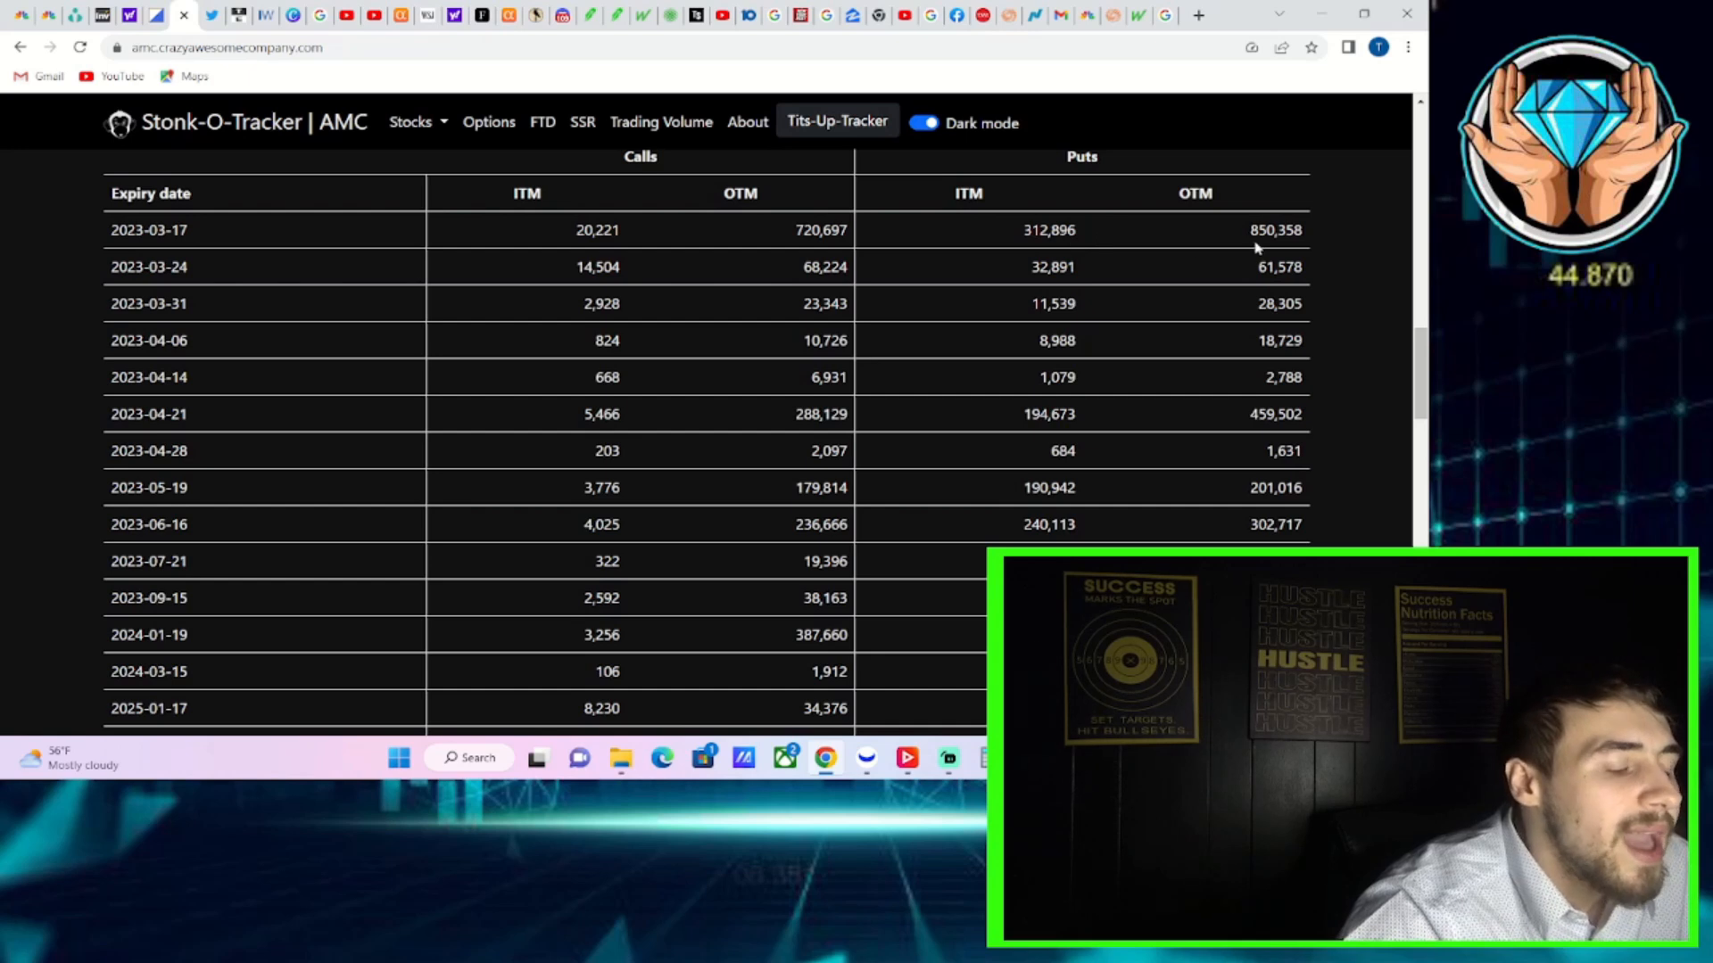
mouse_move(1266, 247)
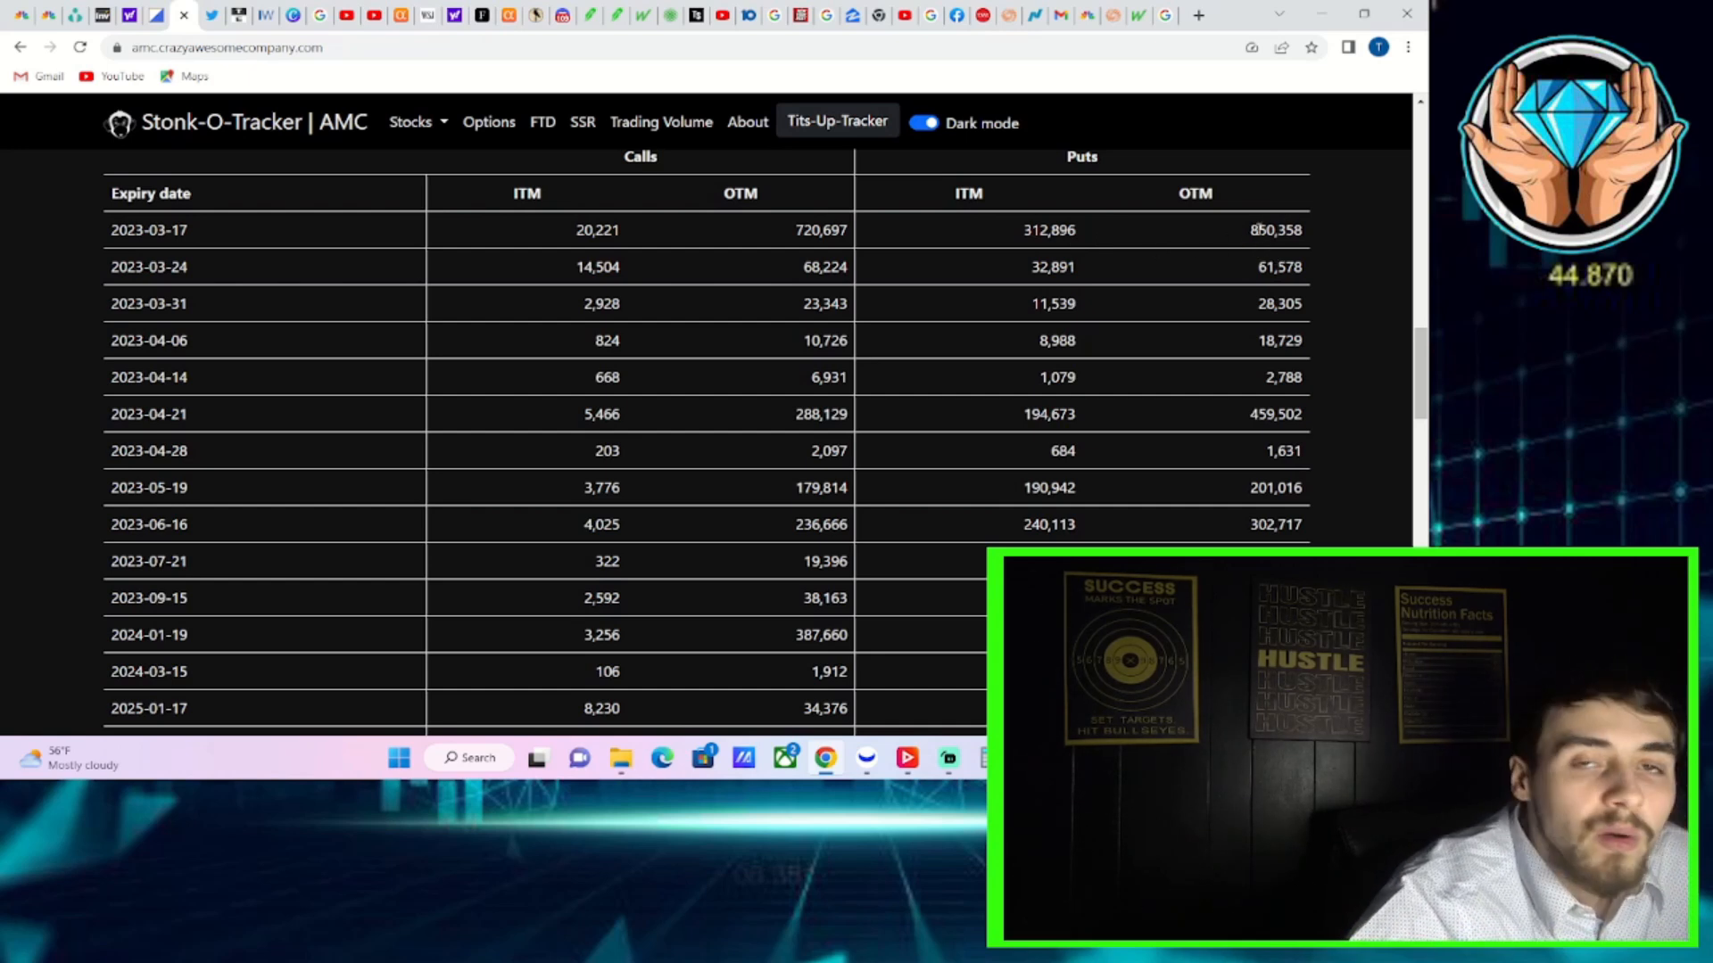
mouse_move(1216, 280)
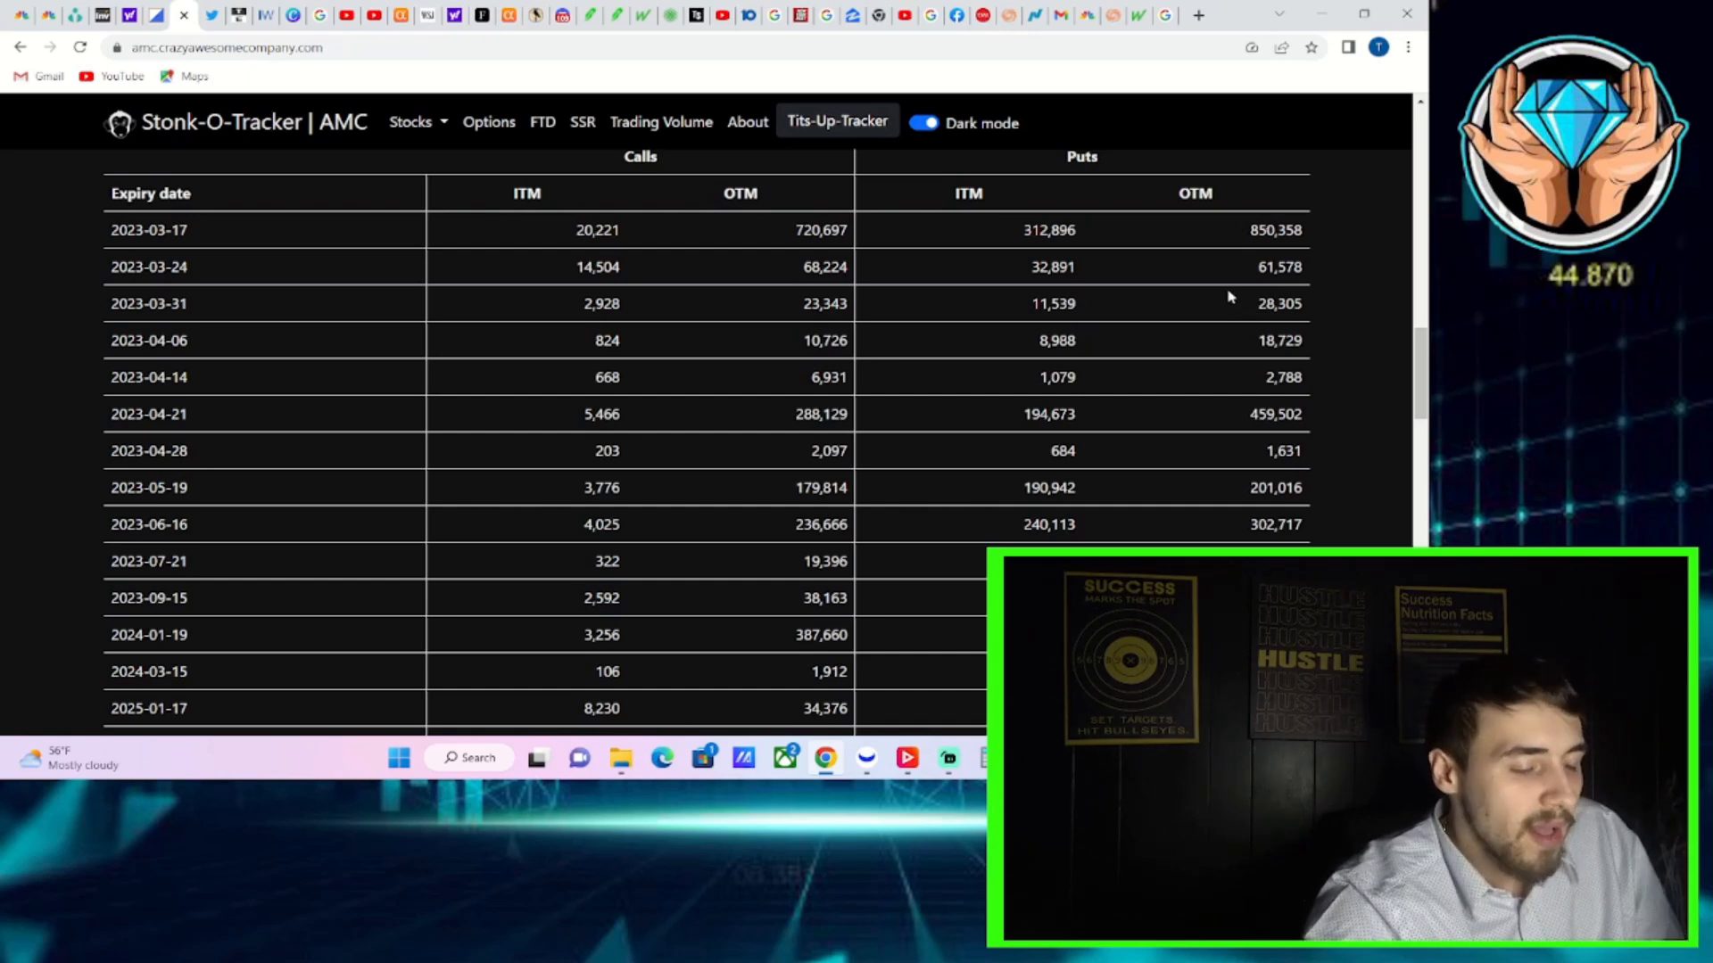
mouse_move(1179, 238)
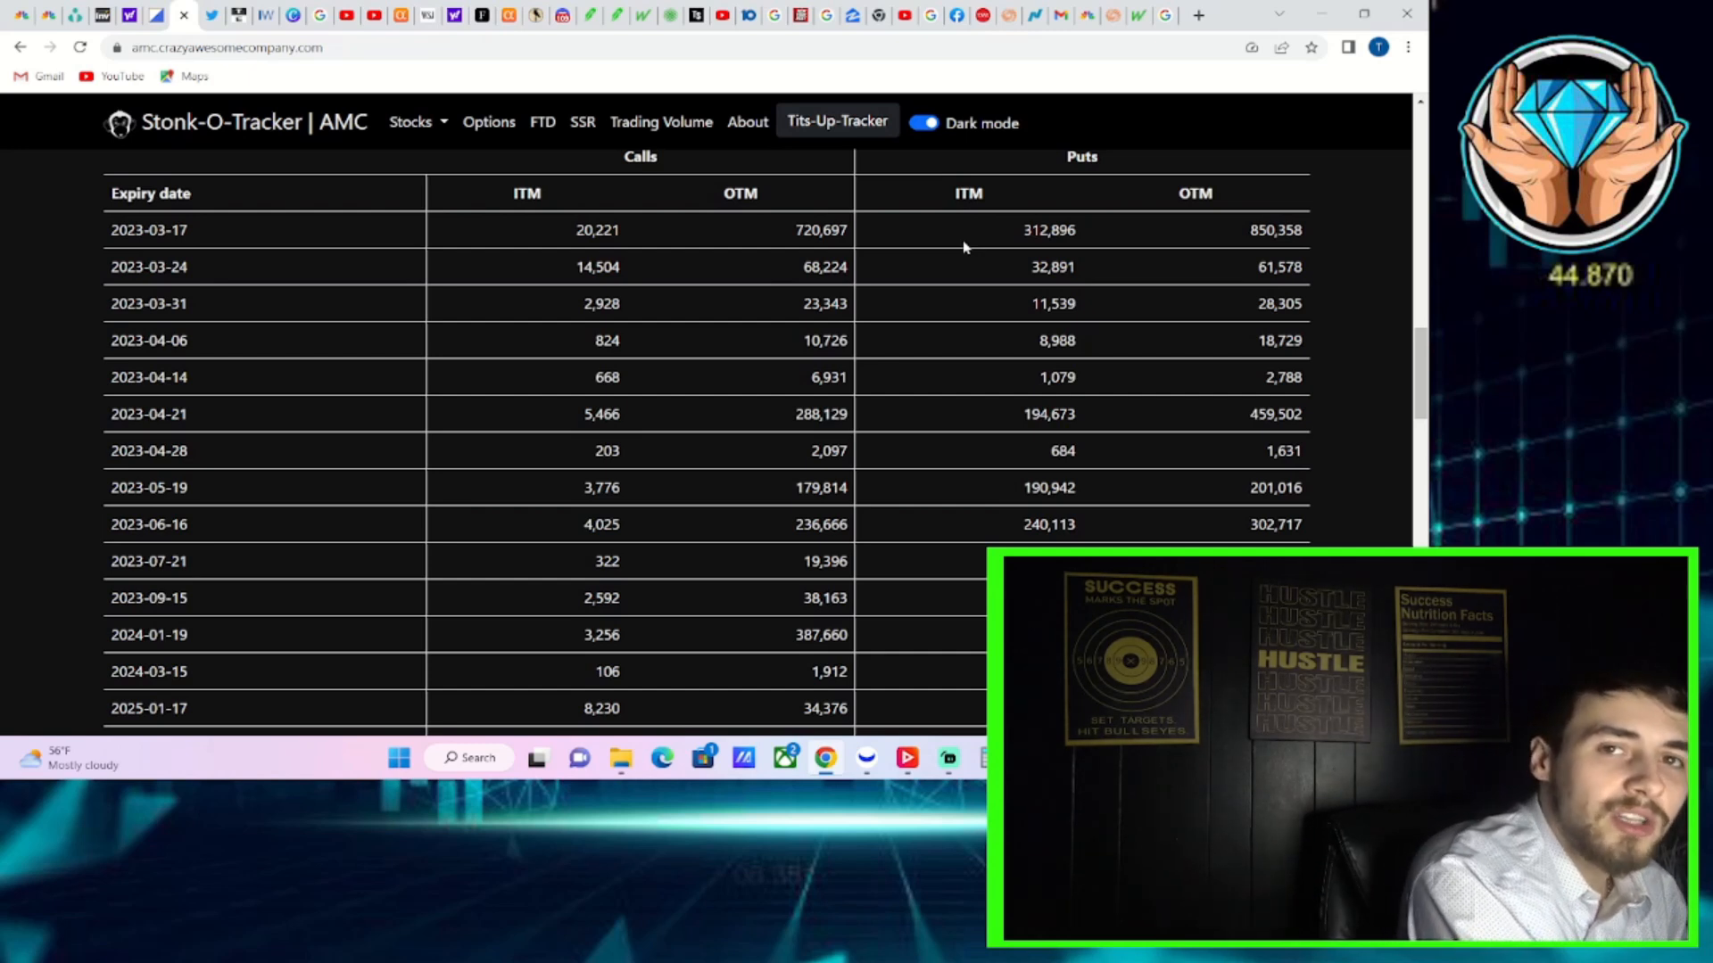
mouse_move(1026, 101)
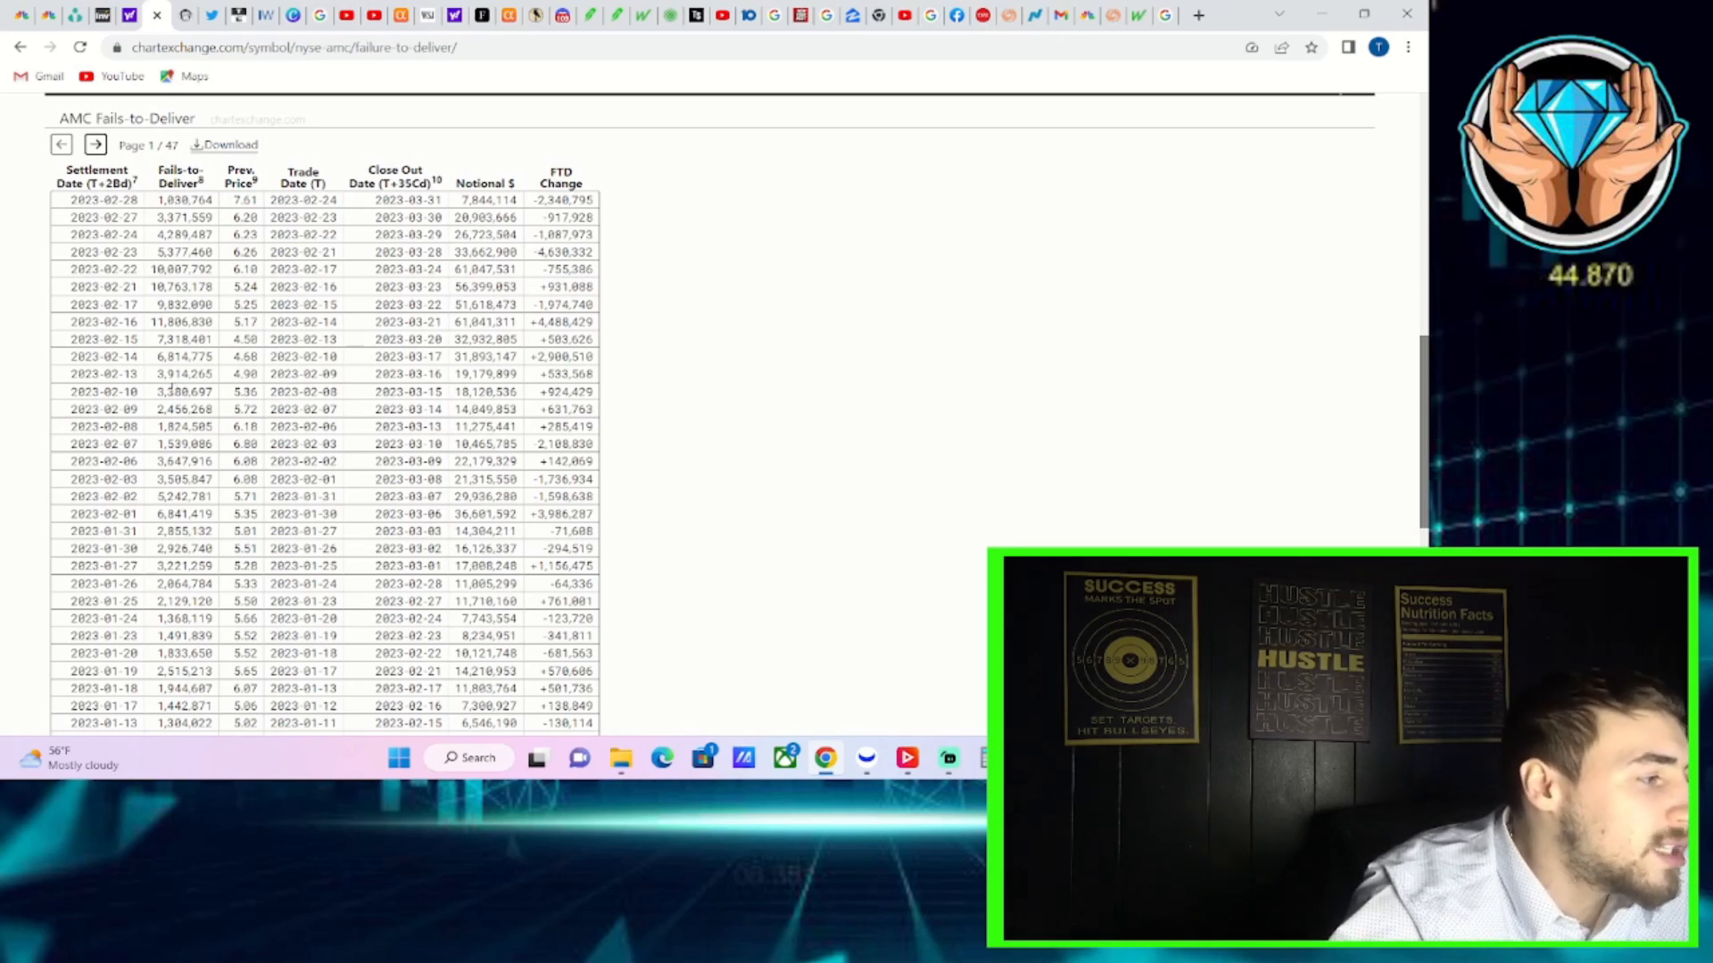
mouse_move(167, 376)
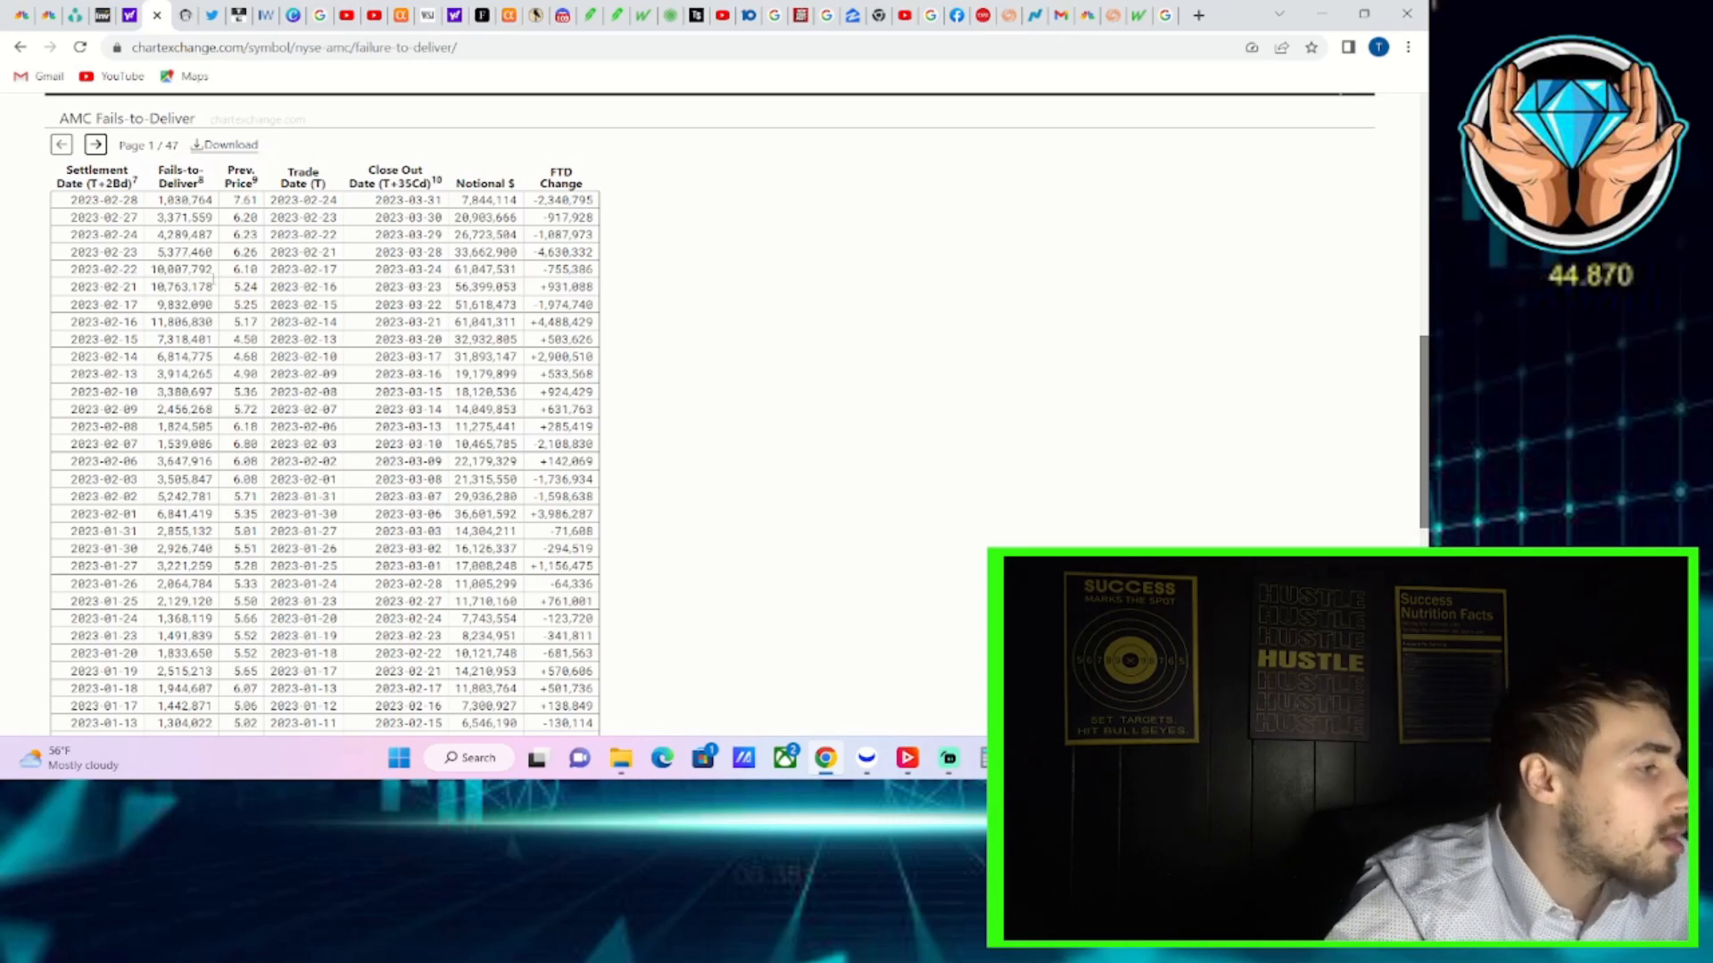
- Move from the AMC fails-to-deliver table to Ortex's AMC short interest page and reload it
double_click(180, 268)
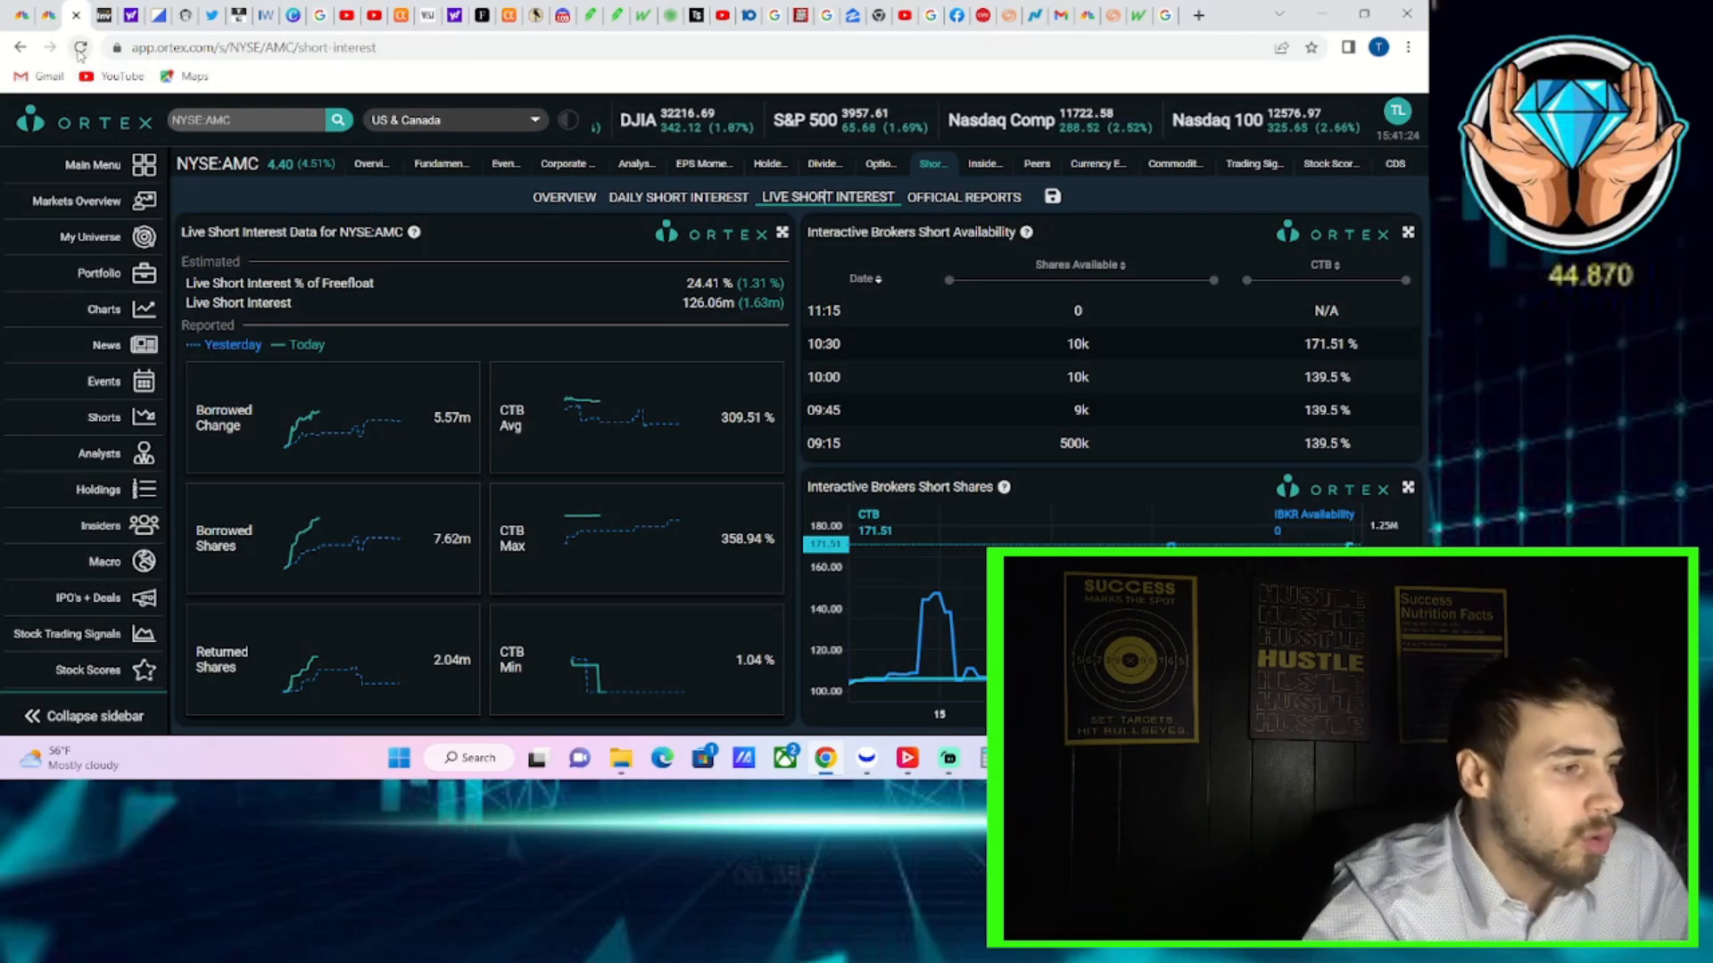
mouse_move(79, 47)
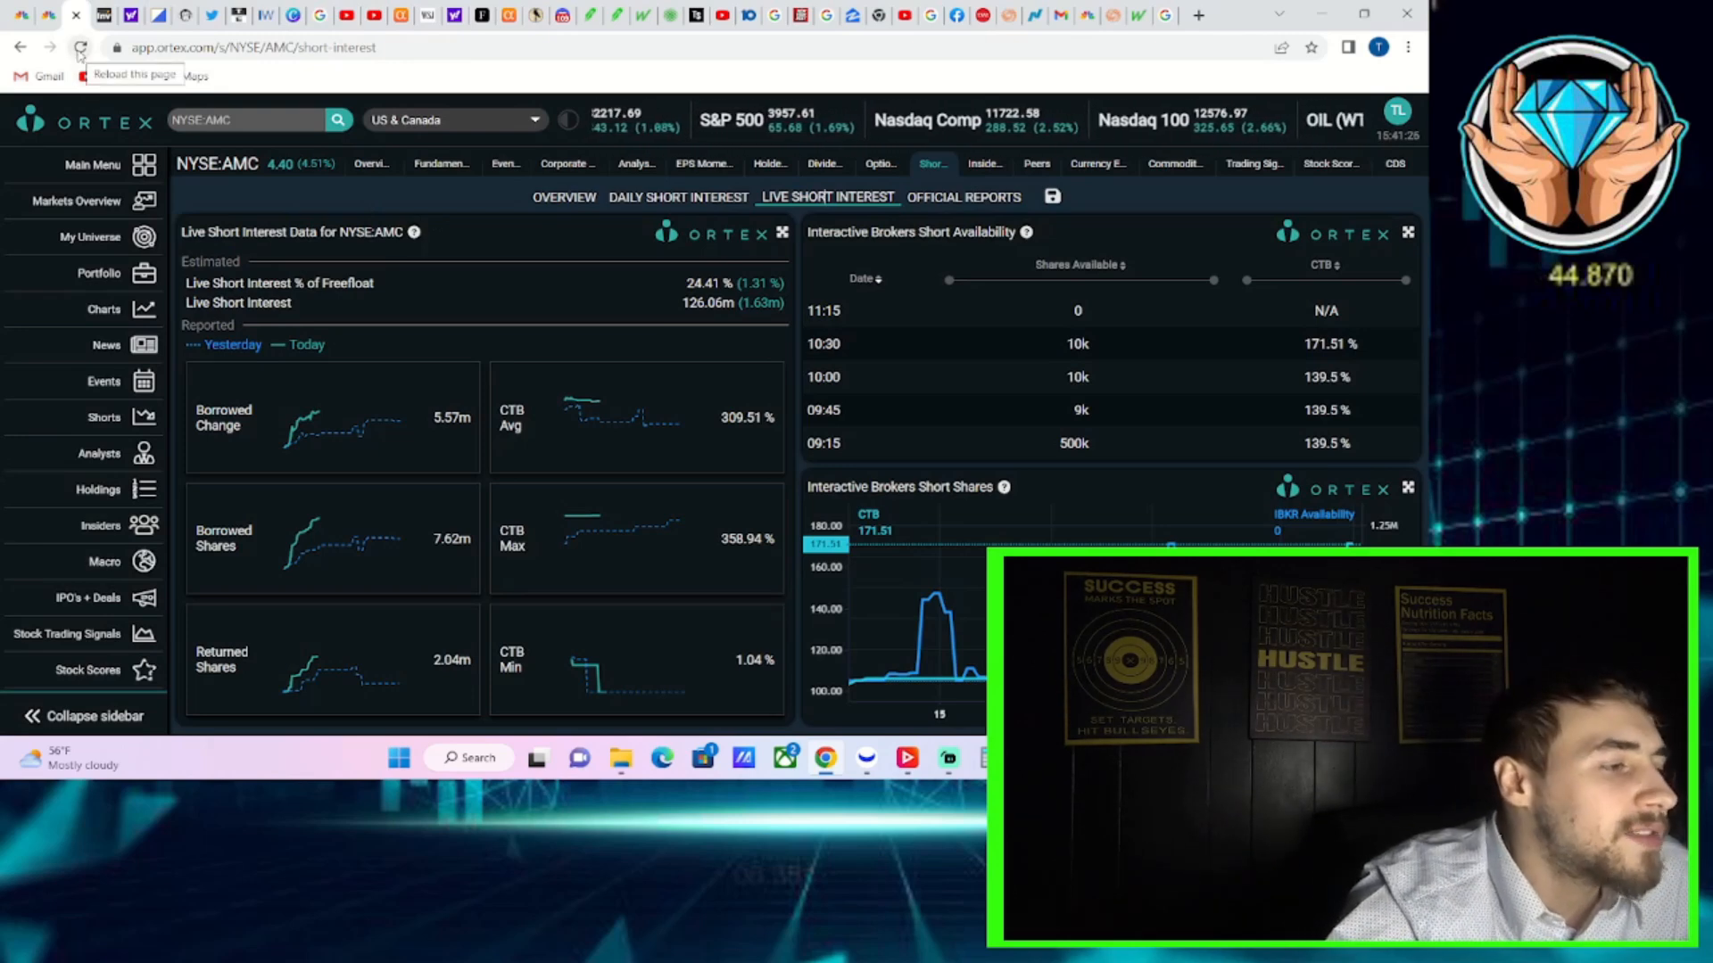
click(79, 48)
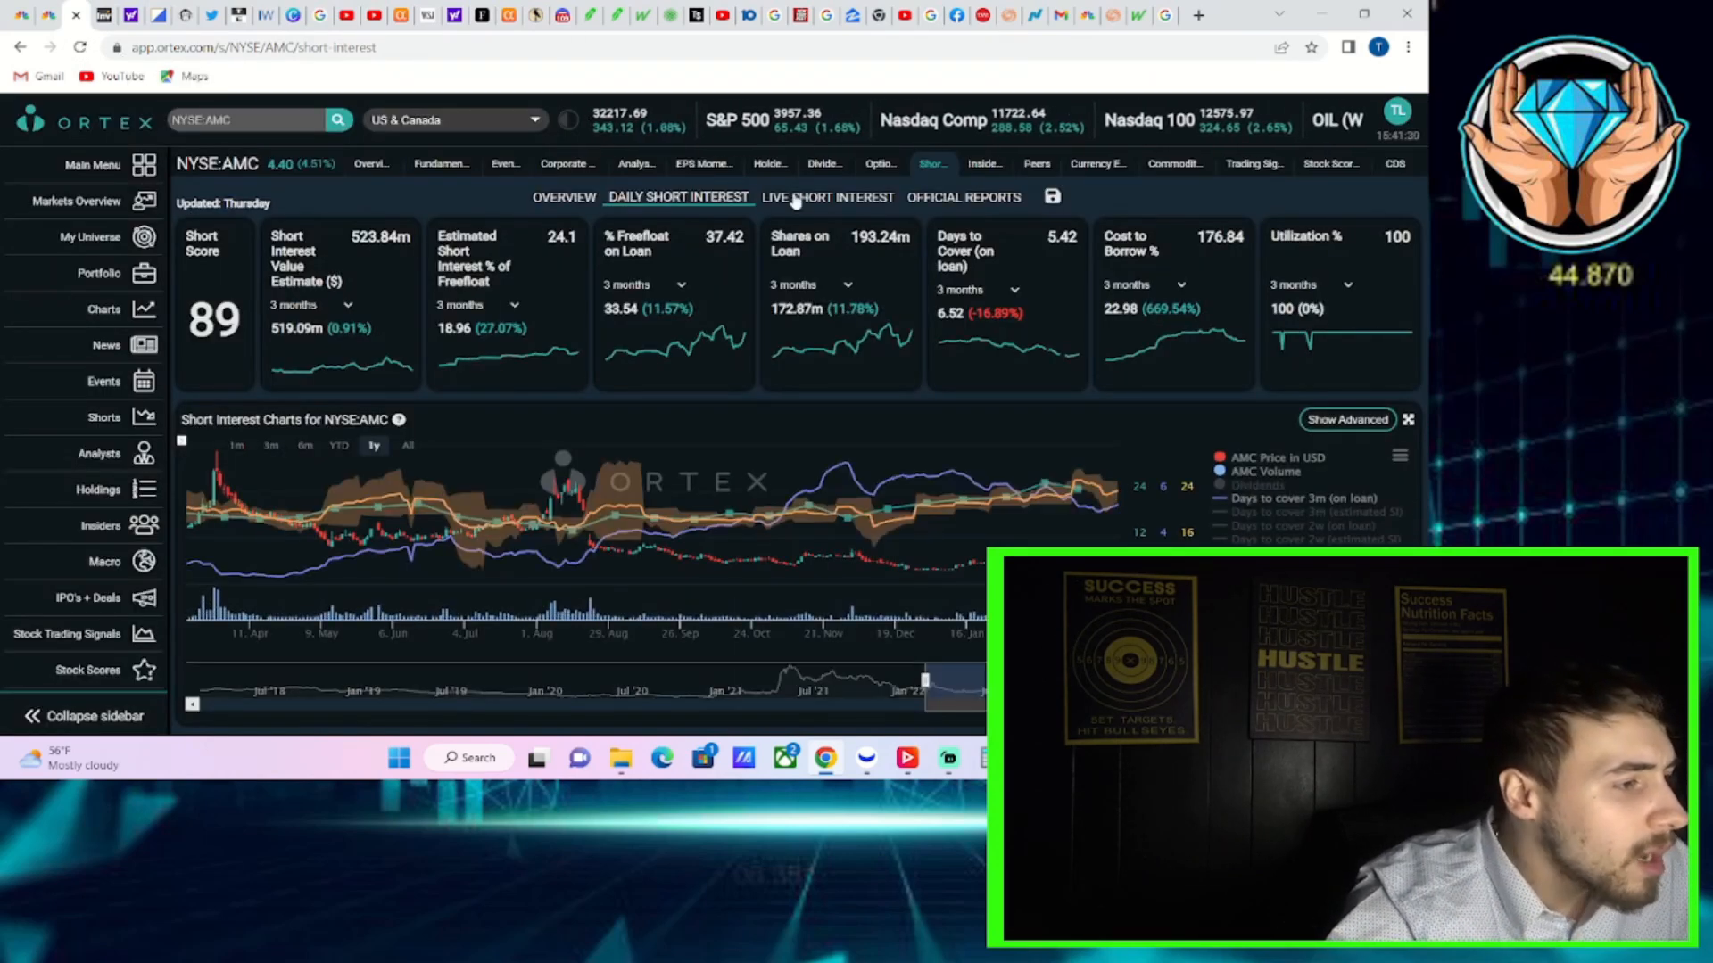
- Show Ortex's LIVE SHORT INTEREST view for AMC, with 700k shares available at 105.9% borrow cost
click(828, 196)
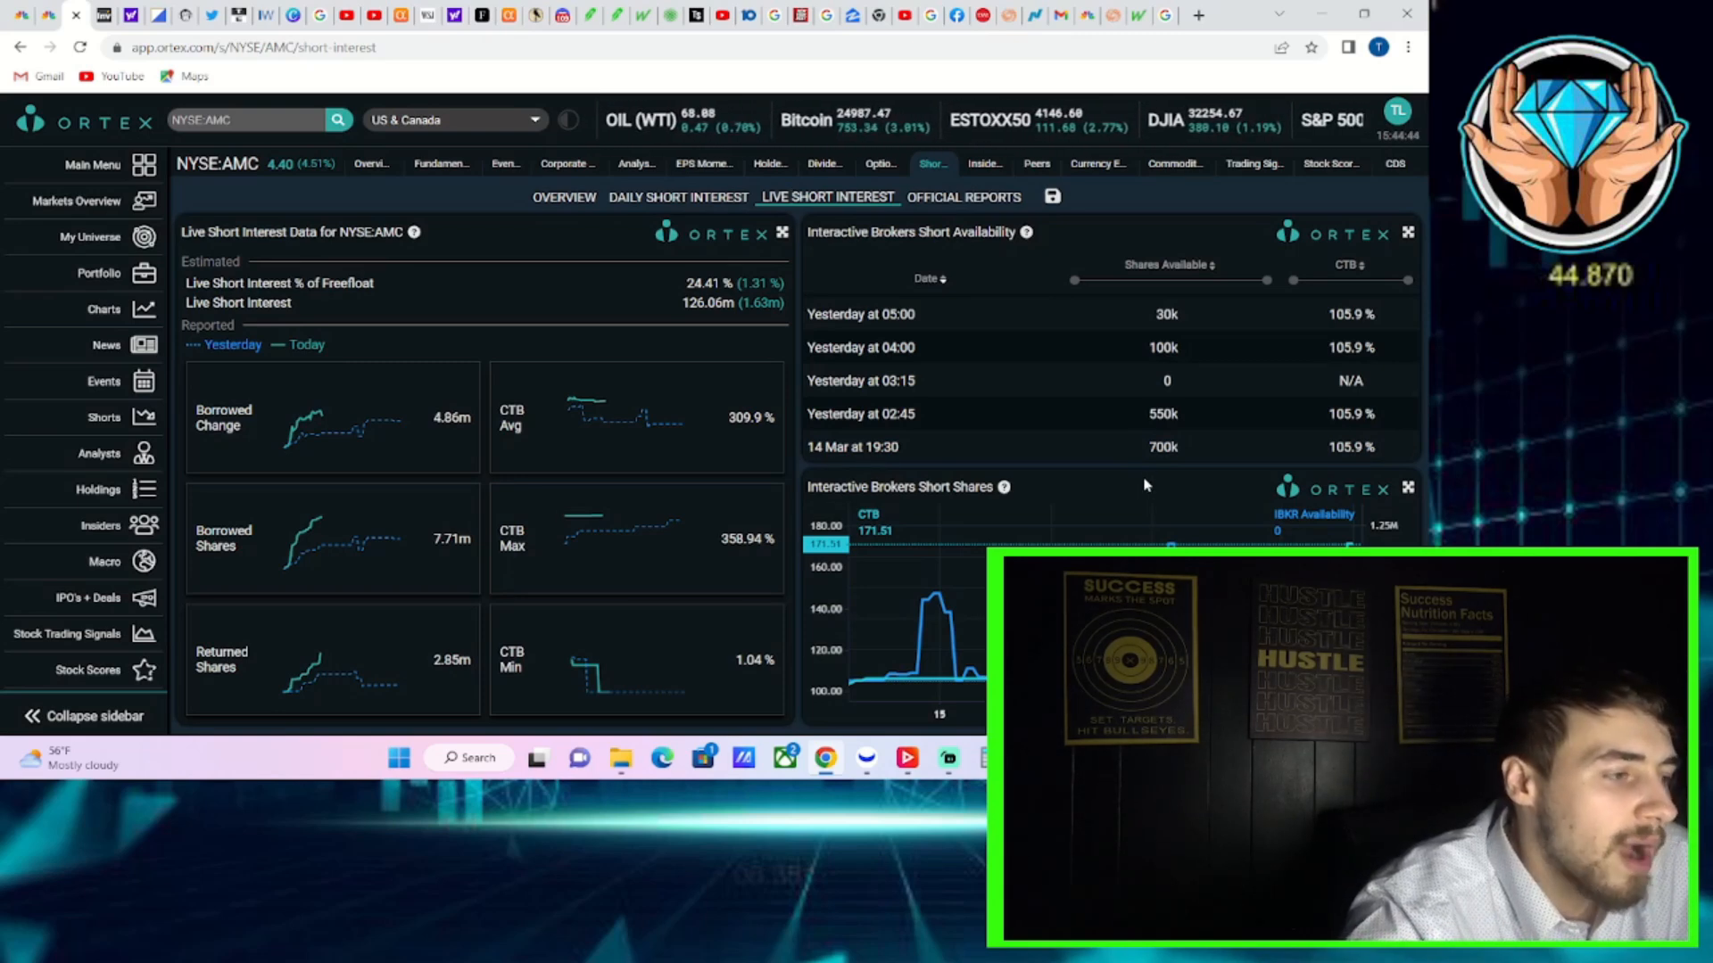
mouse_move(999, 380)
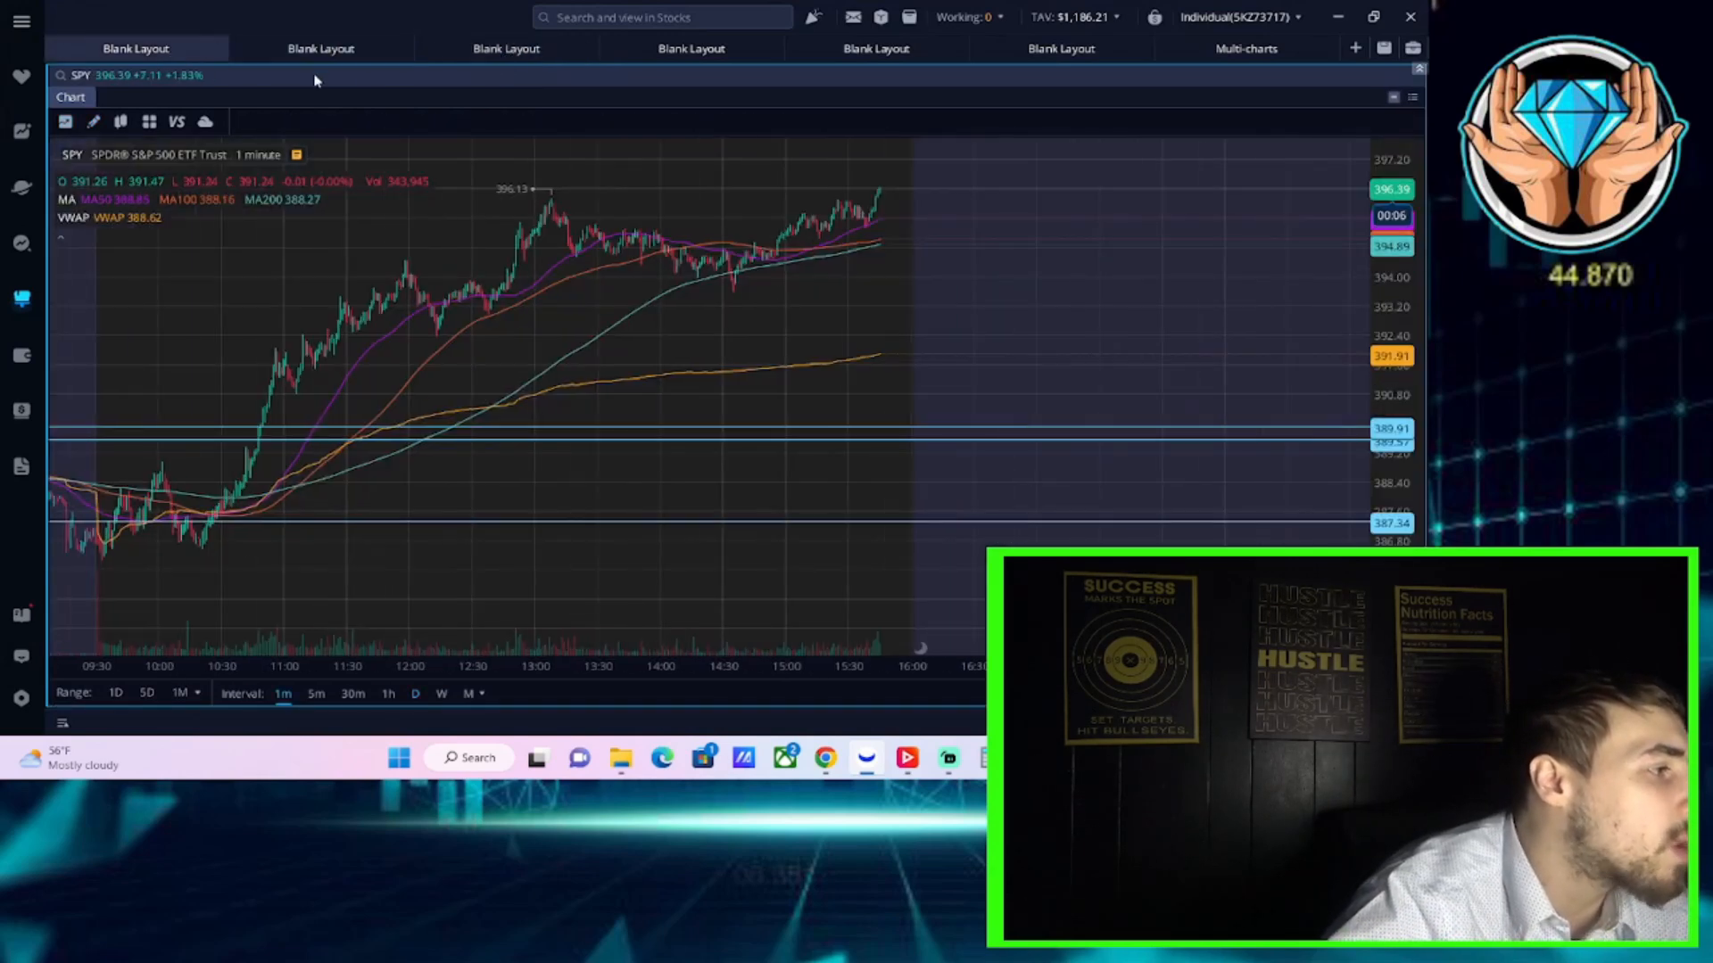
click(506, 48)
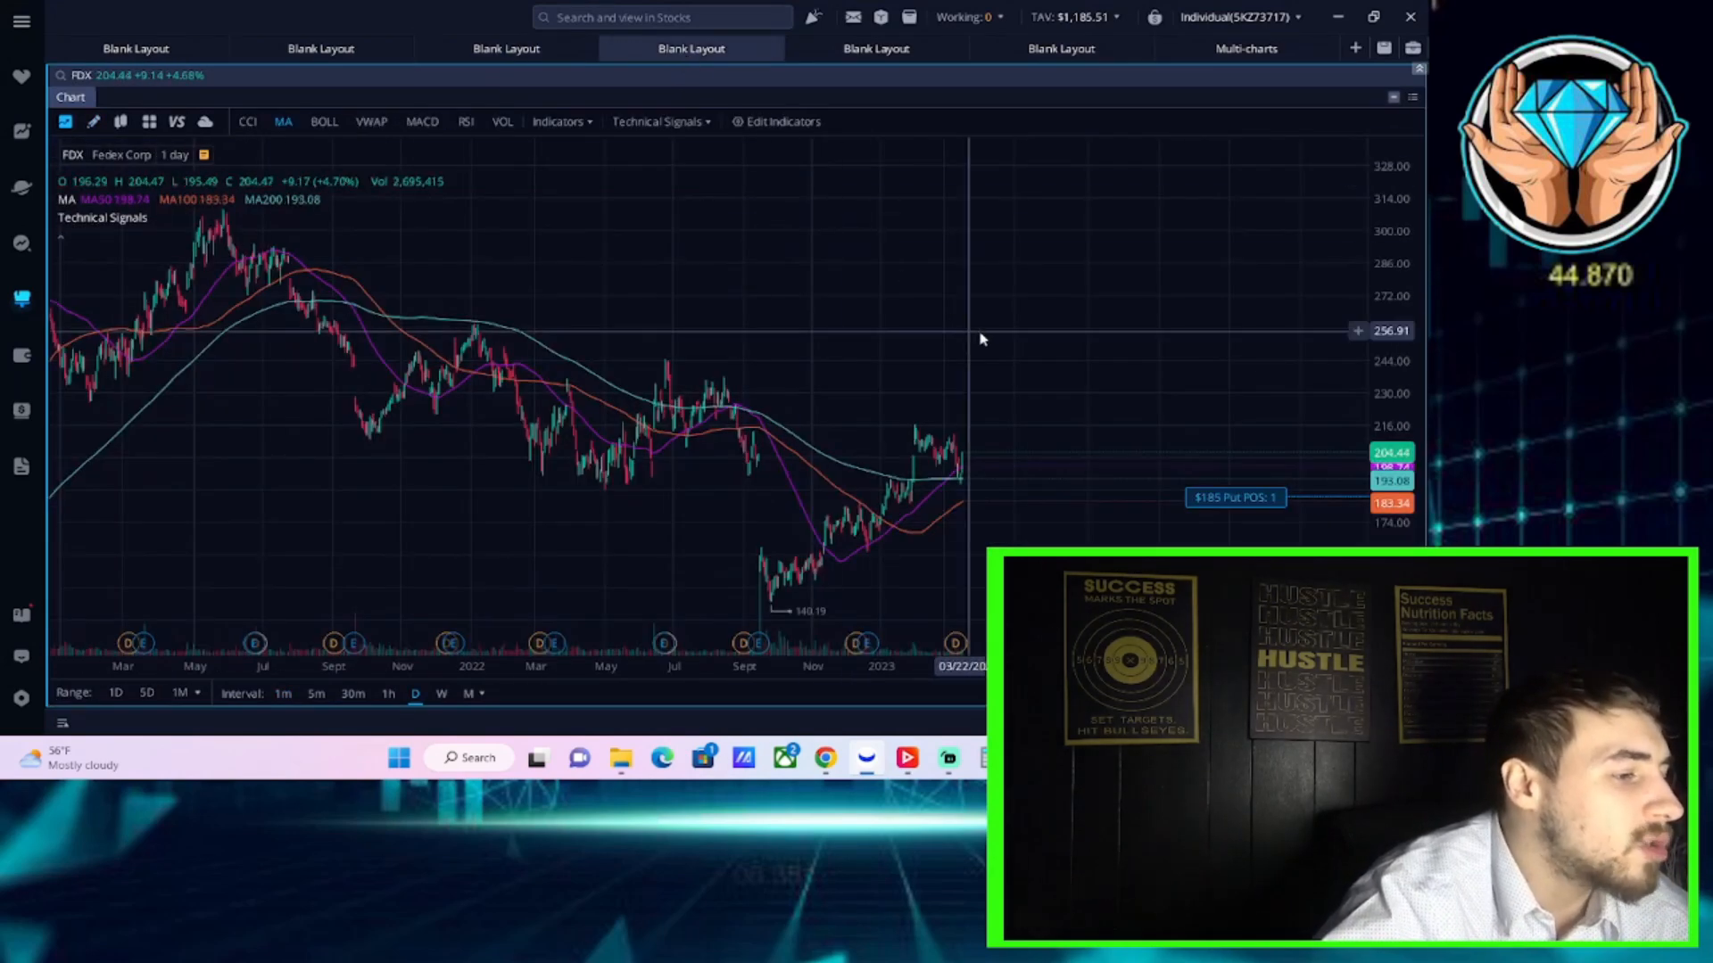
mouse_move(990, 441)
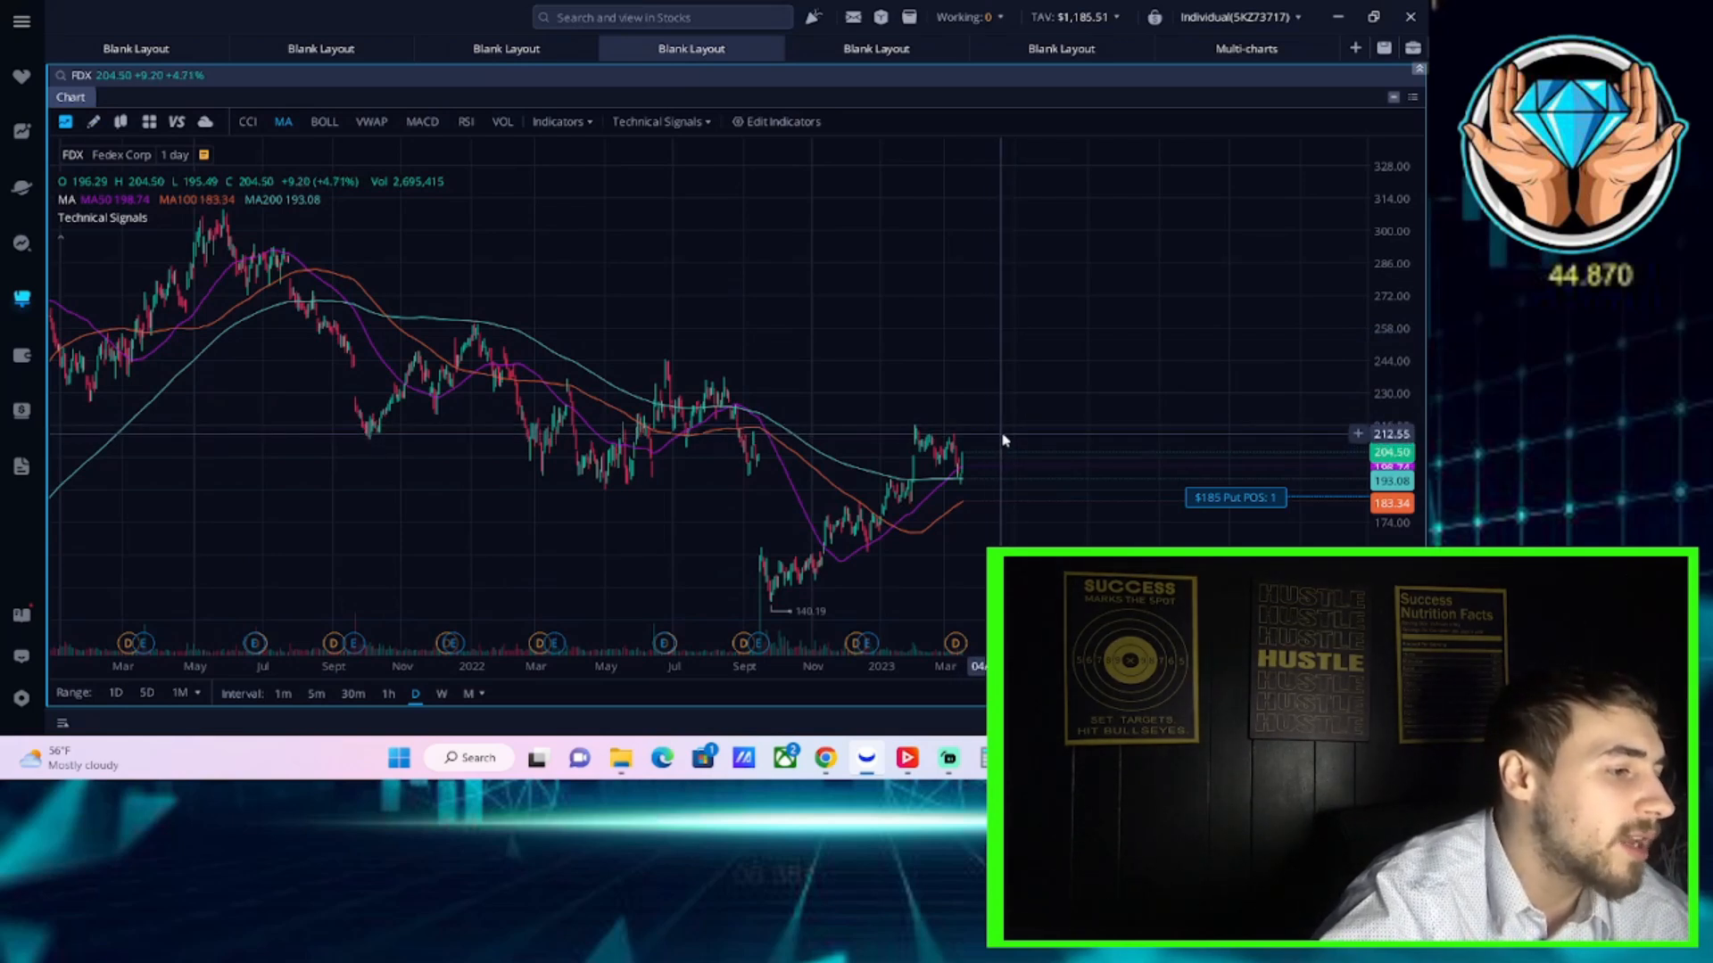
mouse_move(806, 524)
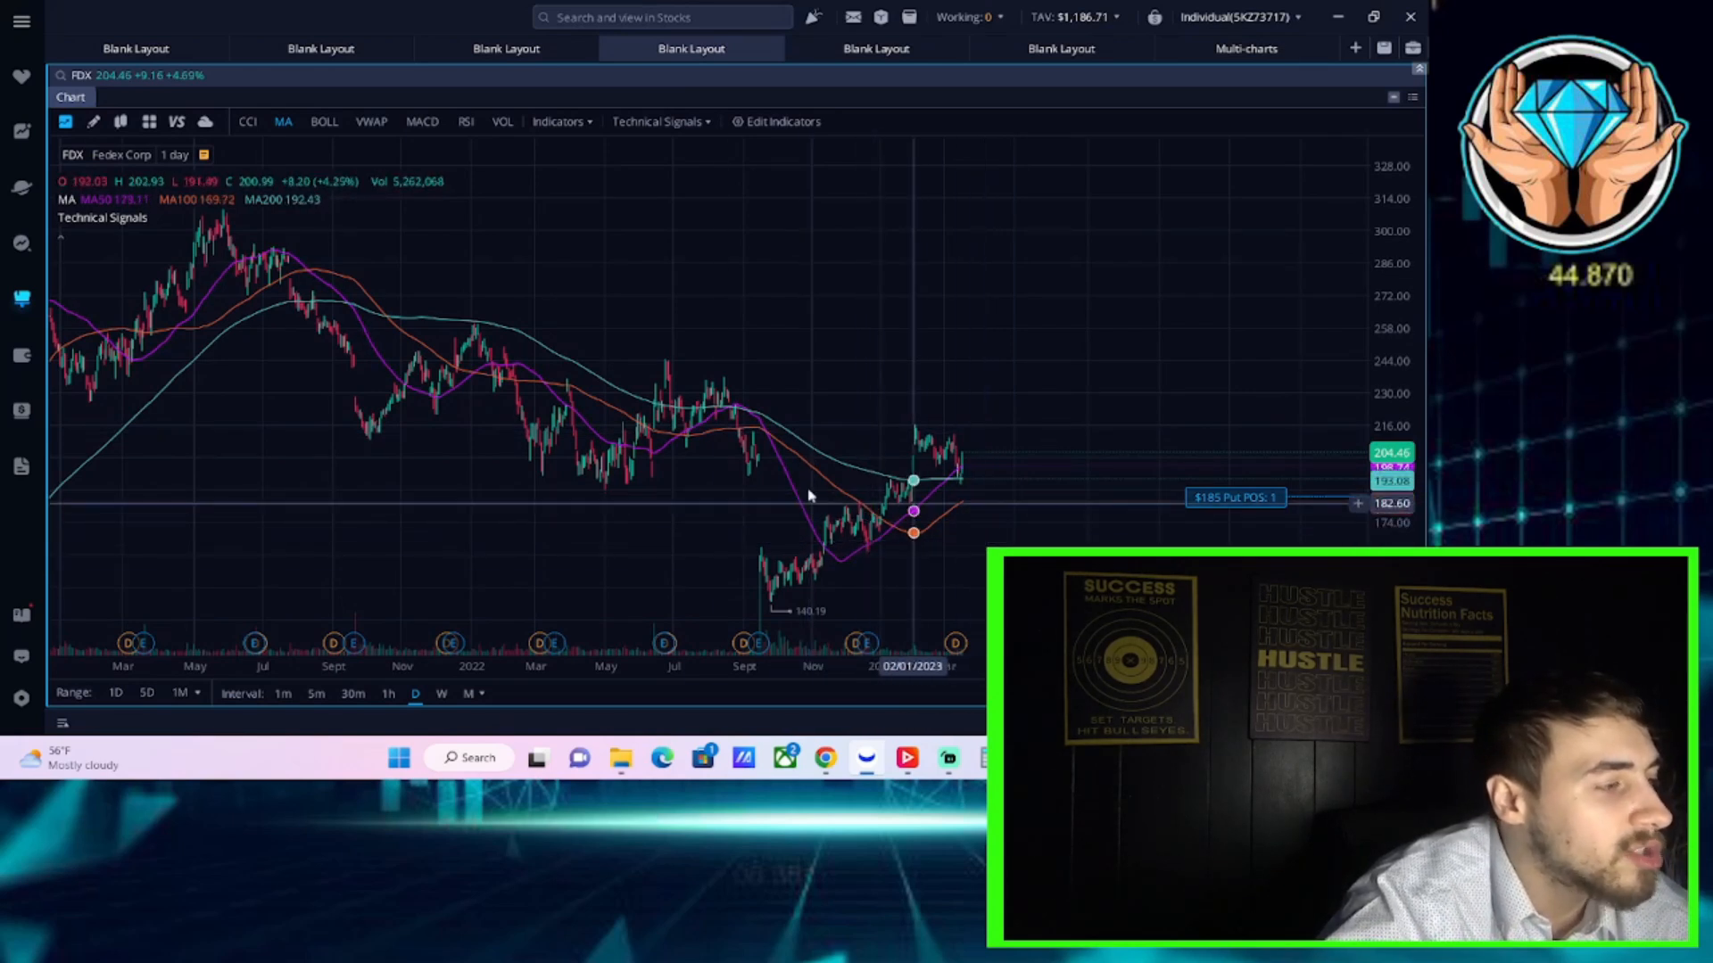
click(505, 48)
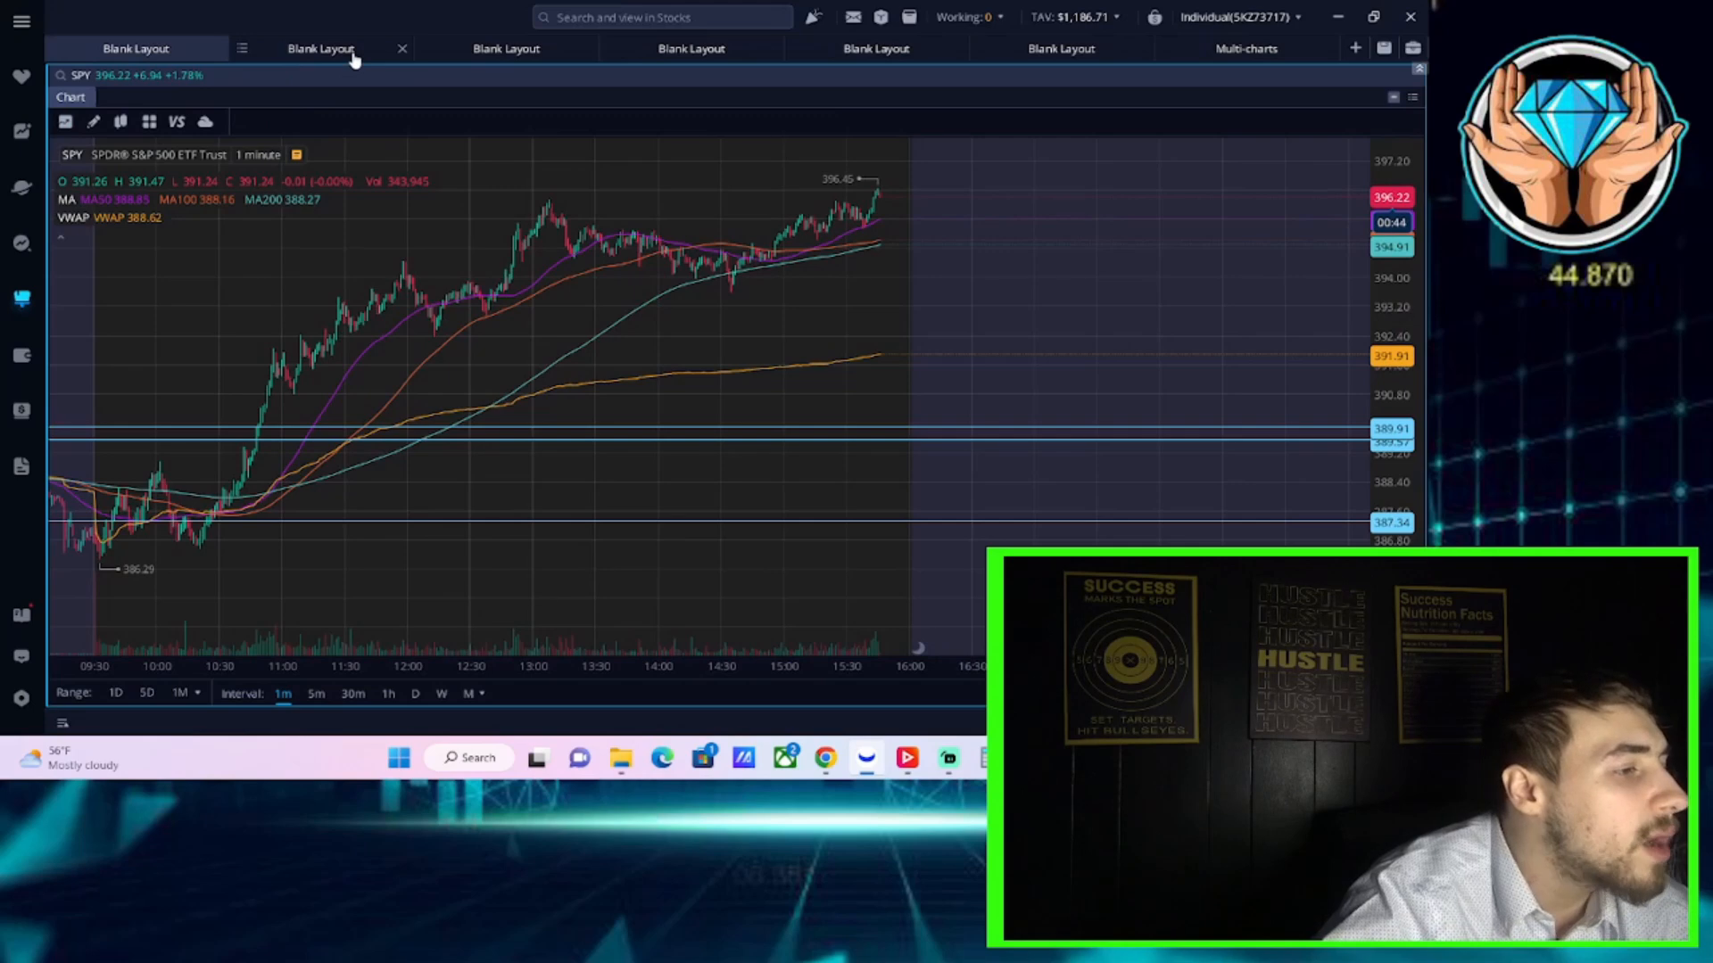
- Bring up the Blank Layout tab's AMC daily chart with trendlines in place of SPY
click(320, 48)
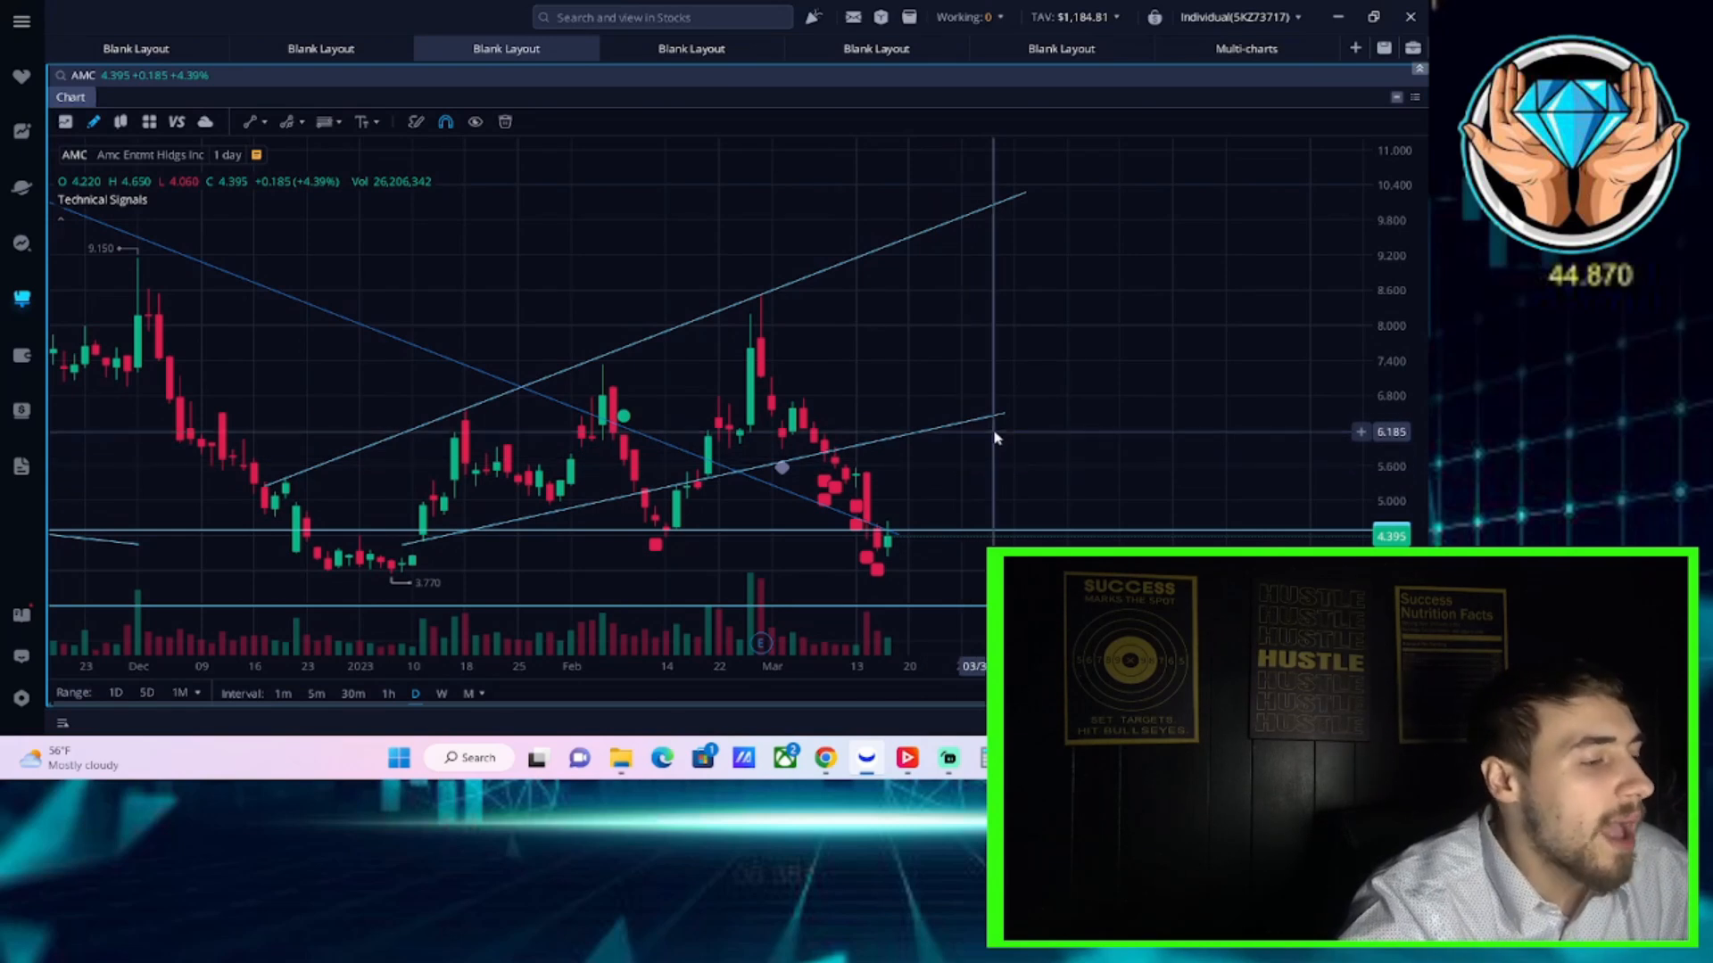
mouse_move(902, 560)
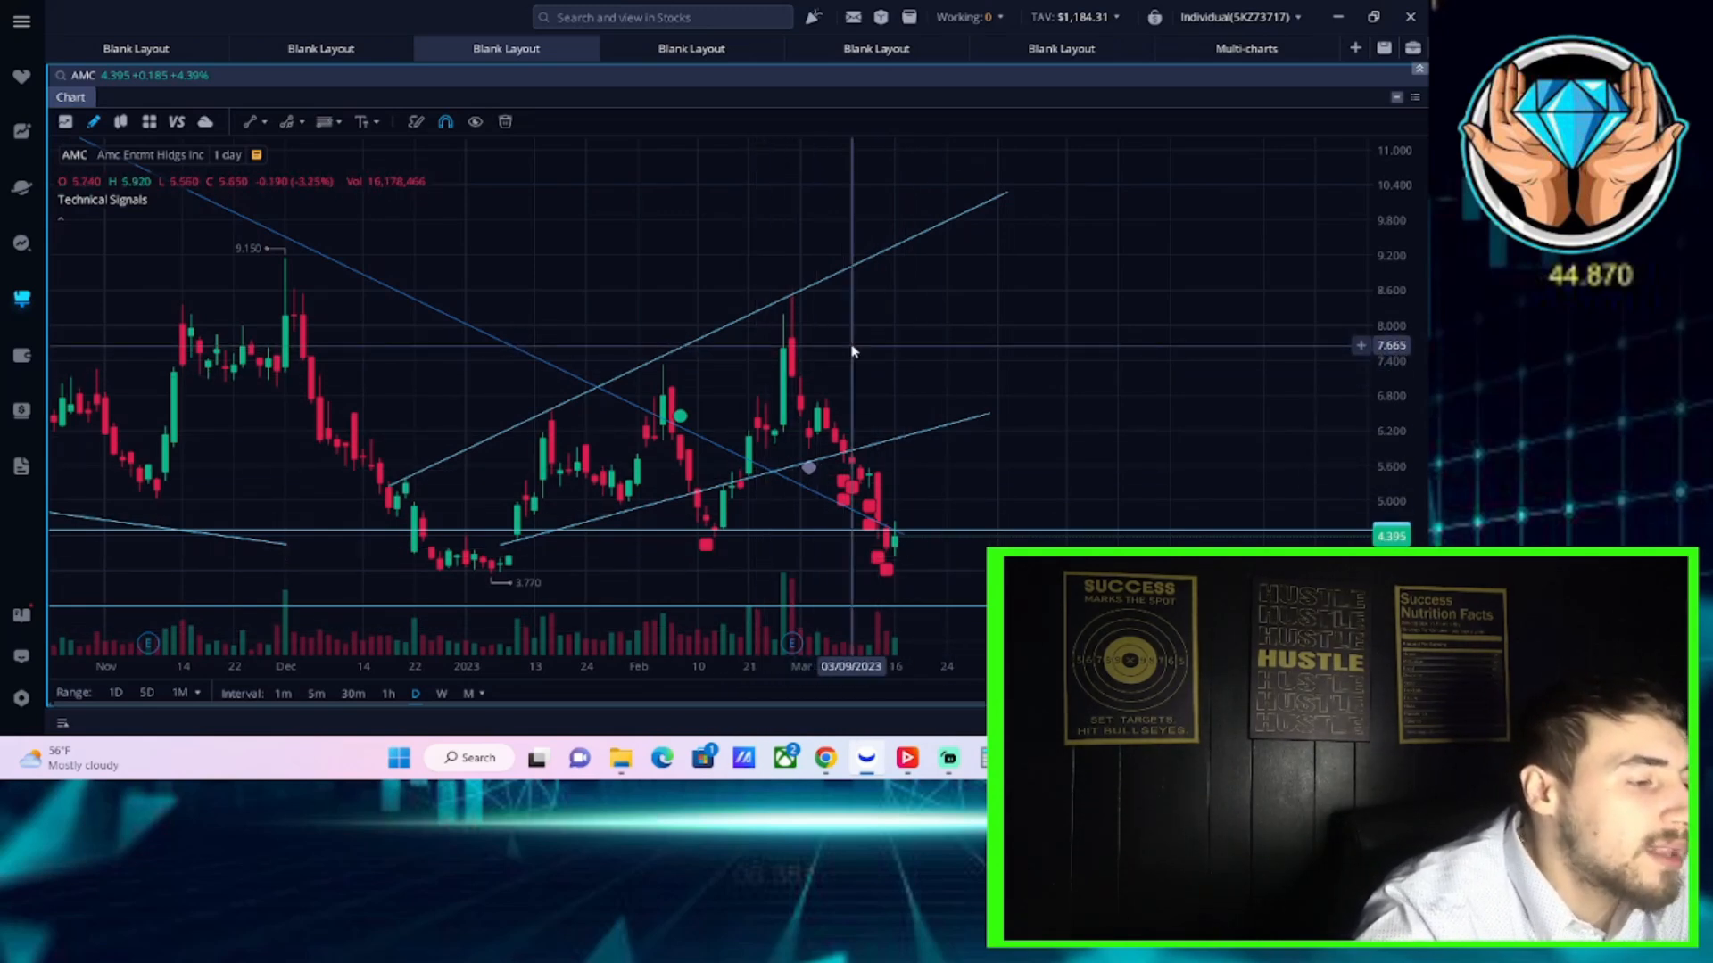
mouse_move(921, 521)
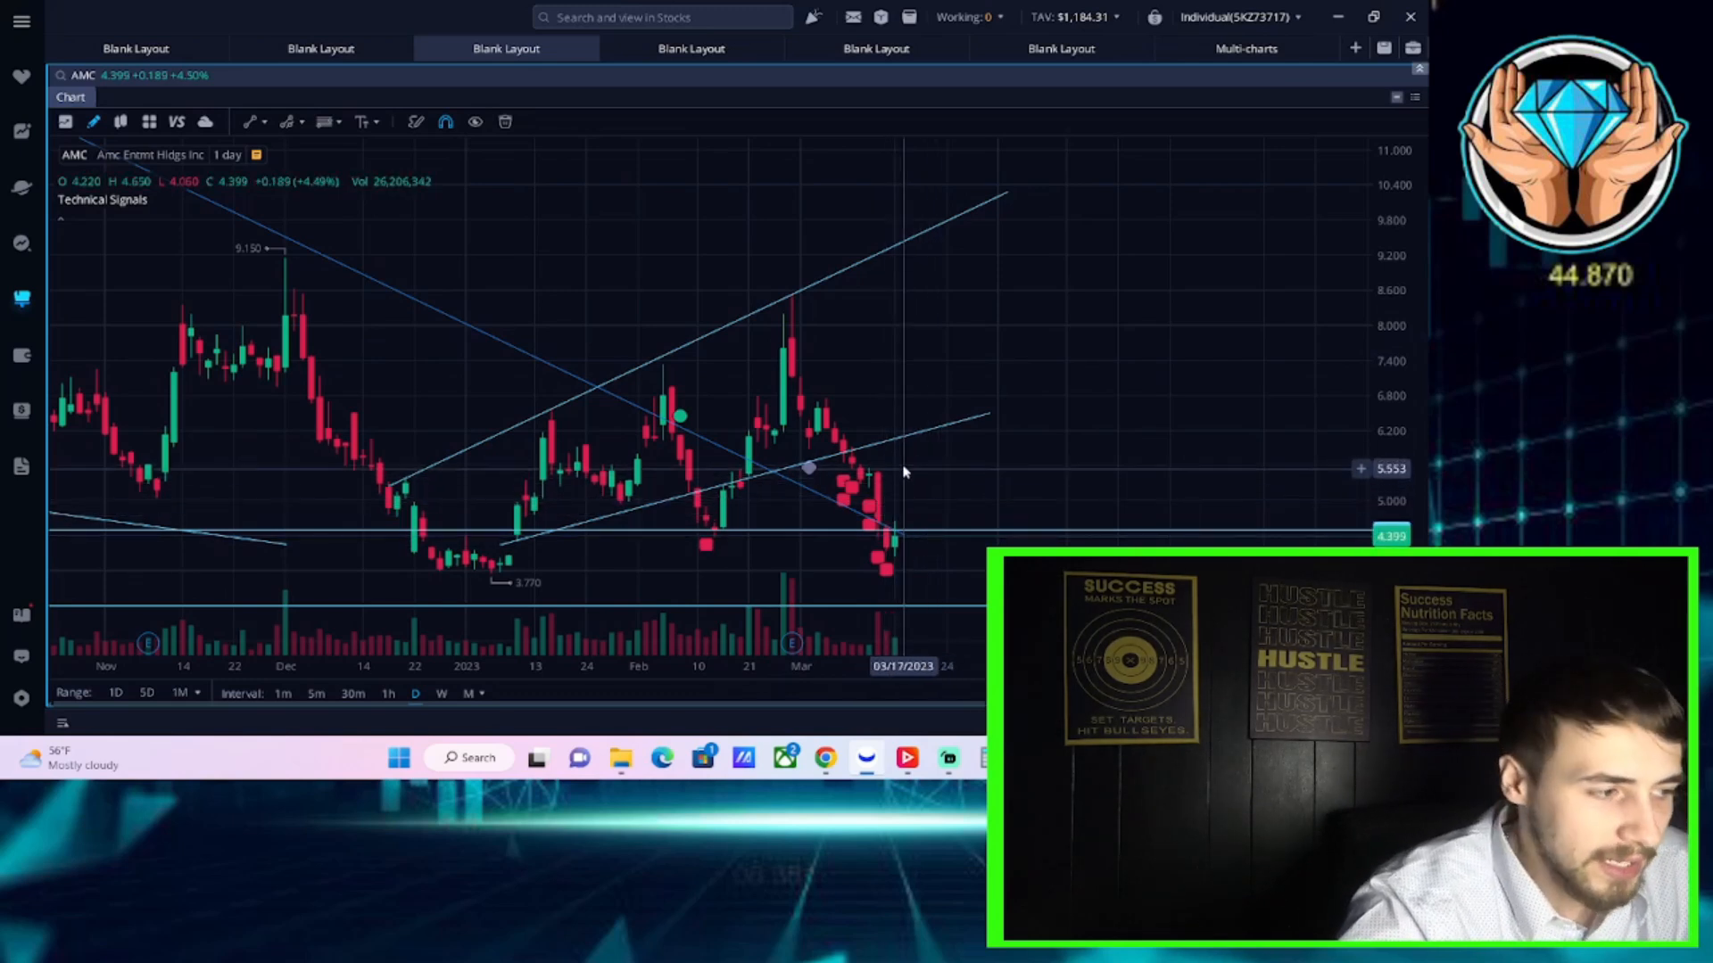
mouse_move(871, 490)
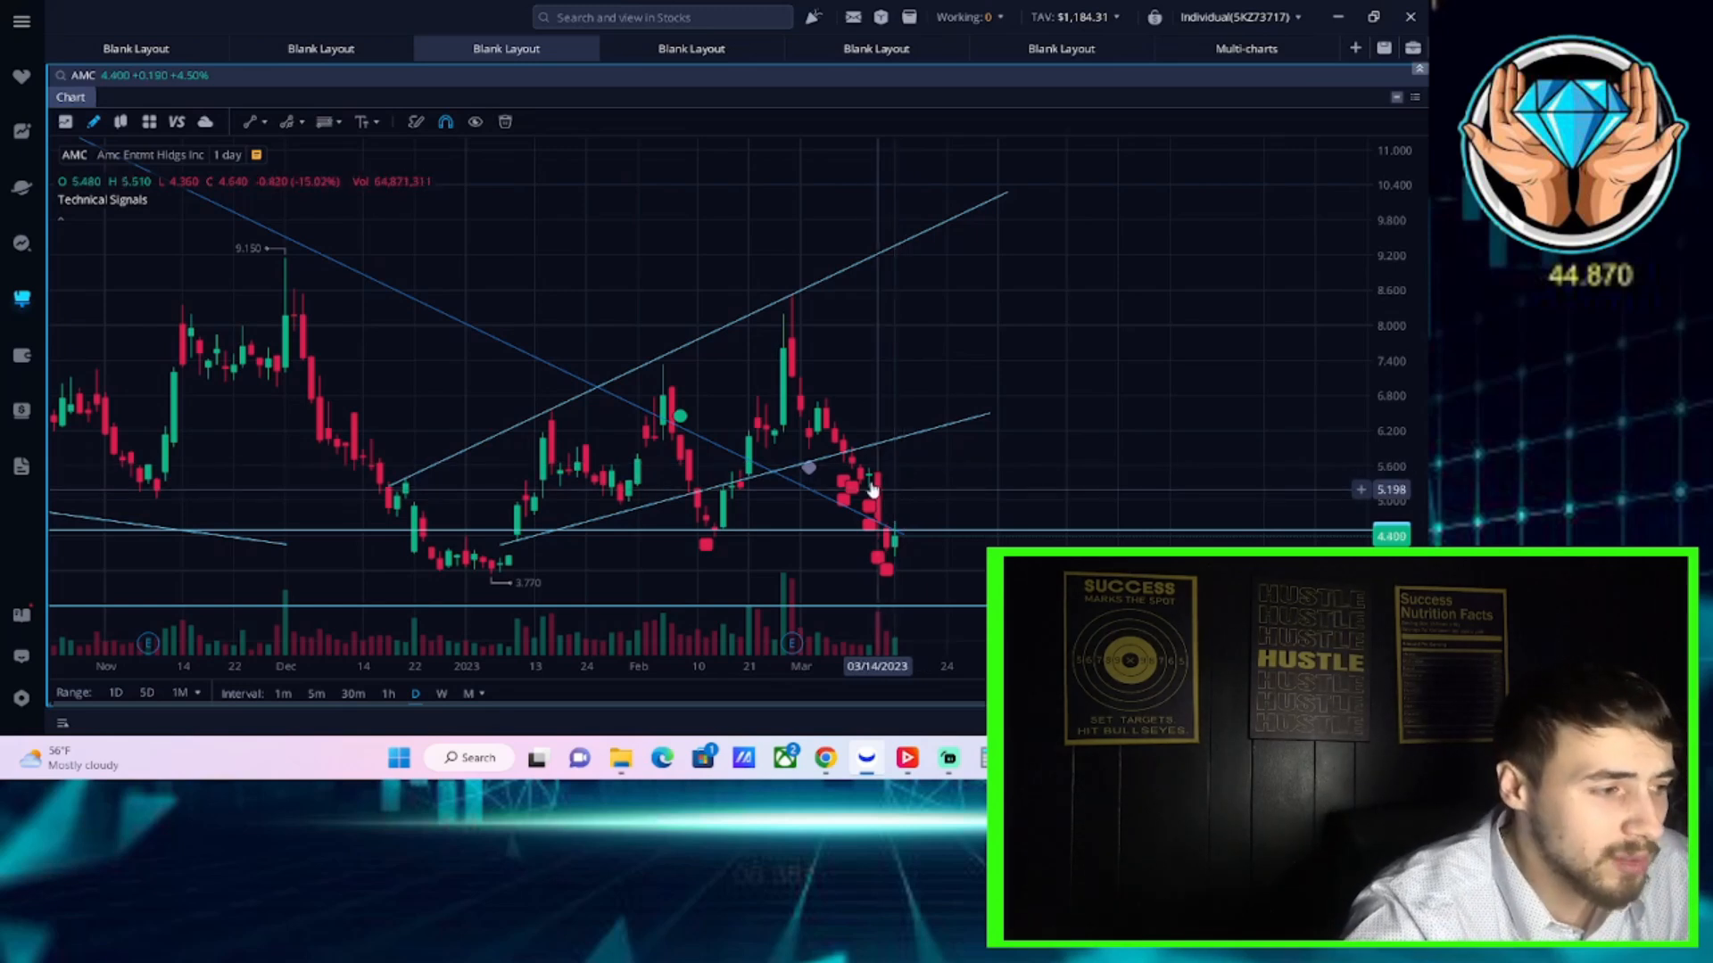
mouse_move(856, 385)
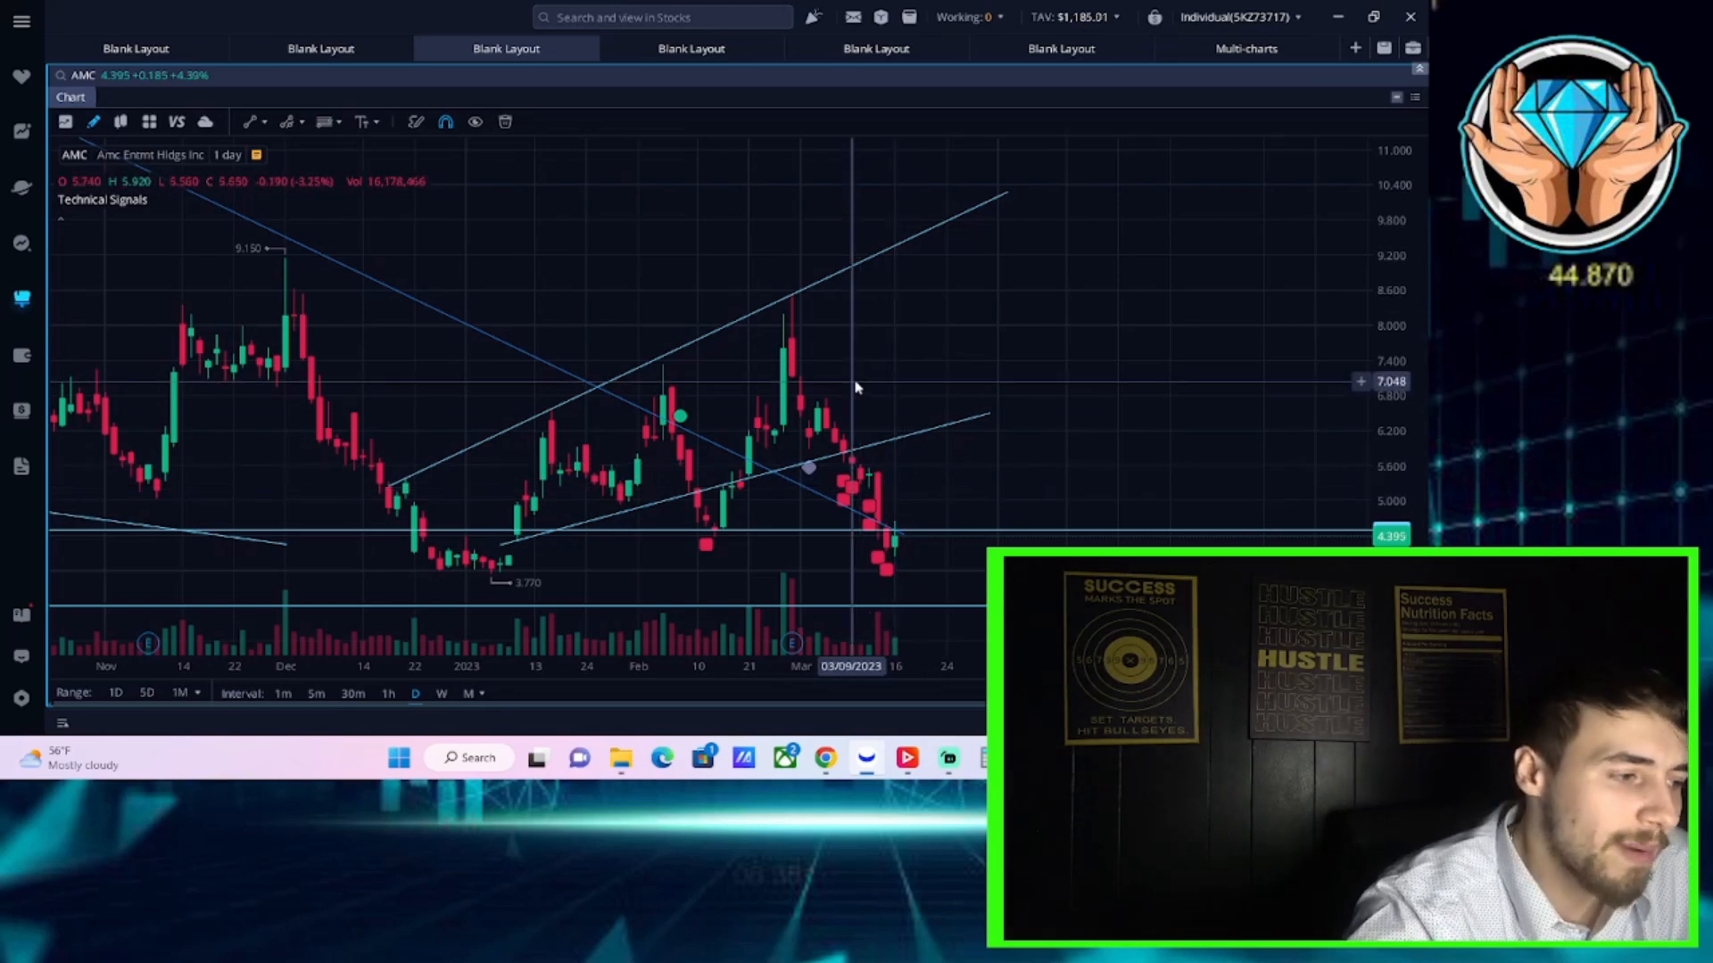
mouse_move(846, 438)
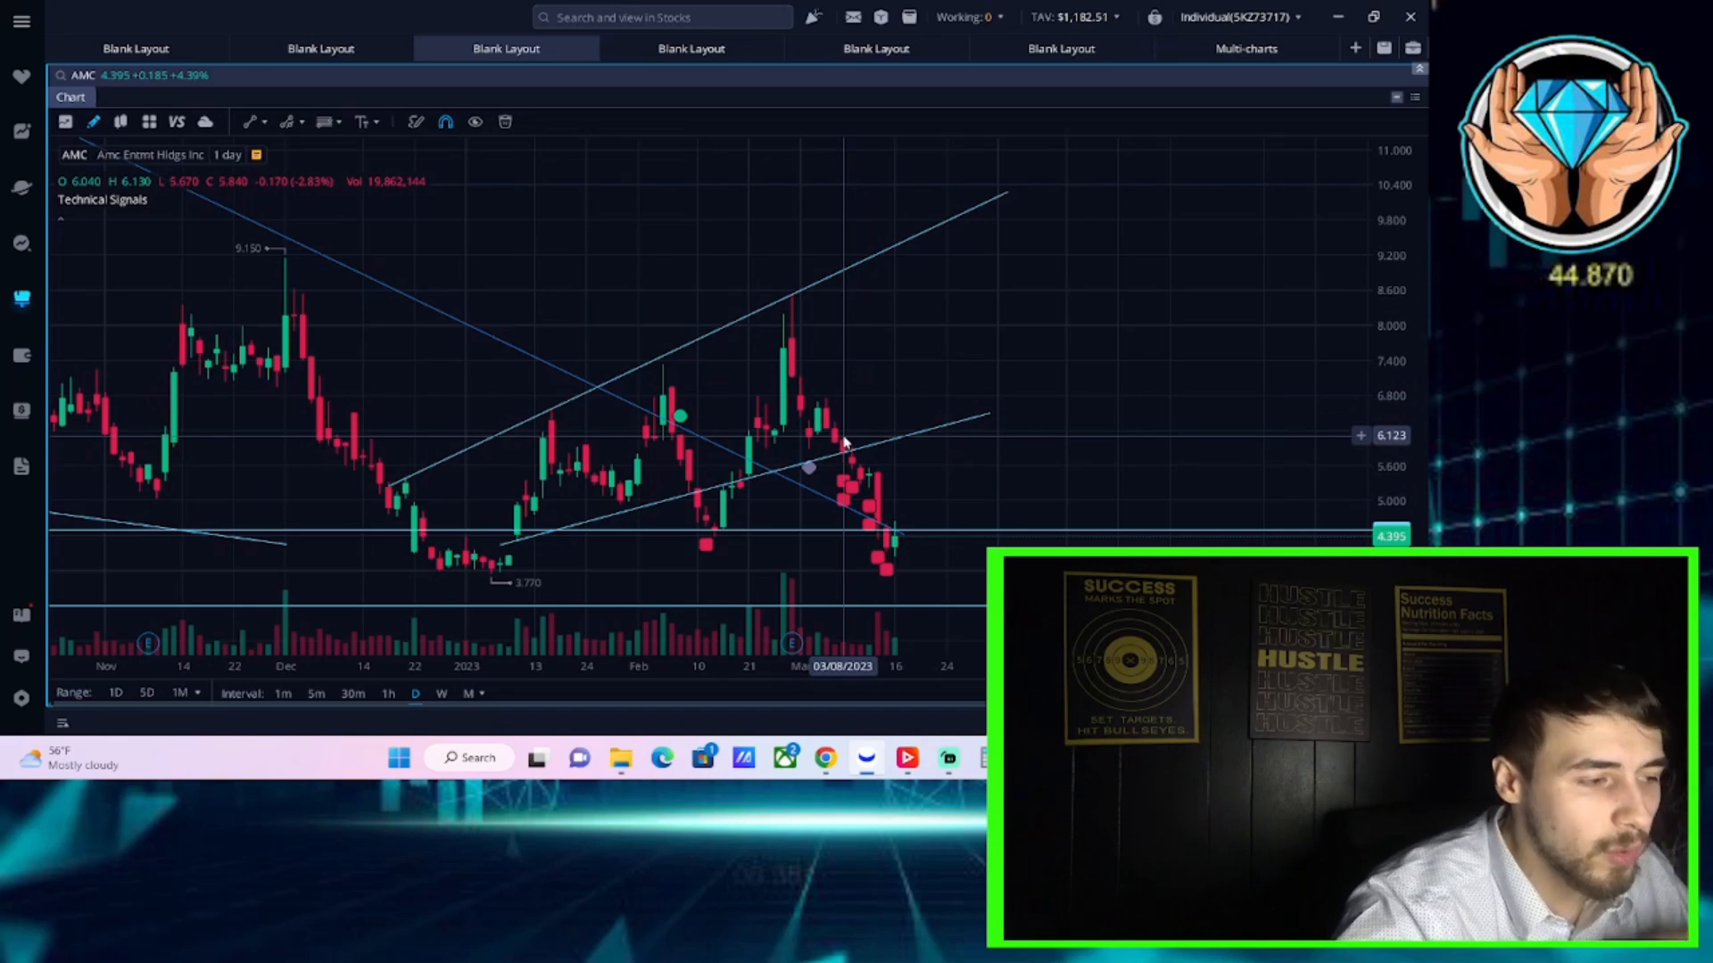
mouse_move(862, 368)
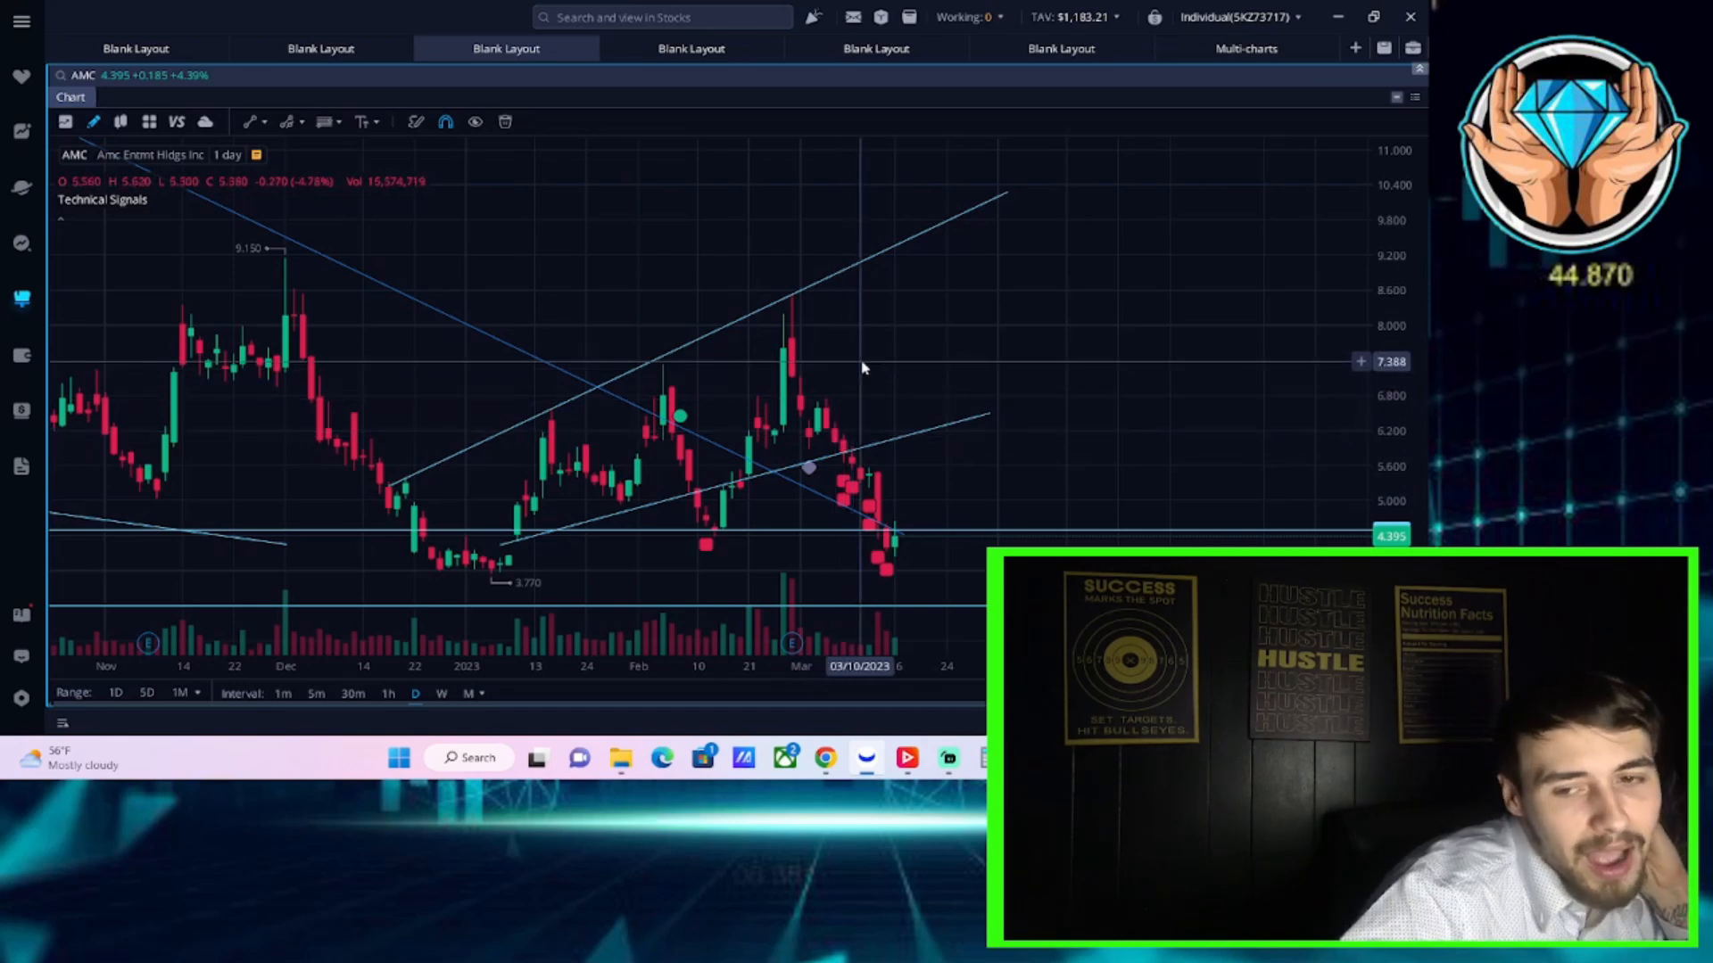
mouse_move(857, 366)
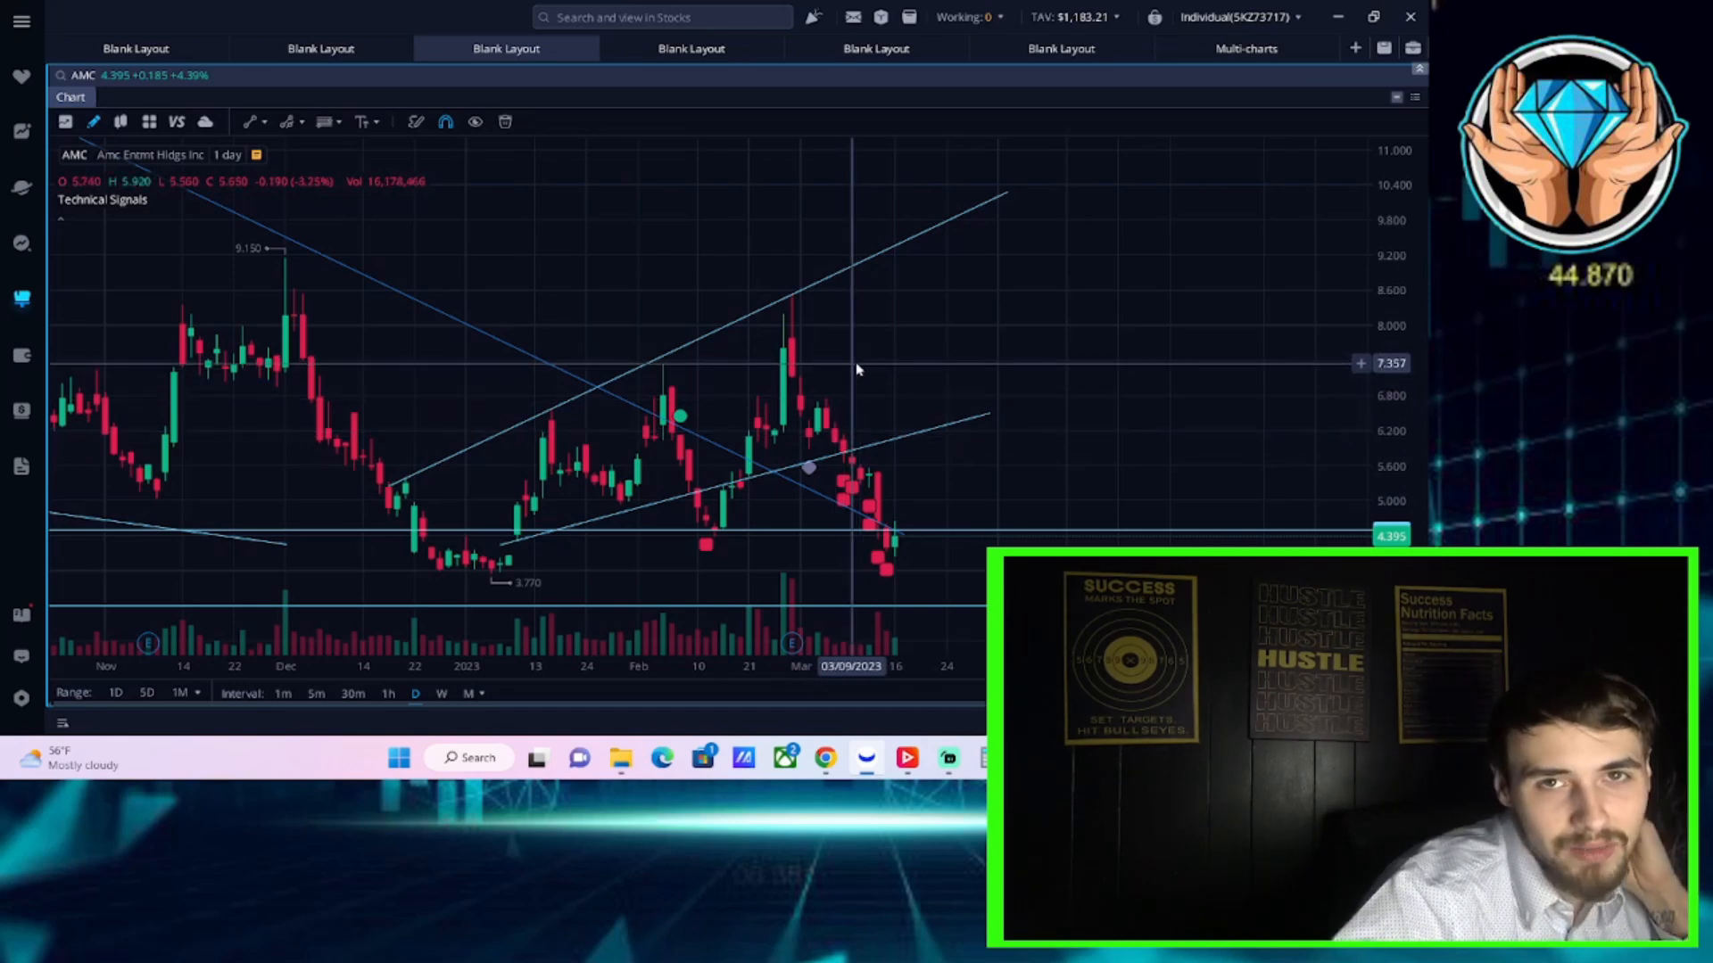
mouse_move(691, 325)
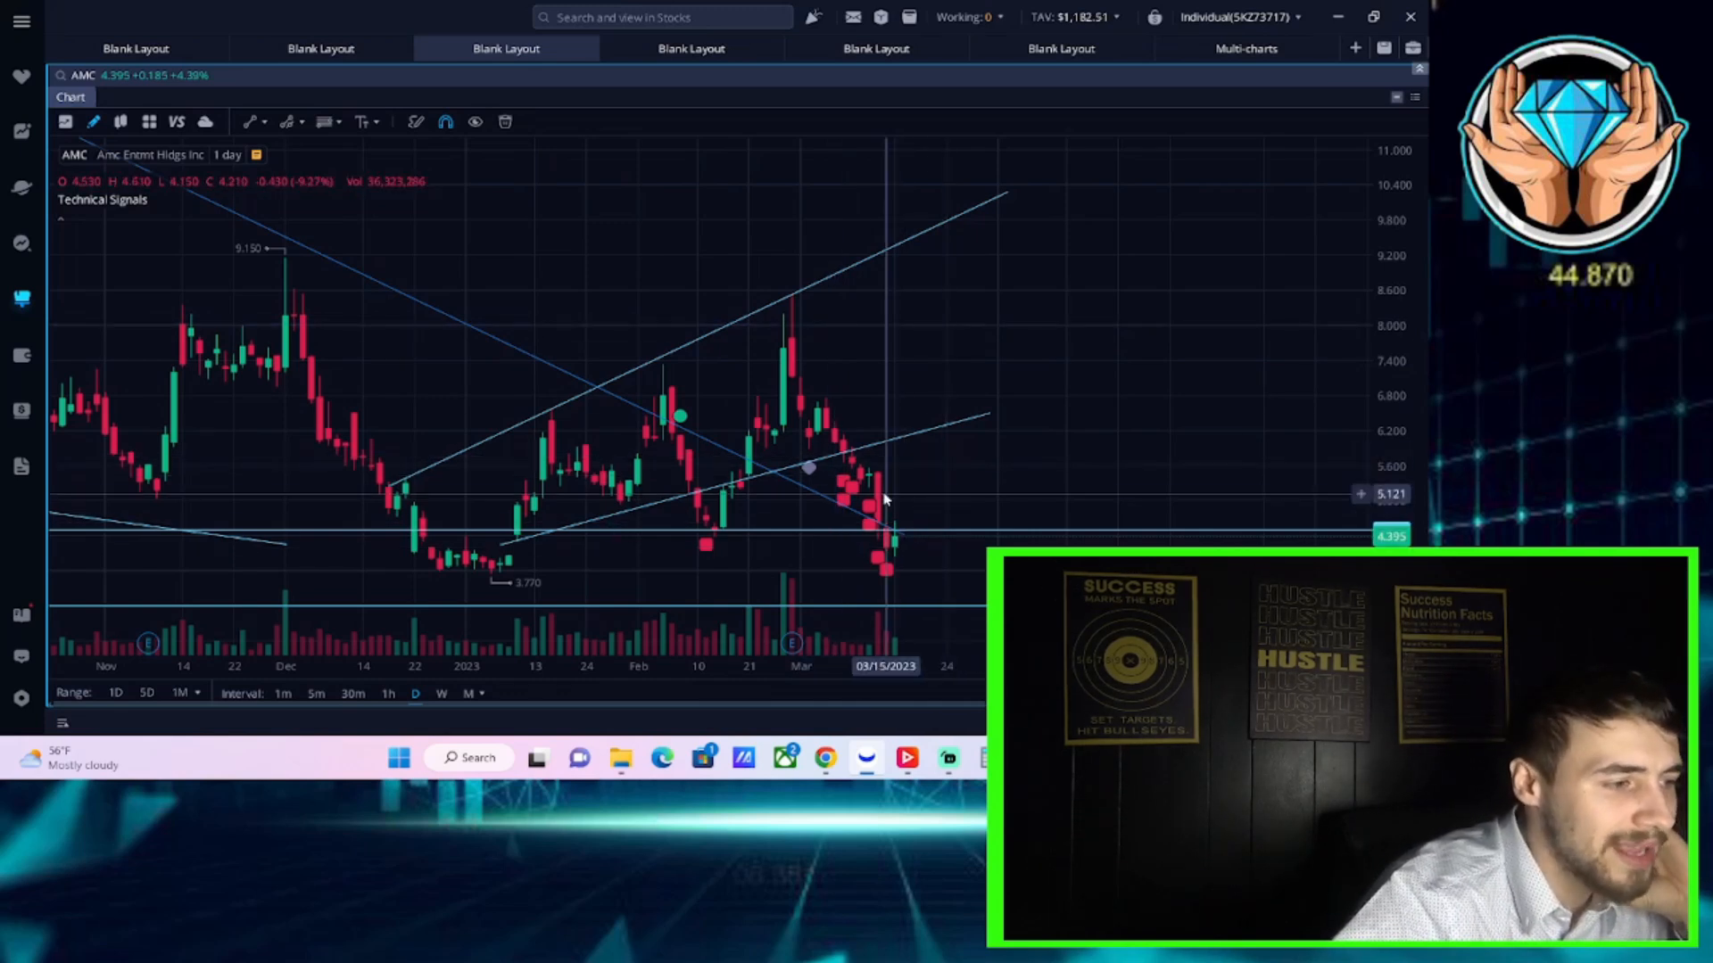
mouse_move(938, 442)
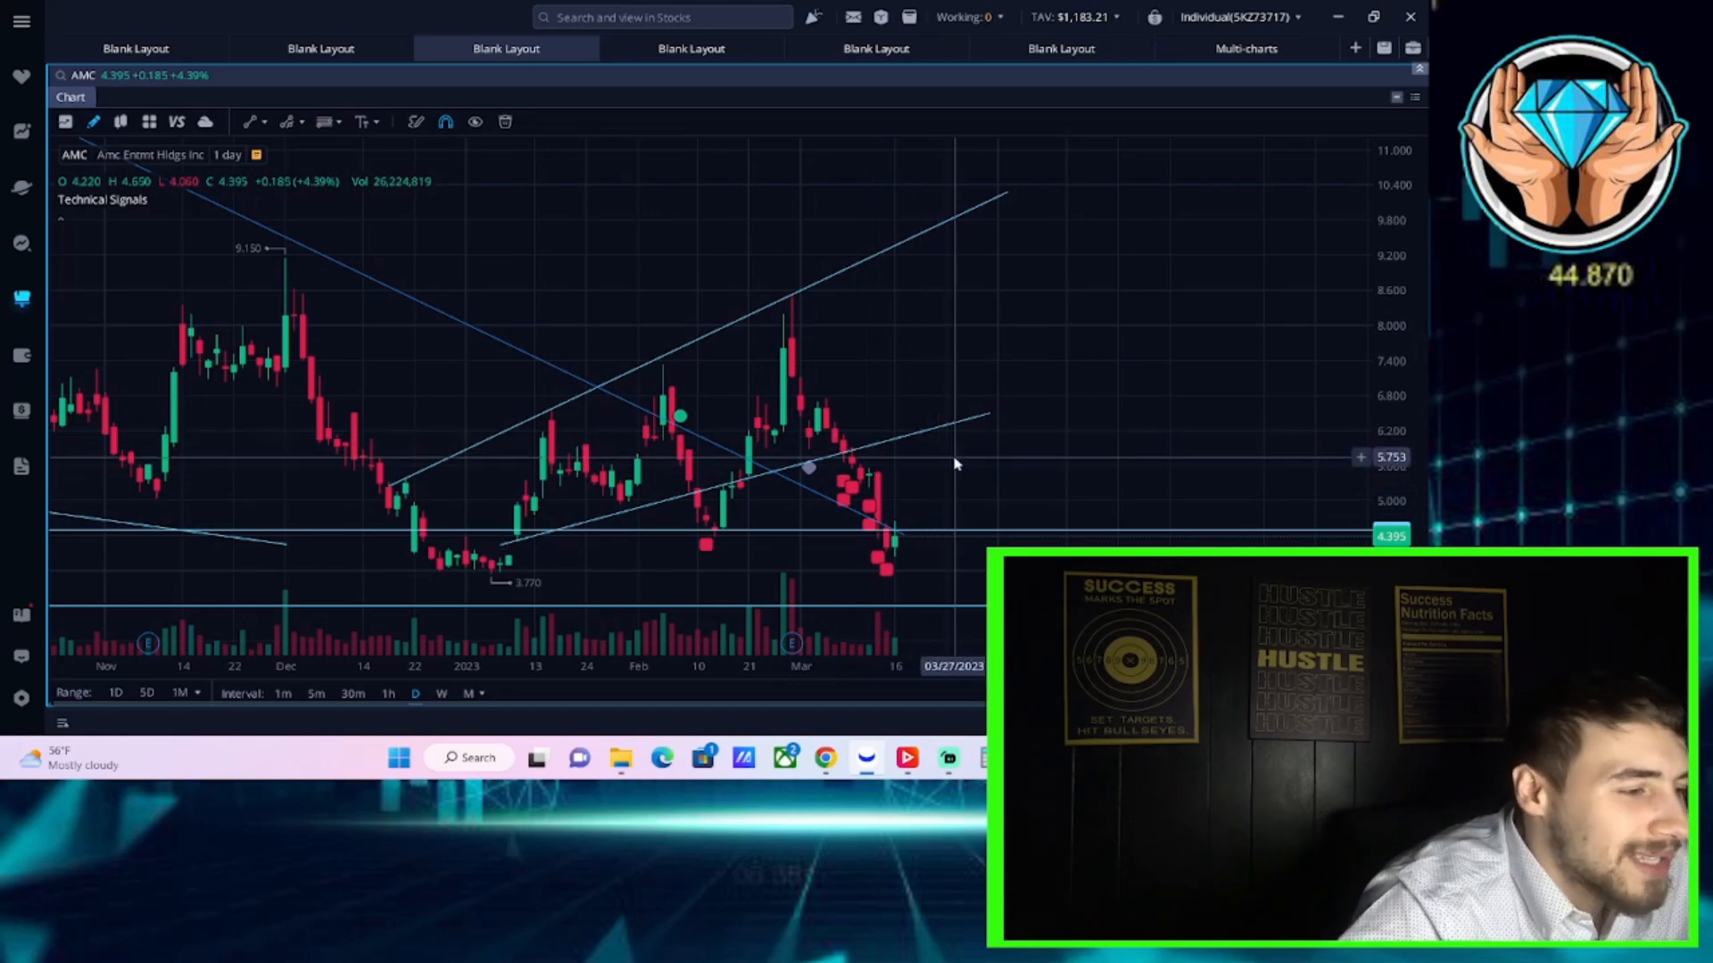
mouse_move(943, 470)
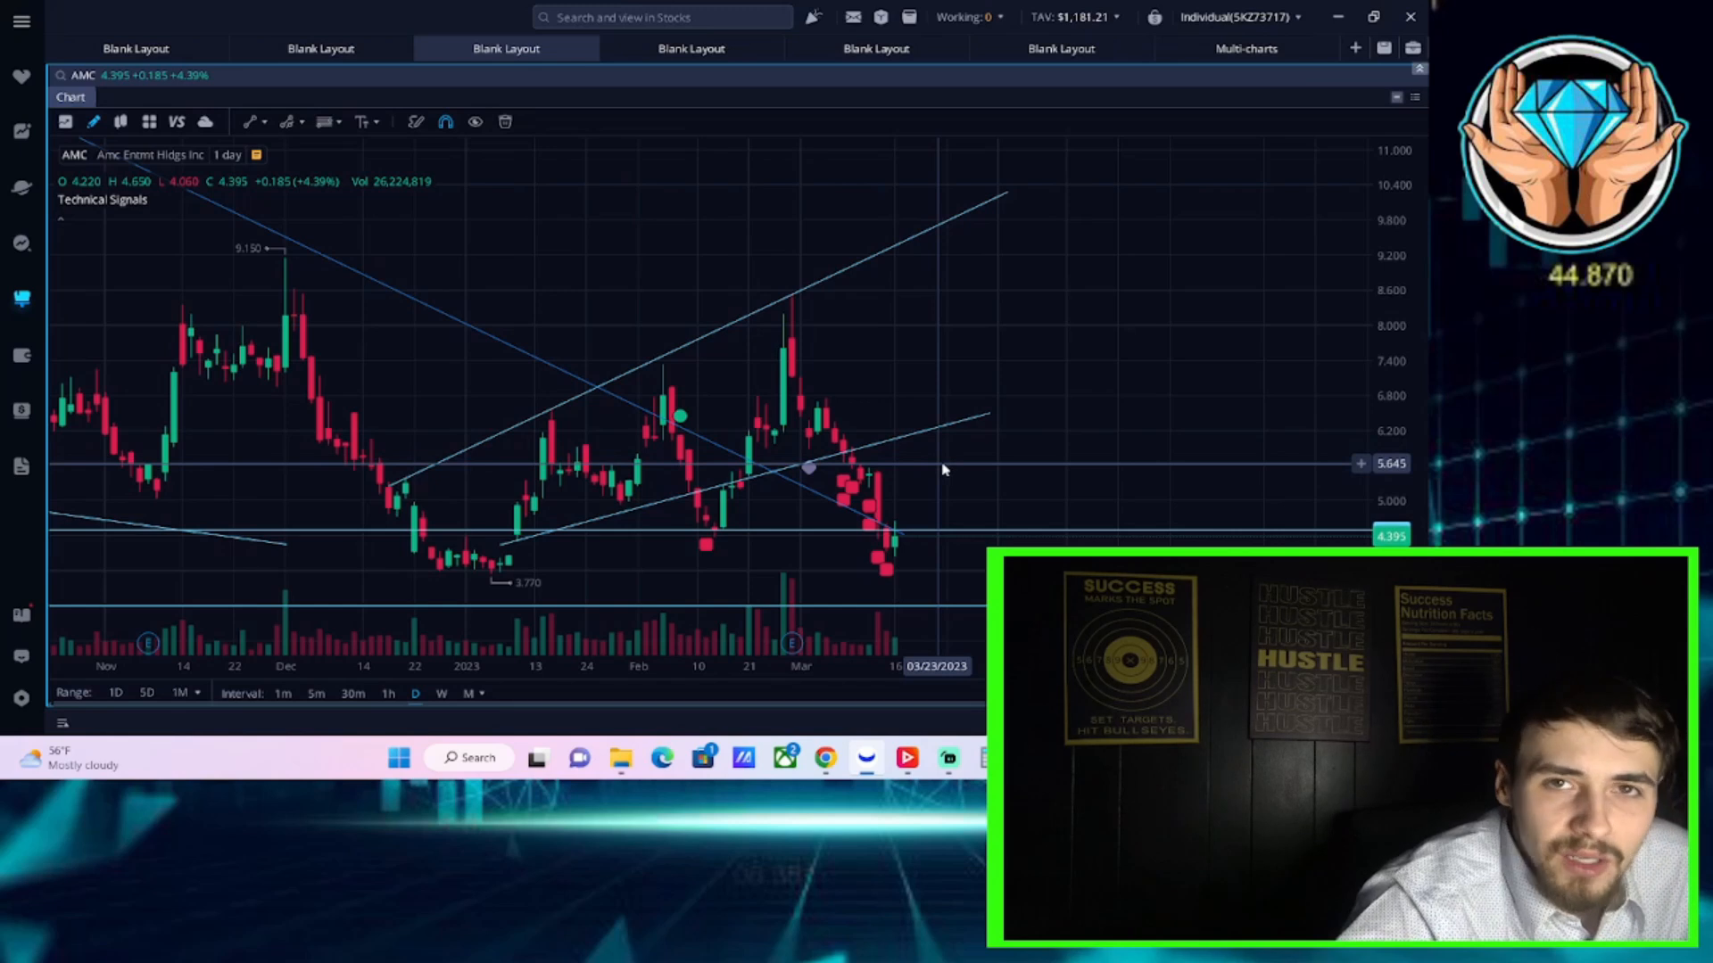
mouse_move(982, 463)
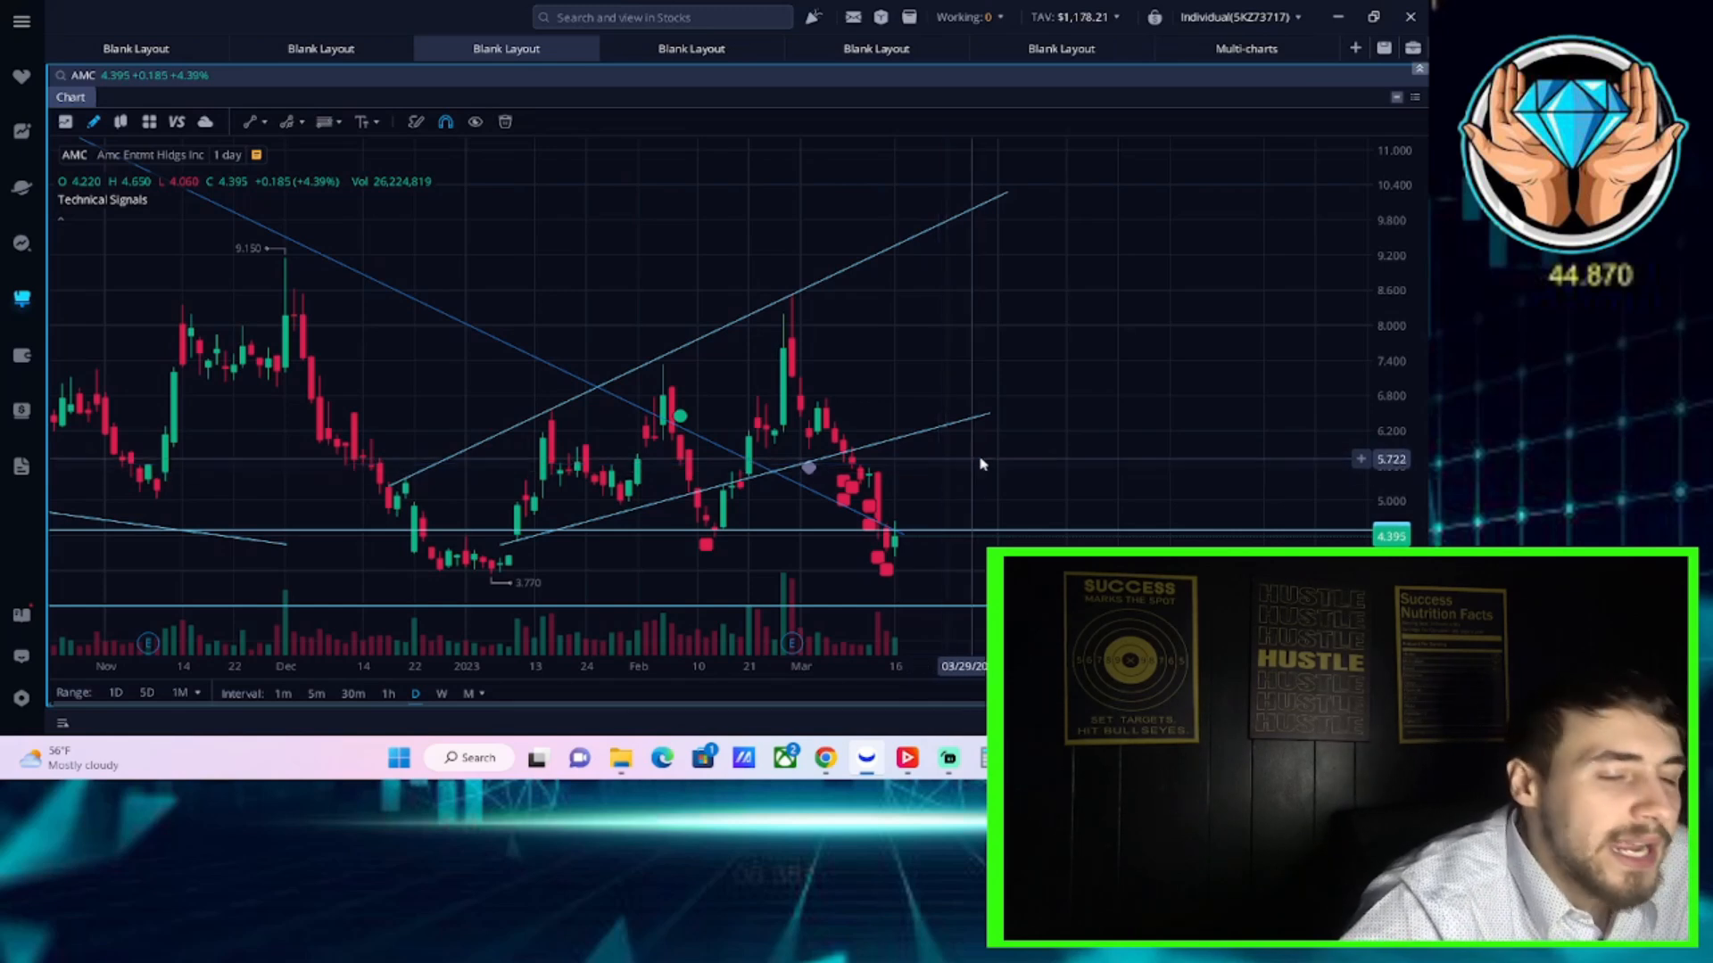
mouse_move(961, 443)
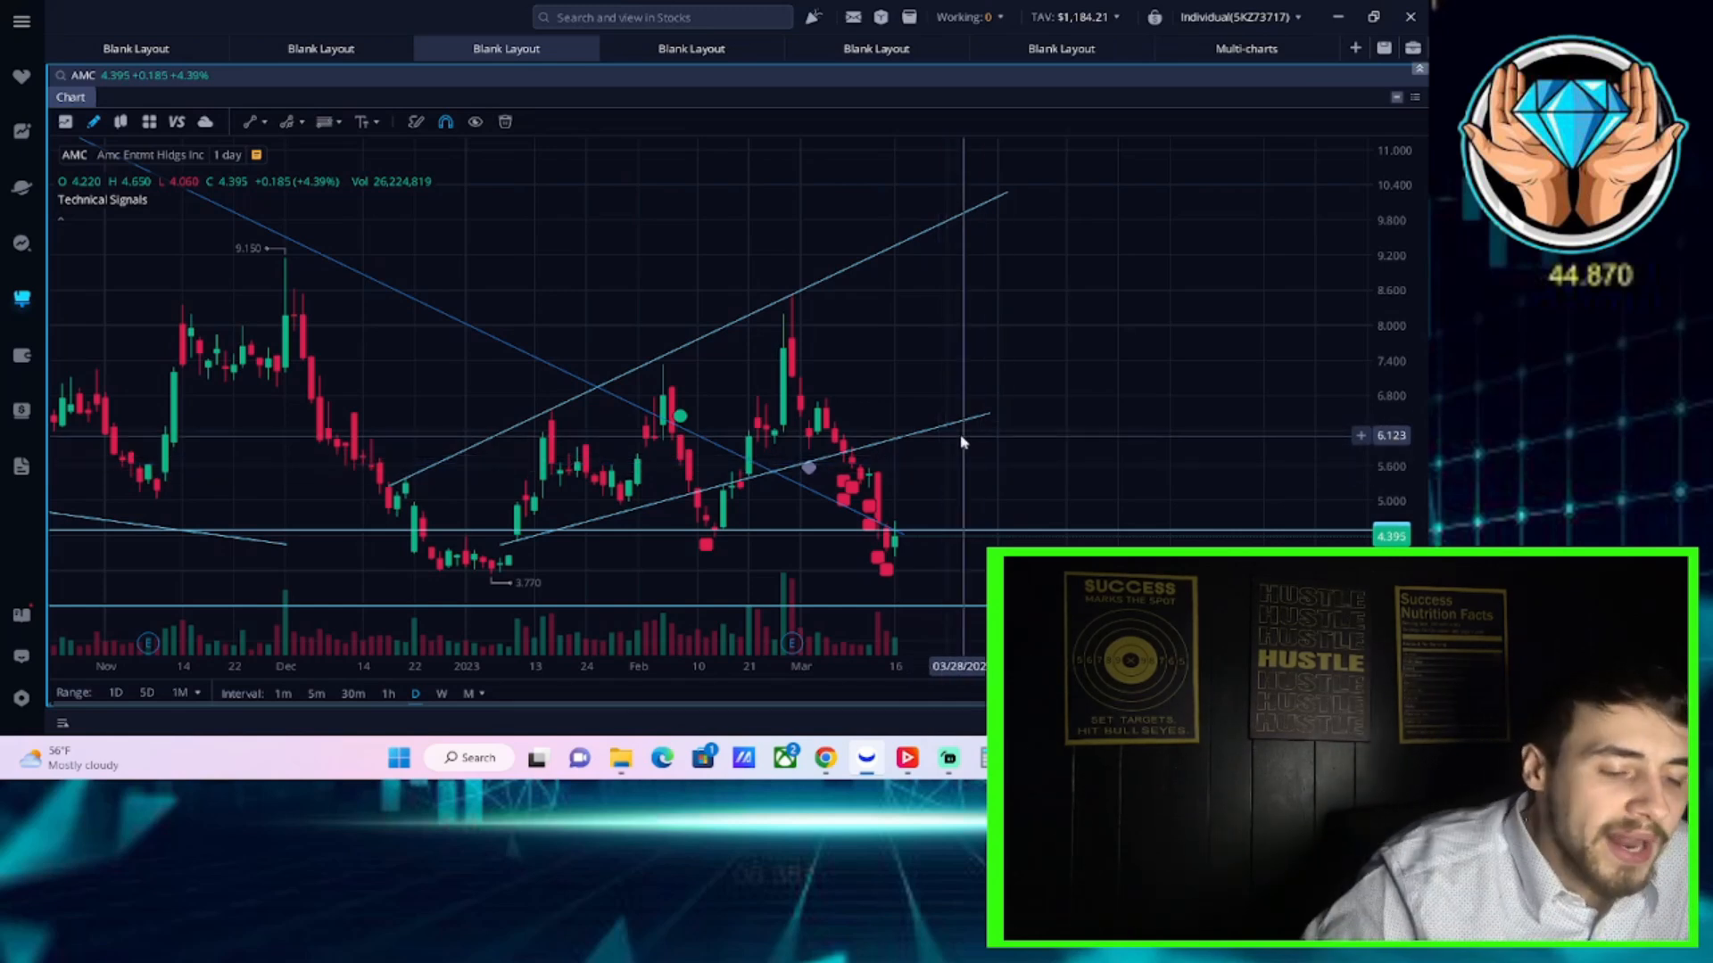